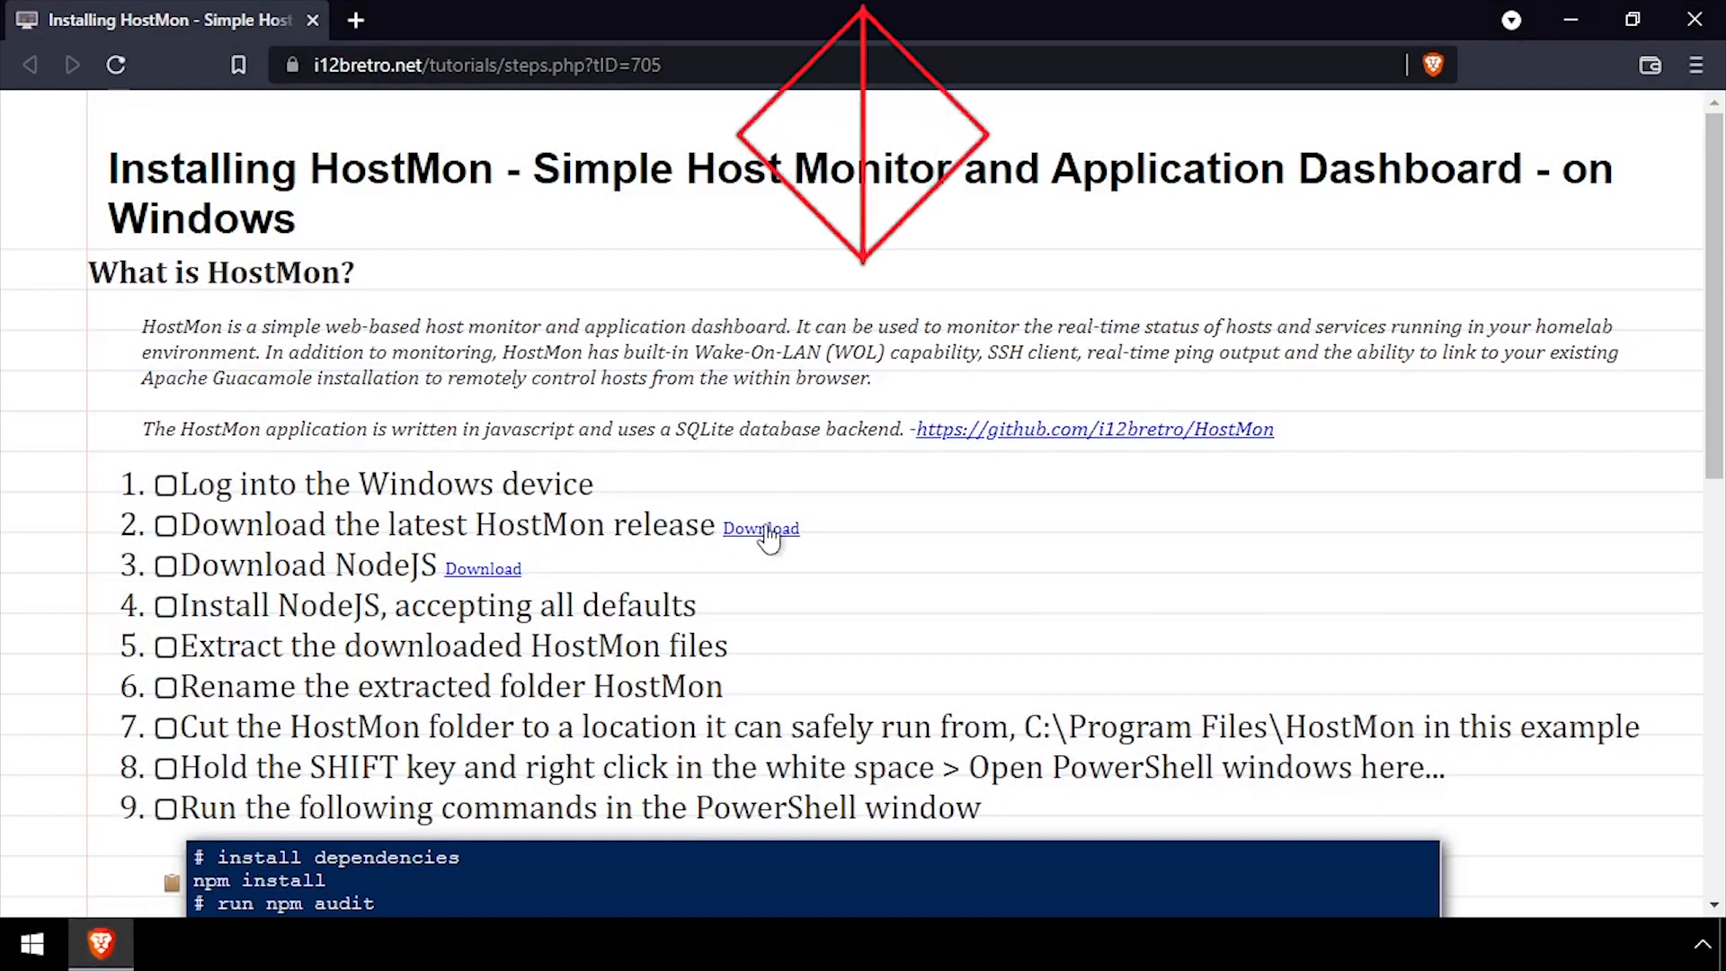
# - Download the HostMon-1.0.0 source code zip from the GitHub release page into Downloads
pyautogui.click(761, 528)
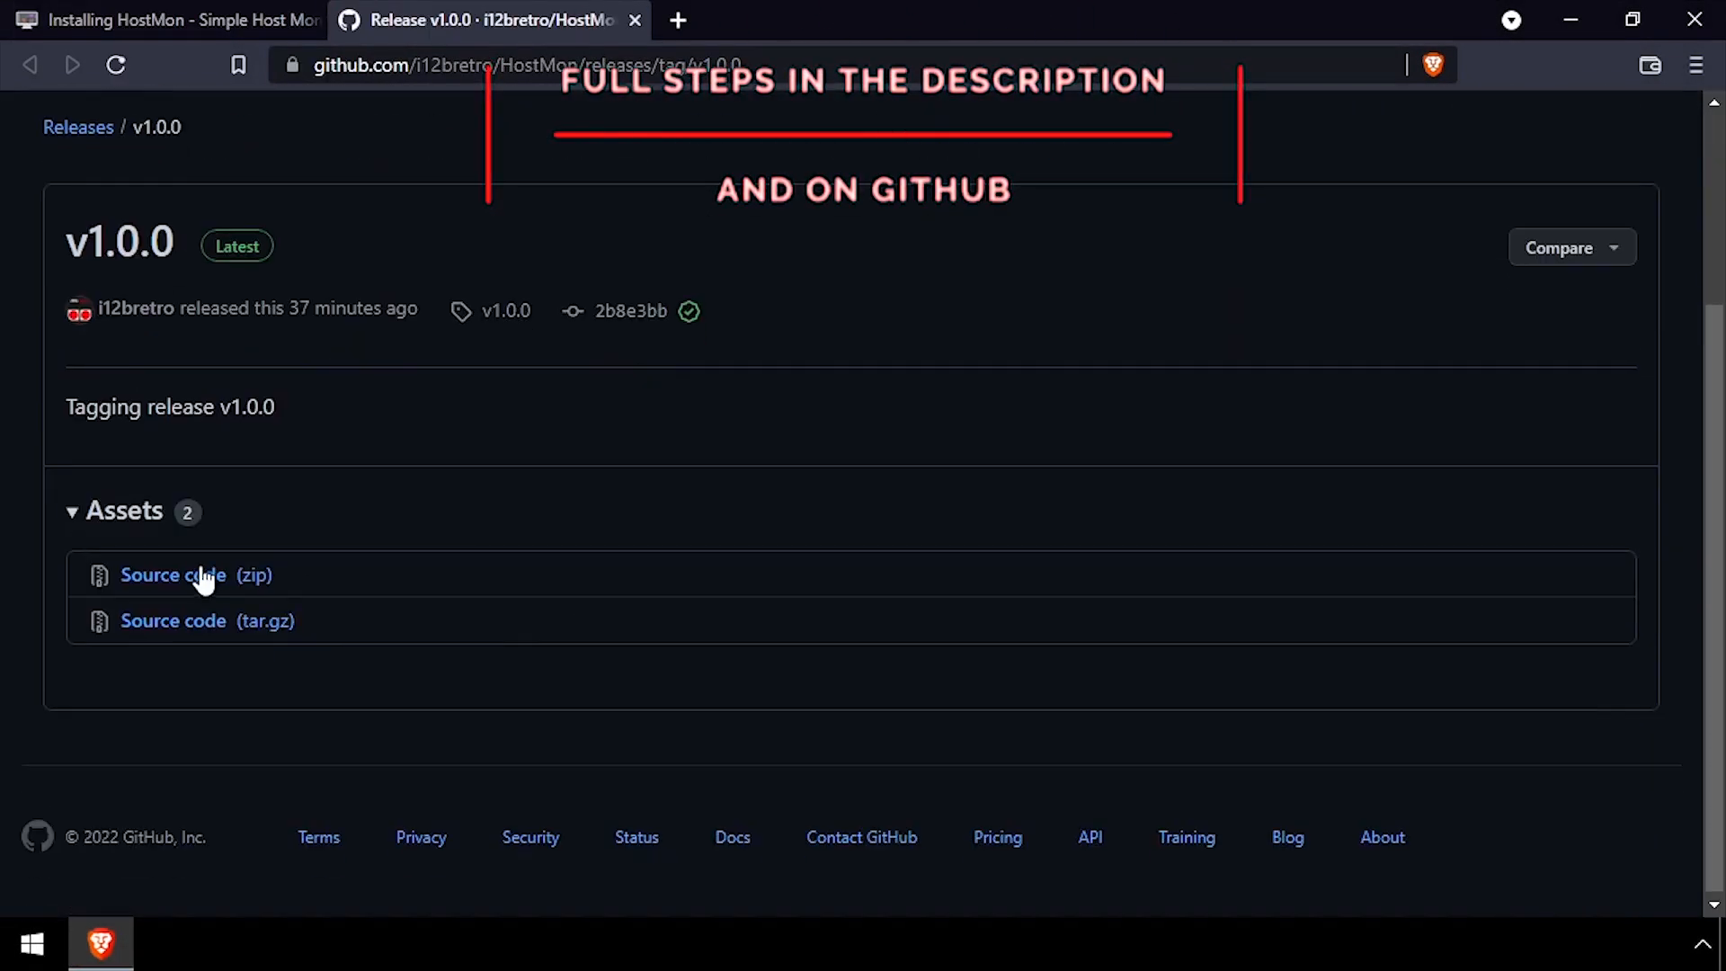
pyautogui.click(173, 575)
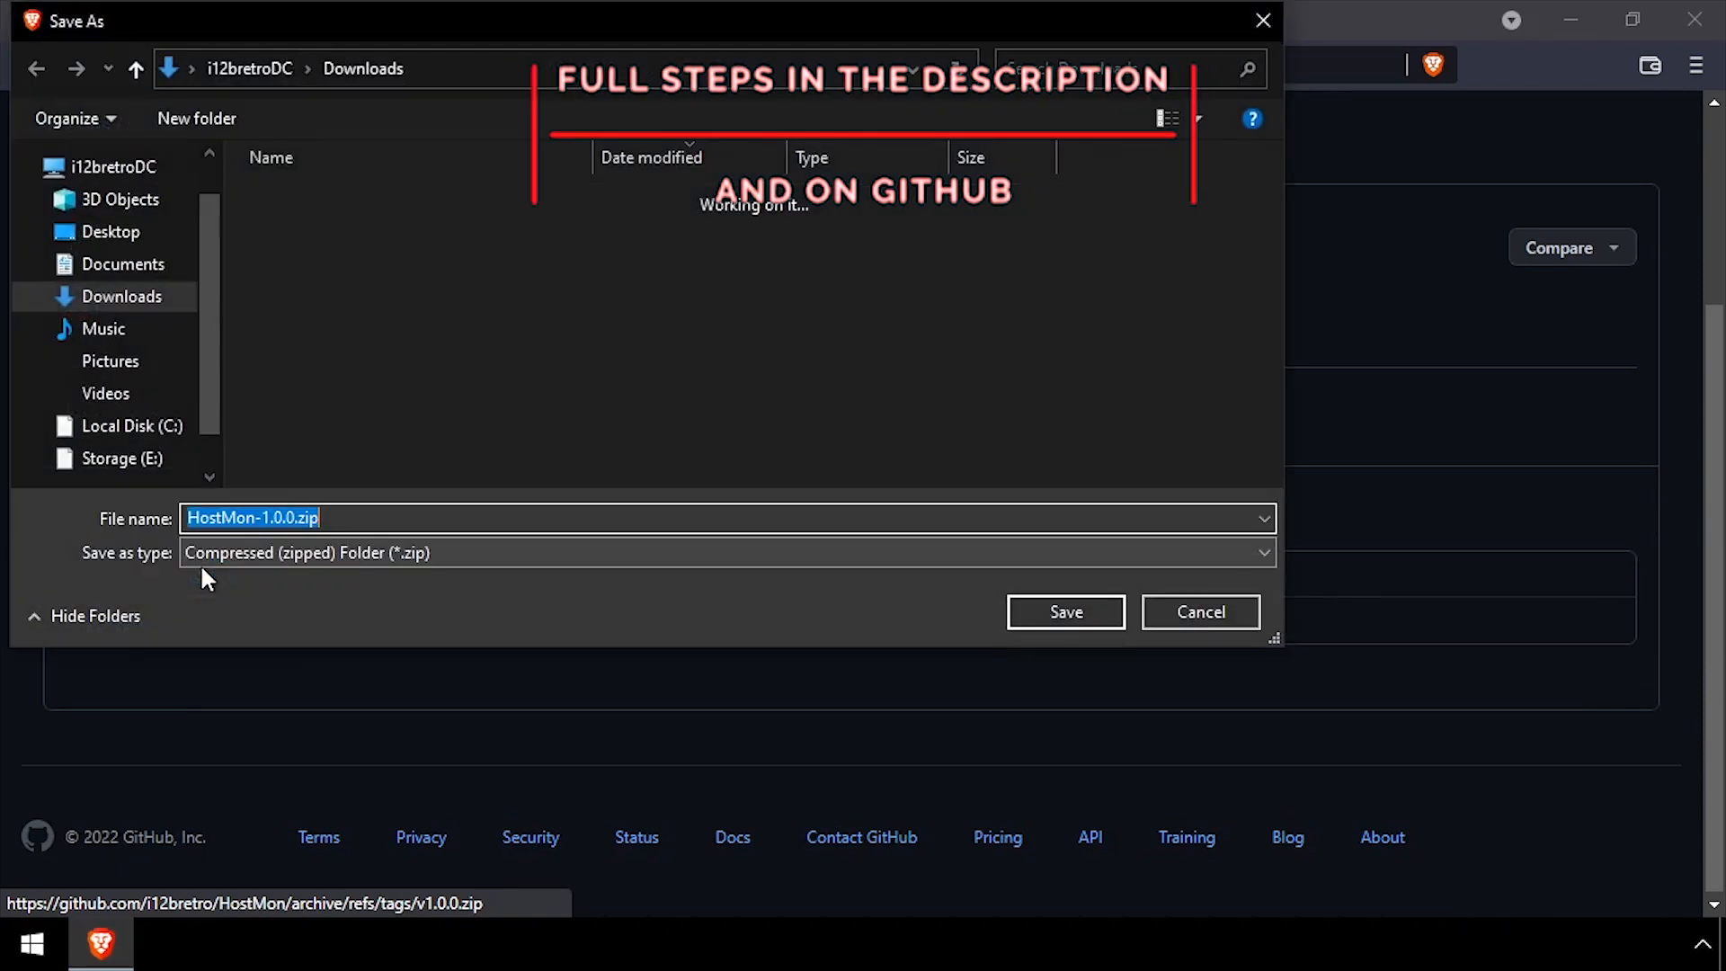
pyautogui.click(1062, 612)
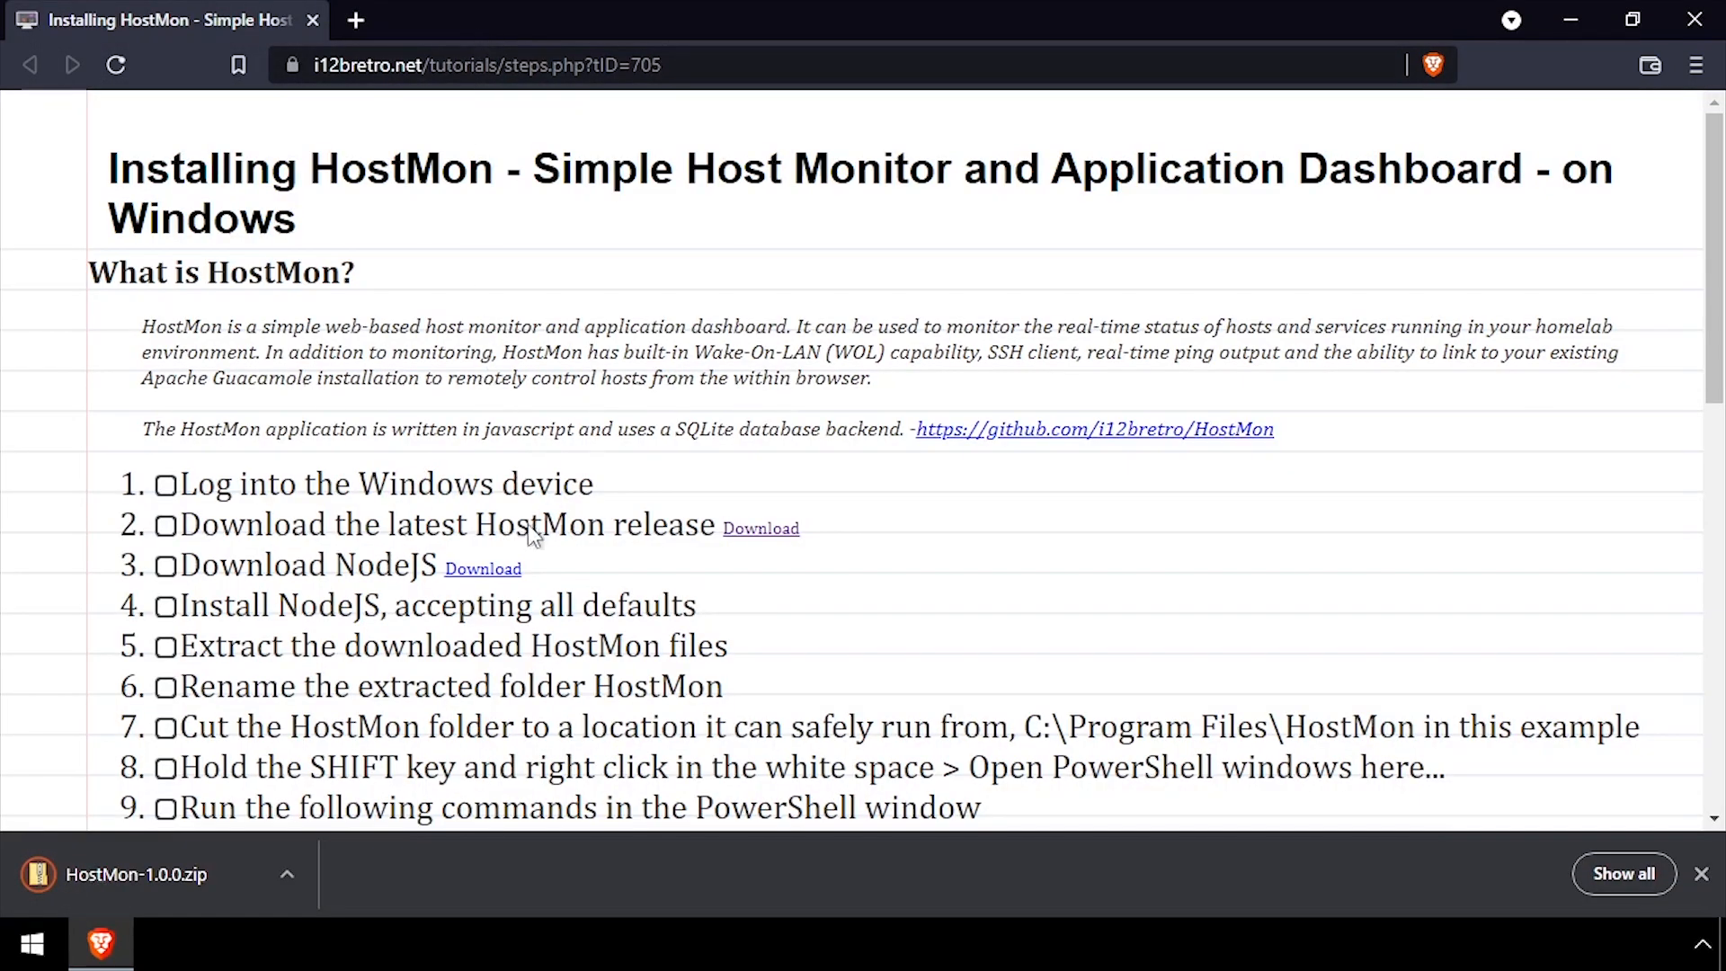
# - Download the Node.js v17.4.0 Windows installer and return to the HostMon tutorial
pyautogui.click(482, 570)
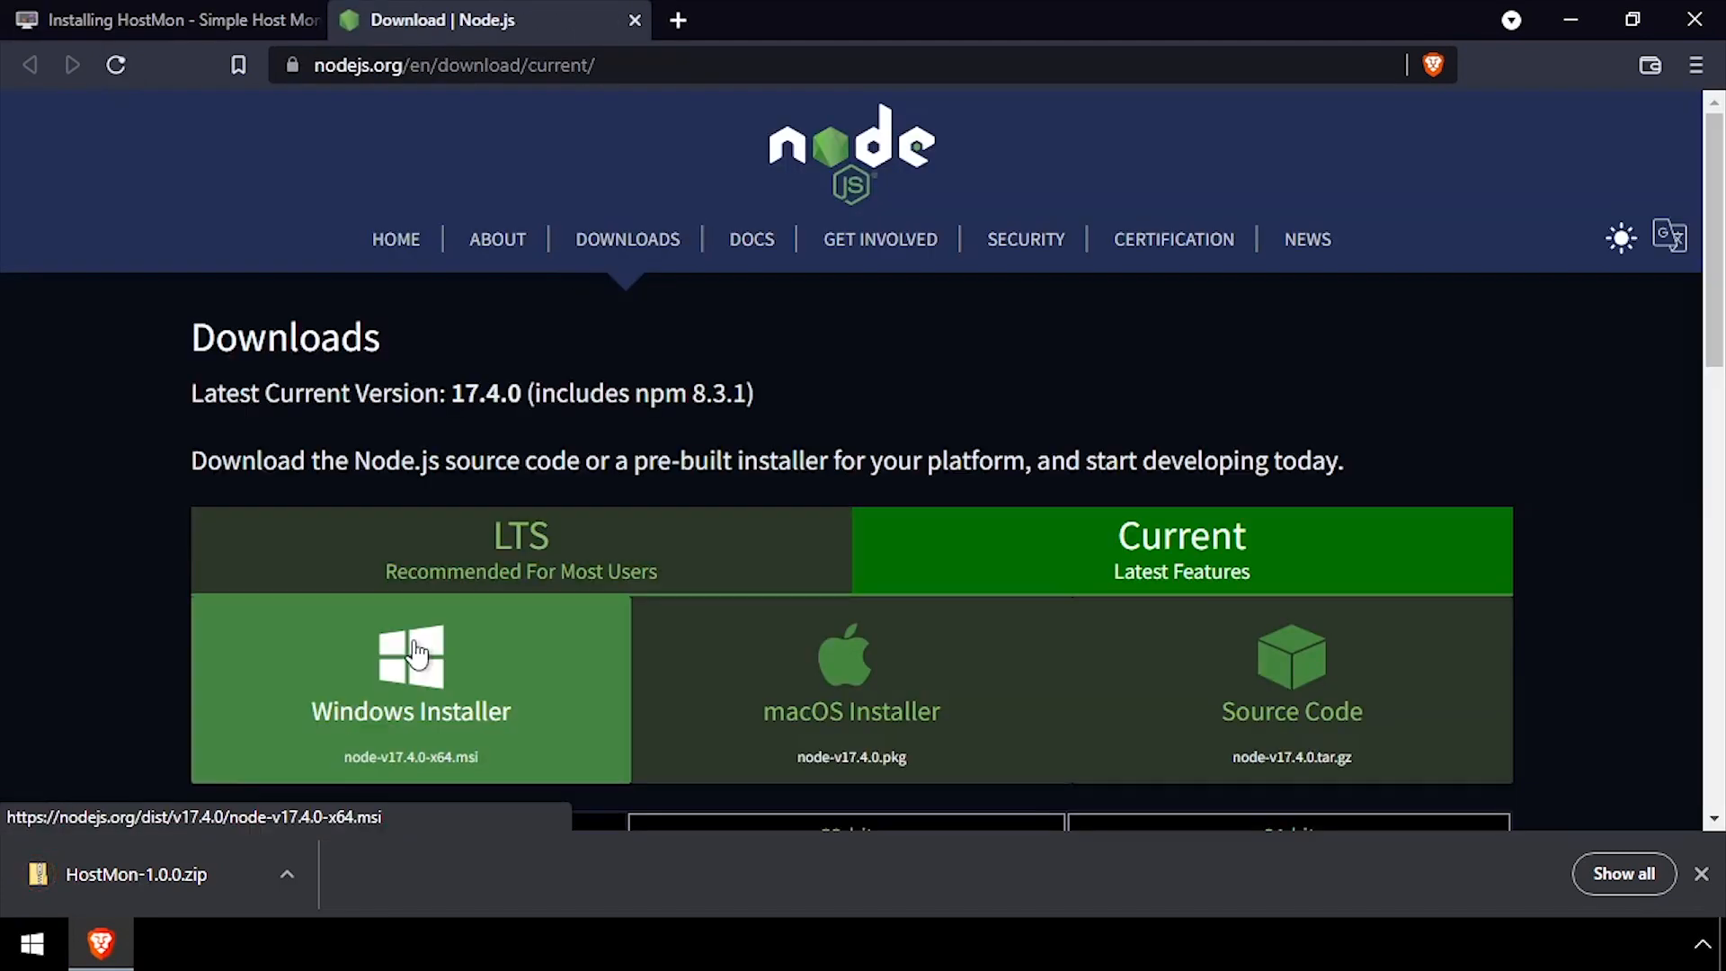
pyautogui.click(410, 671)
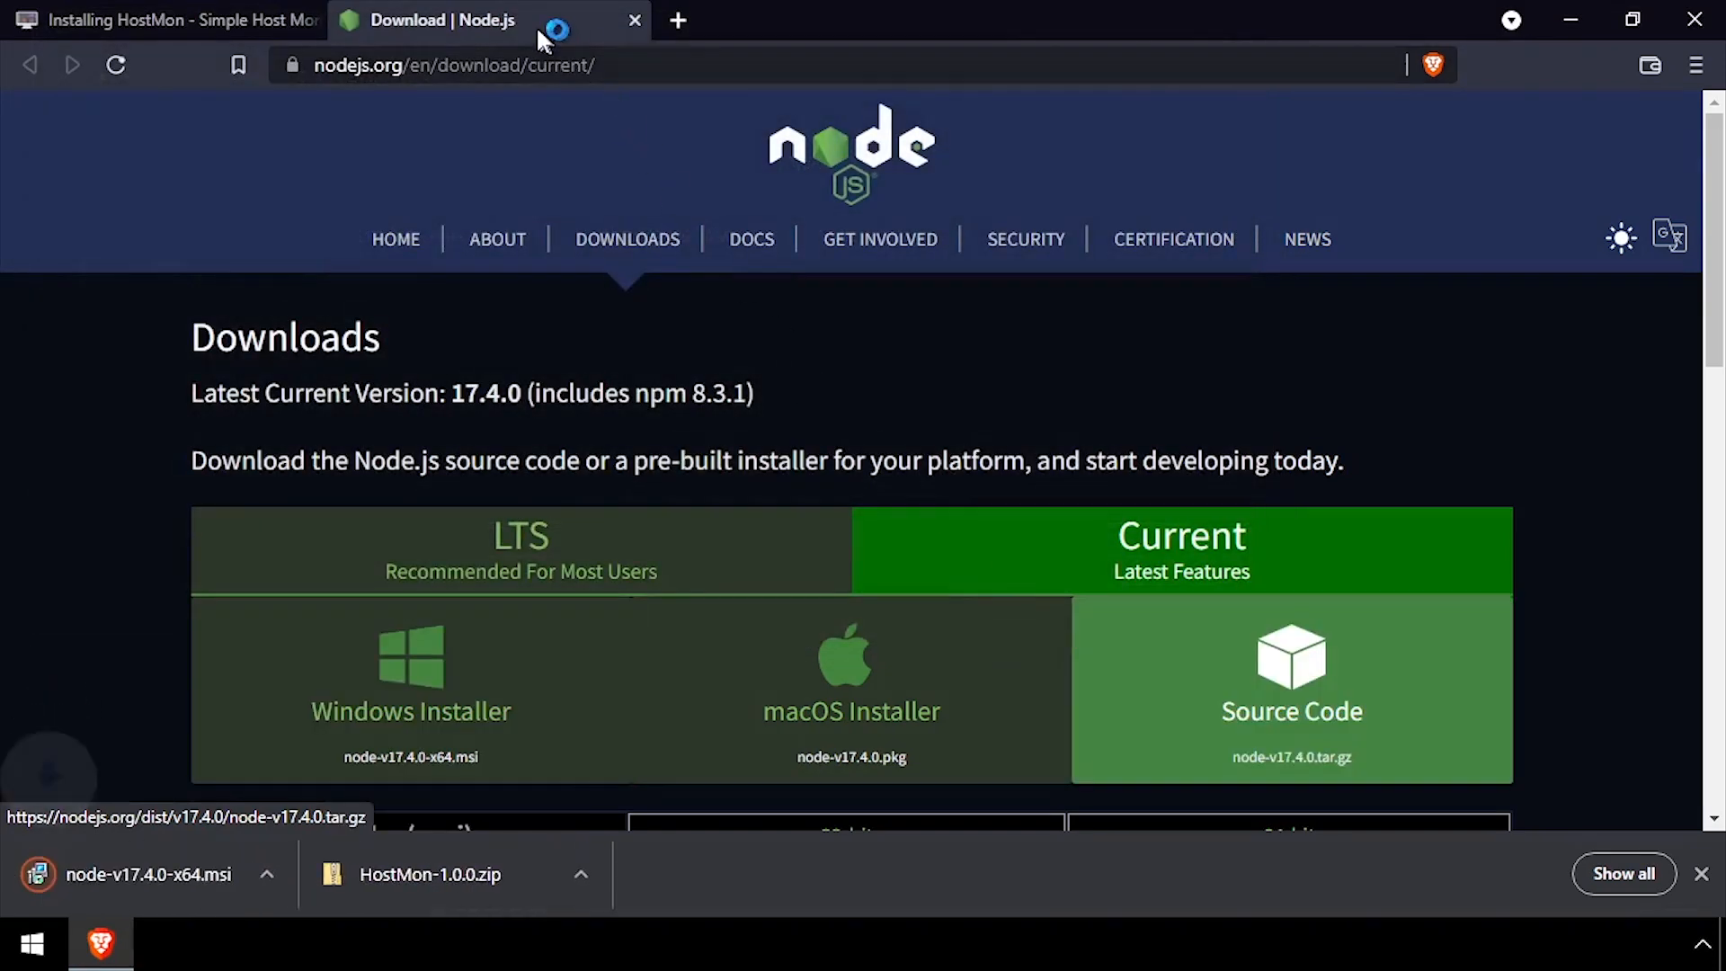
pyautogui.click(633, 19)
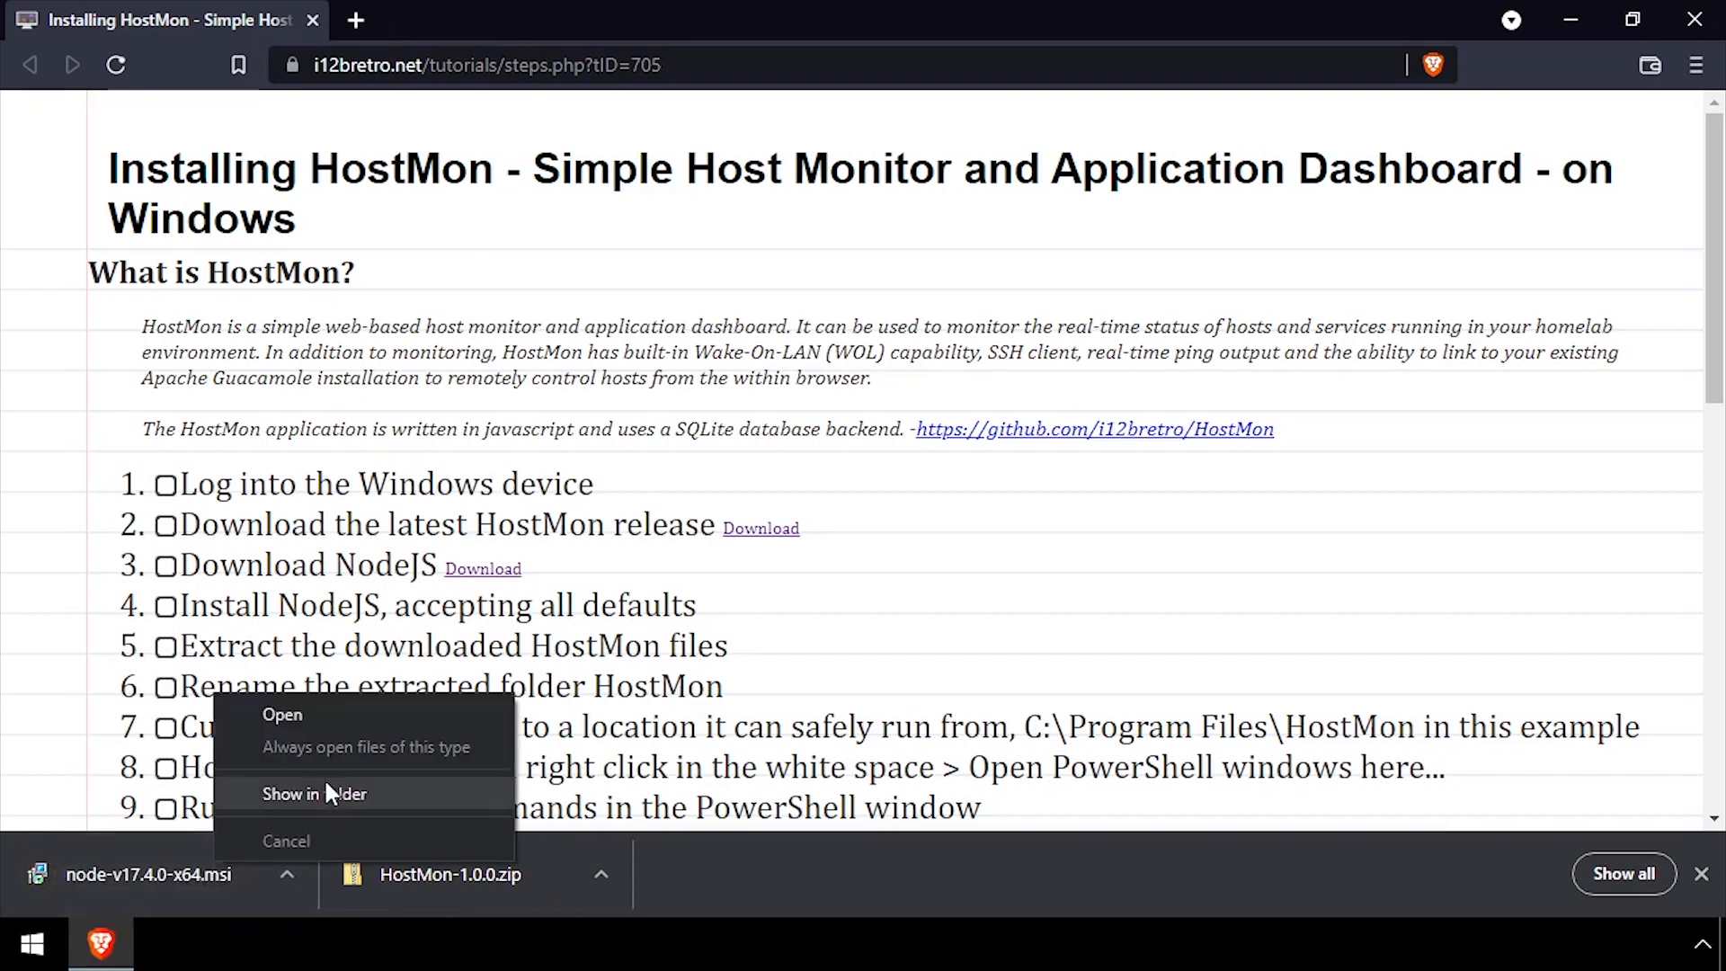
# - Launch node-v17.4.0-x64.msi from Downloads, accept the license and keep the default install folder
pyautogui.click(313, 793)
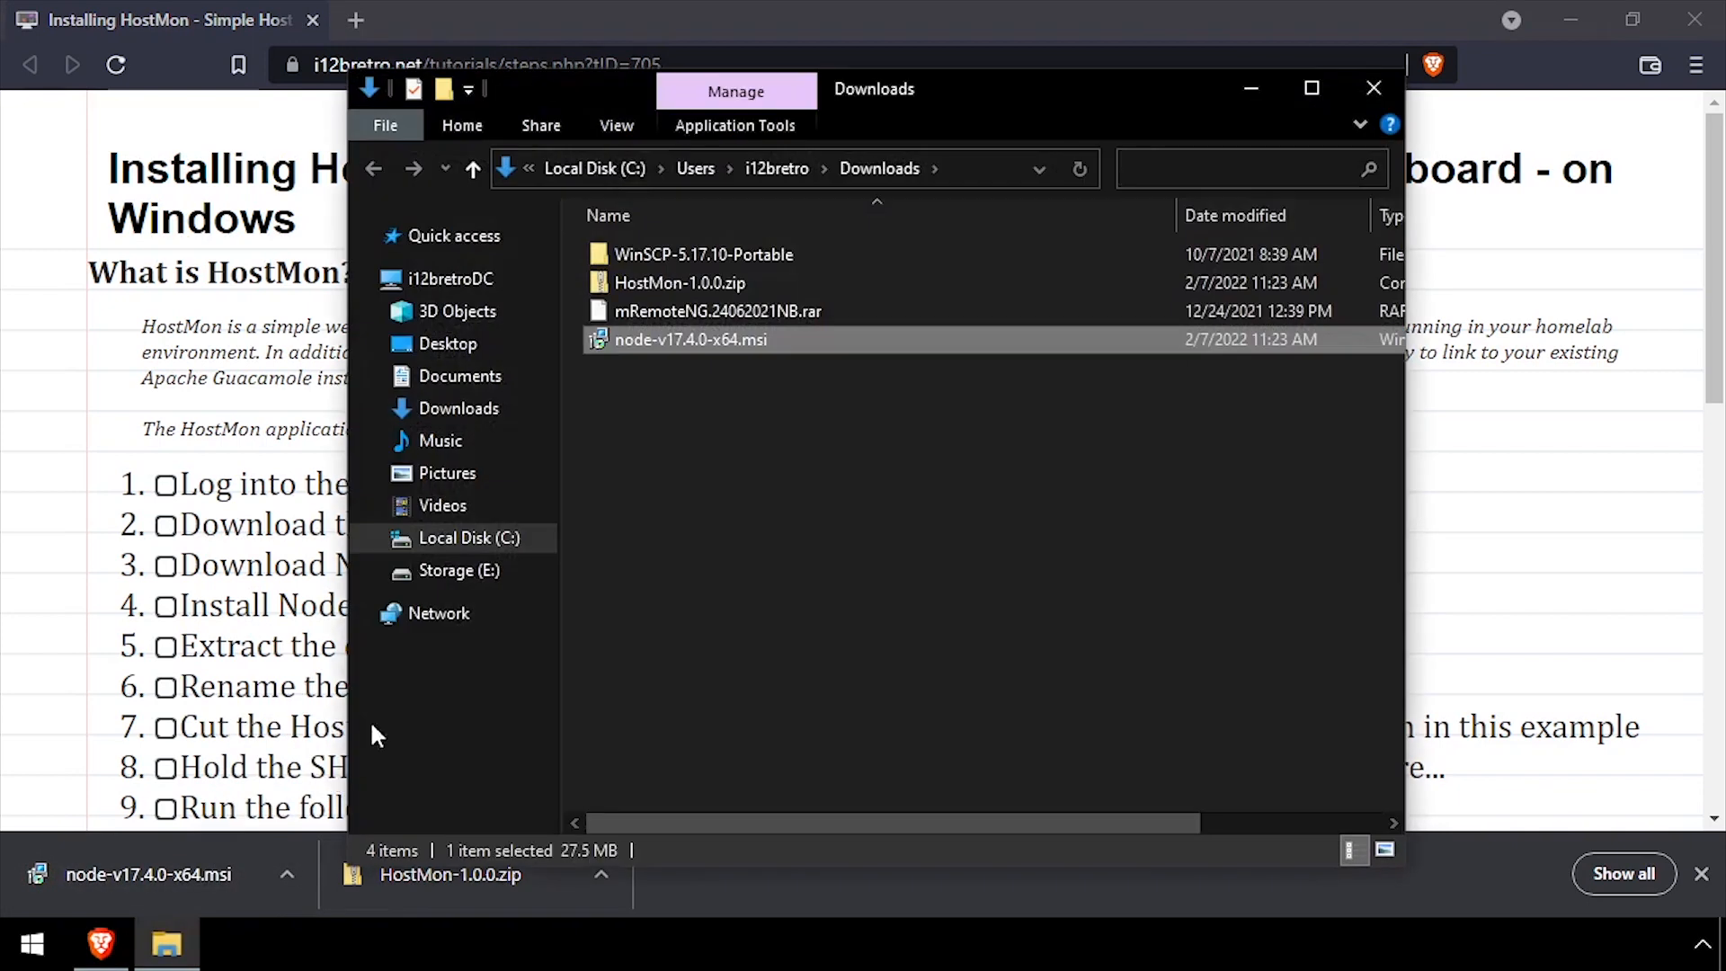
pyautogui.doubleClick(691, 340)
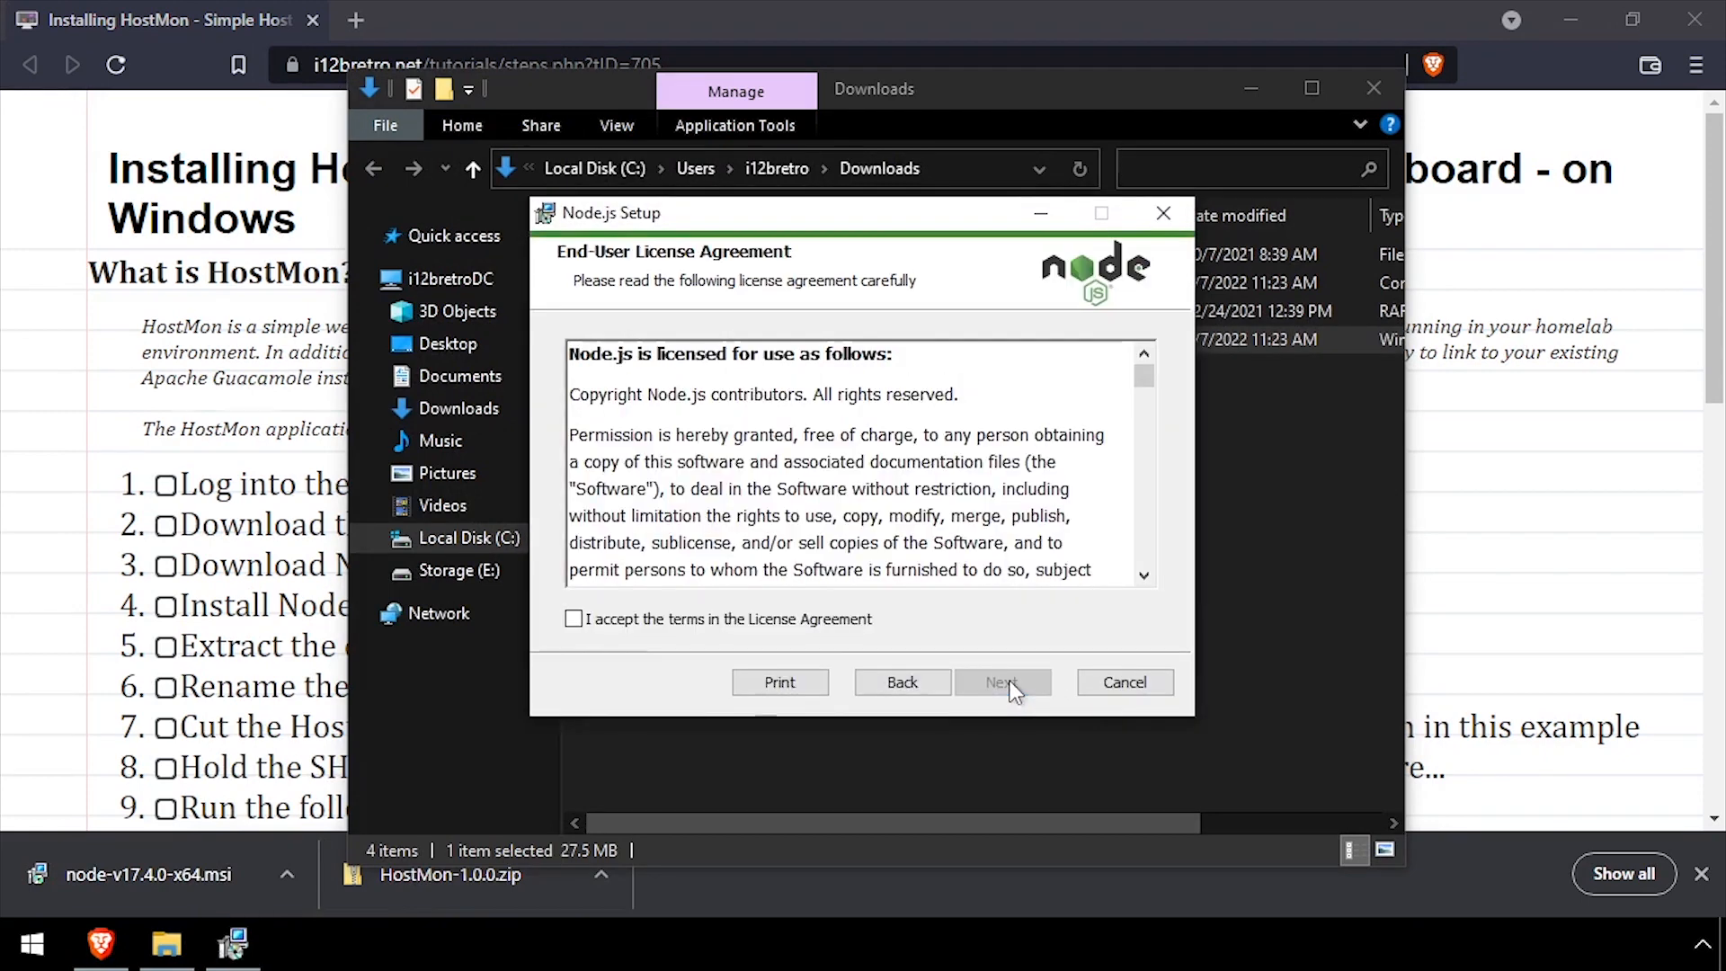
pyautogui.click(1002, 681)
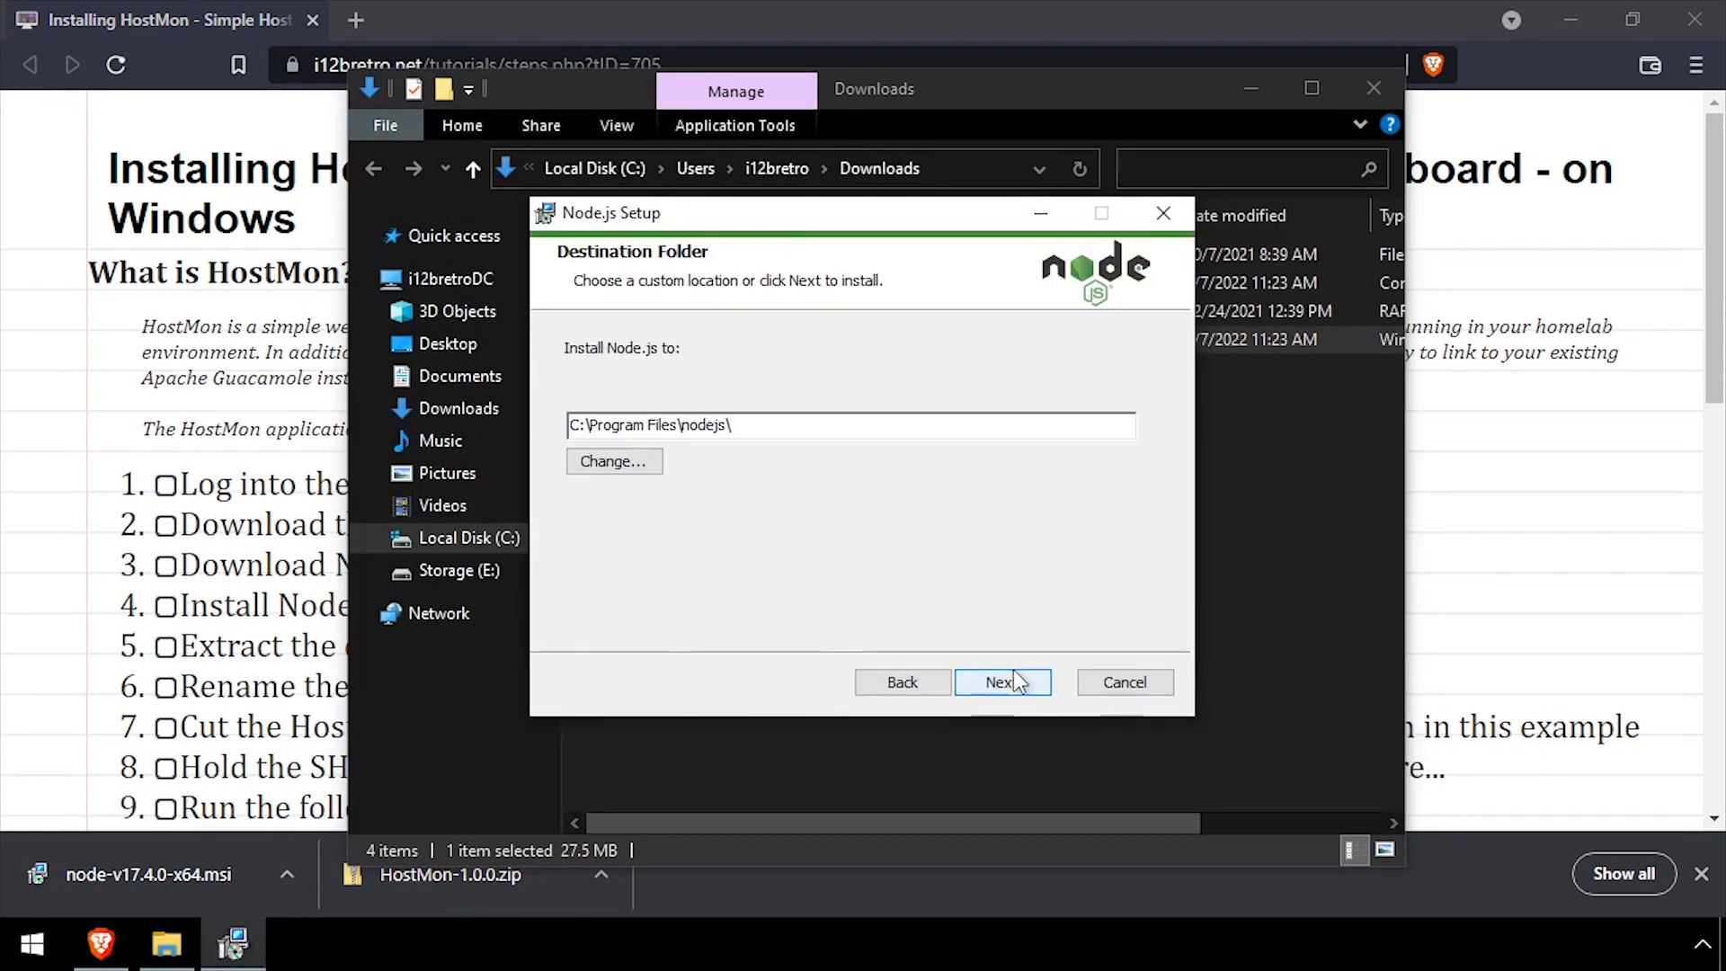
pyautogui.click(1001, 684)
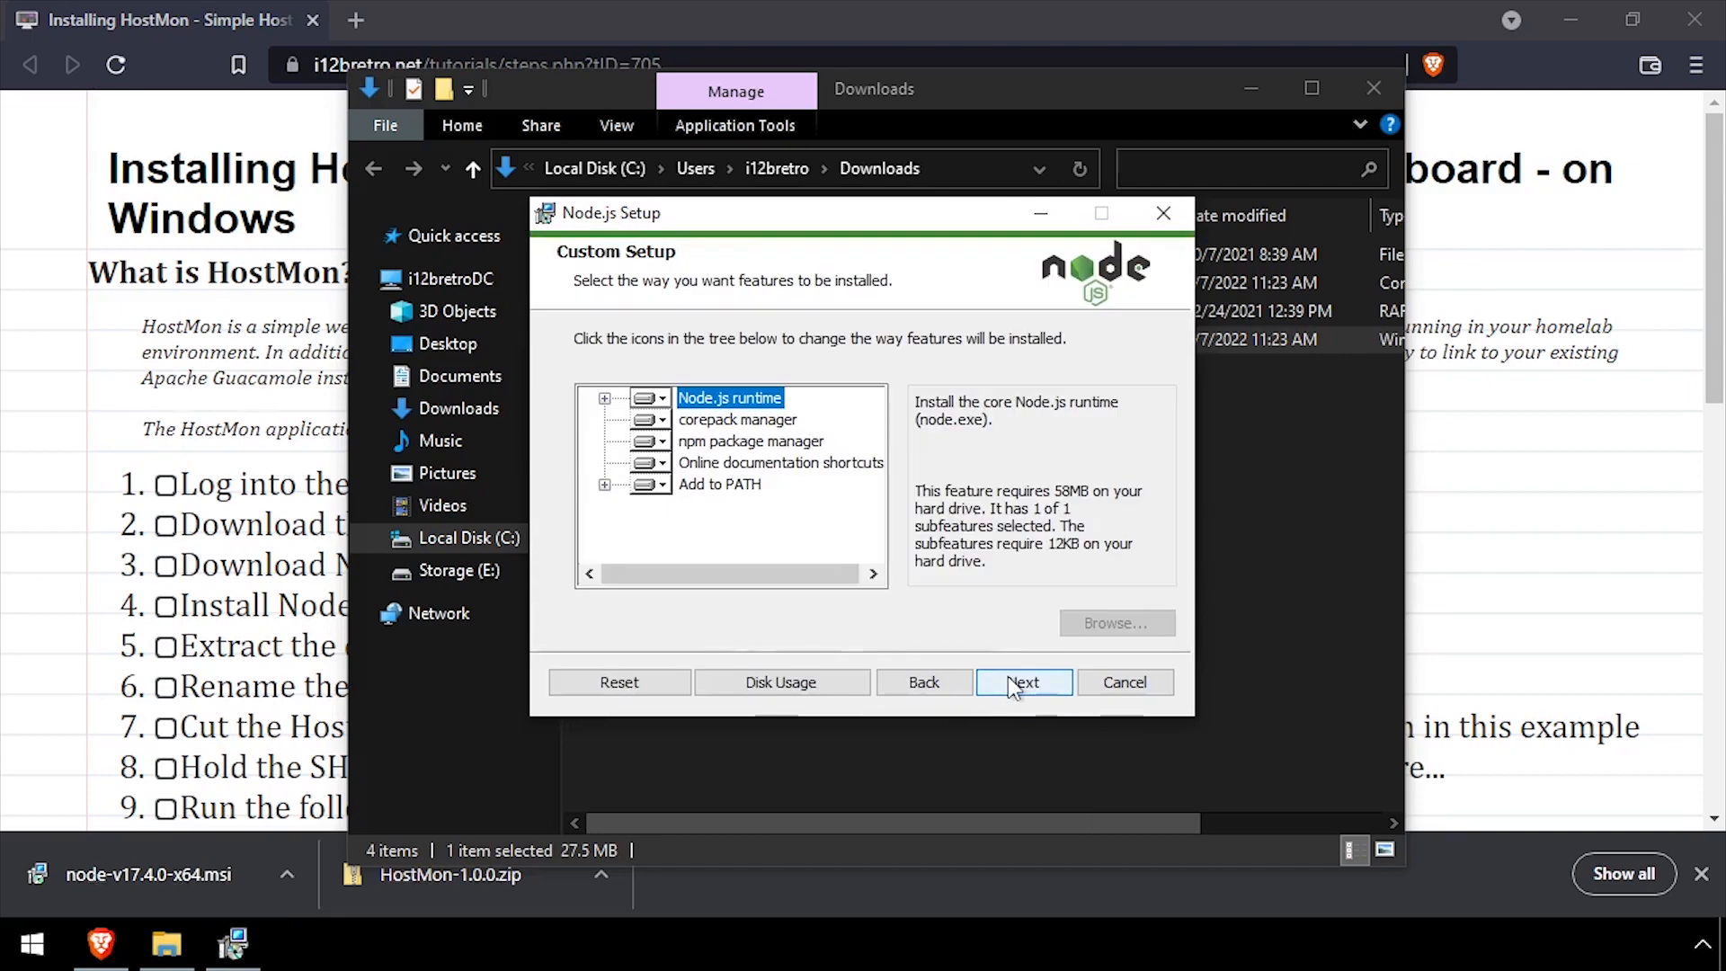
# - Keep default features, skip native module tools, install Node.js and finish the wizard
pyautogui.click(1023, 682)
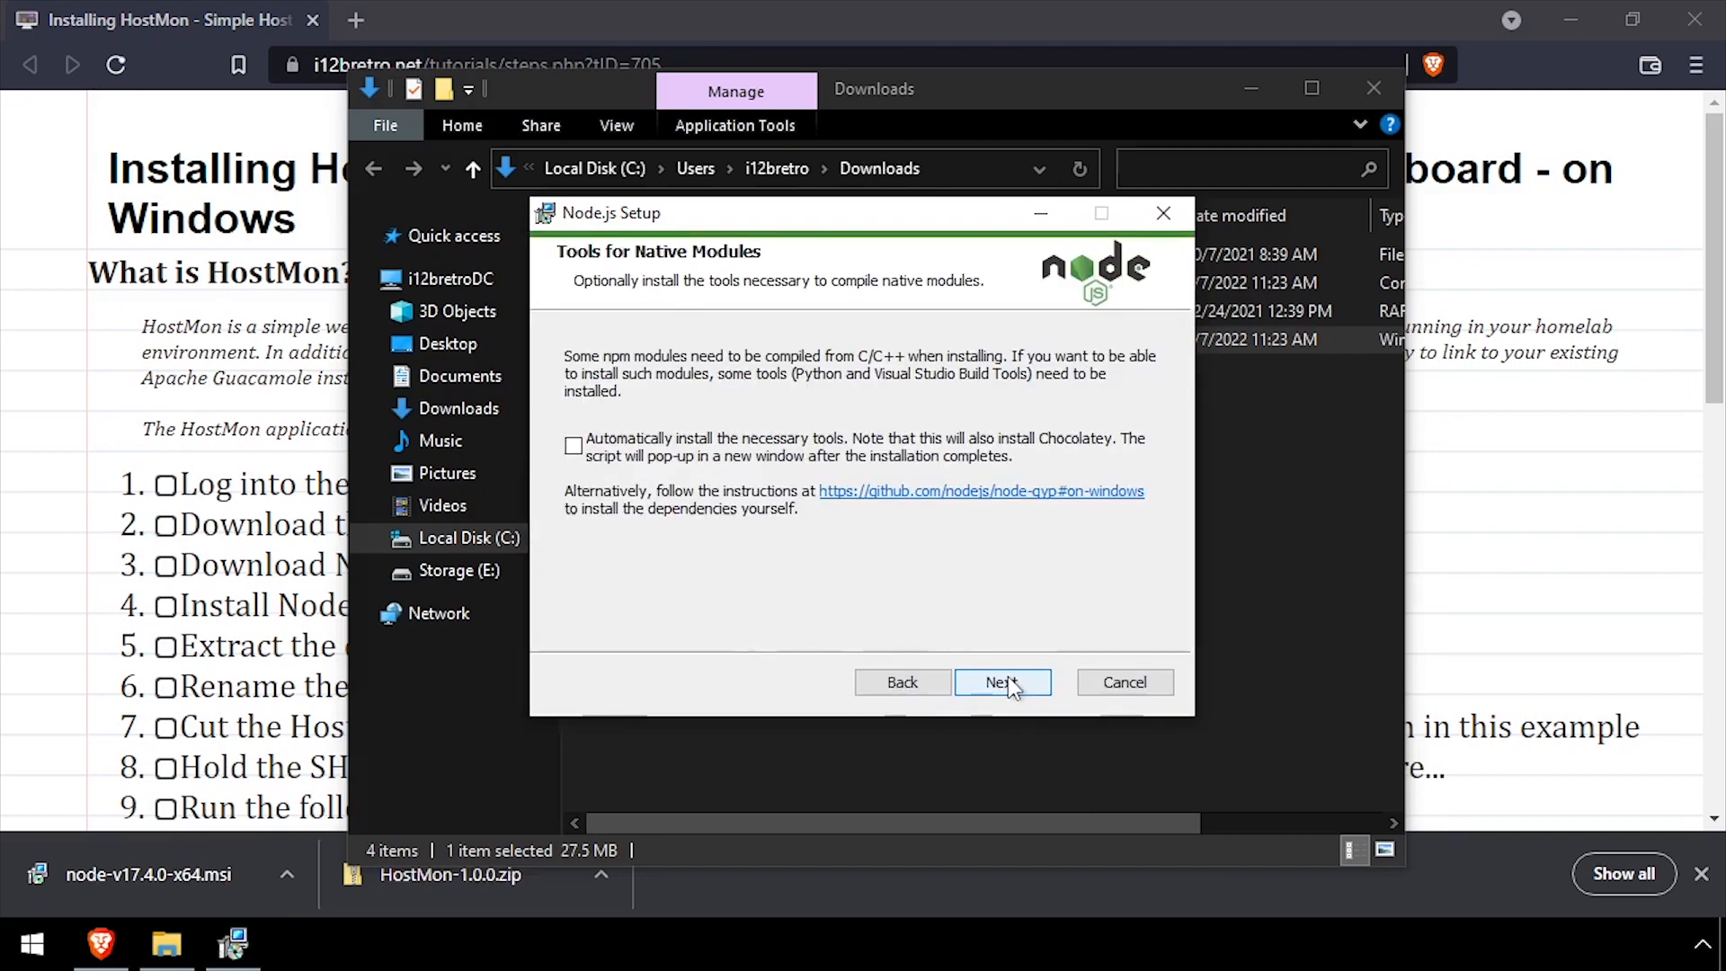
pyautogui.click(1000, 683)
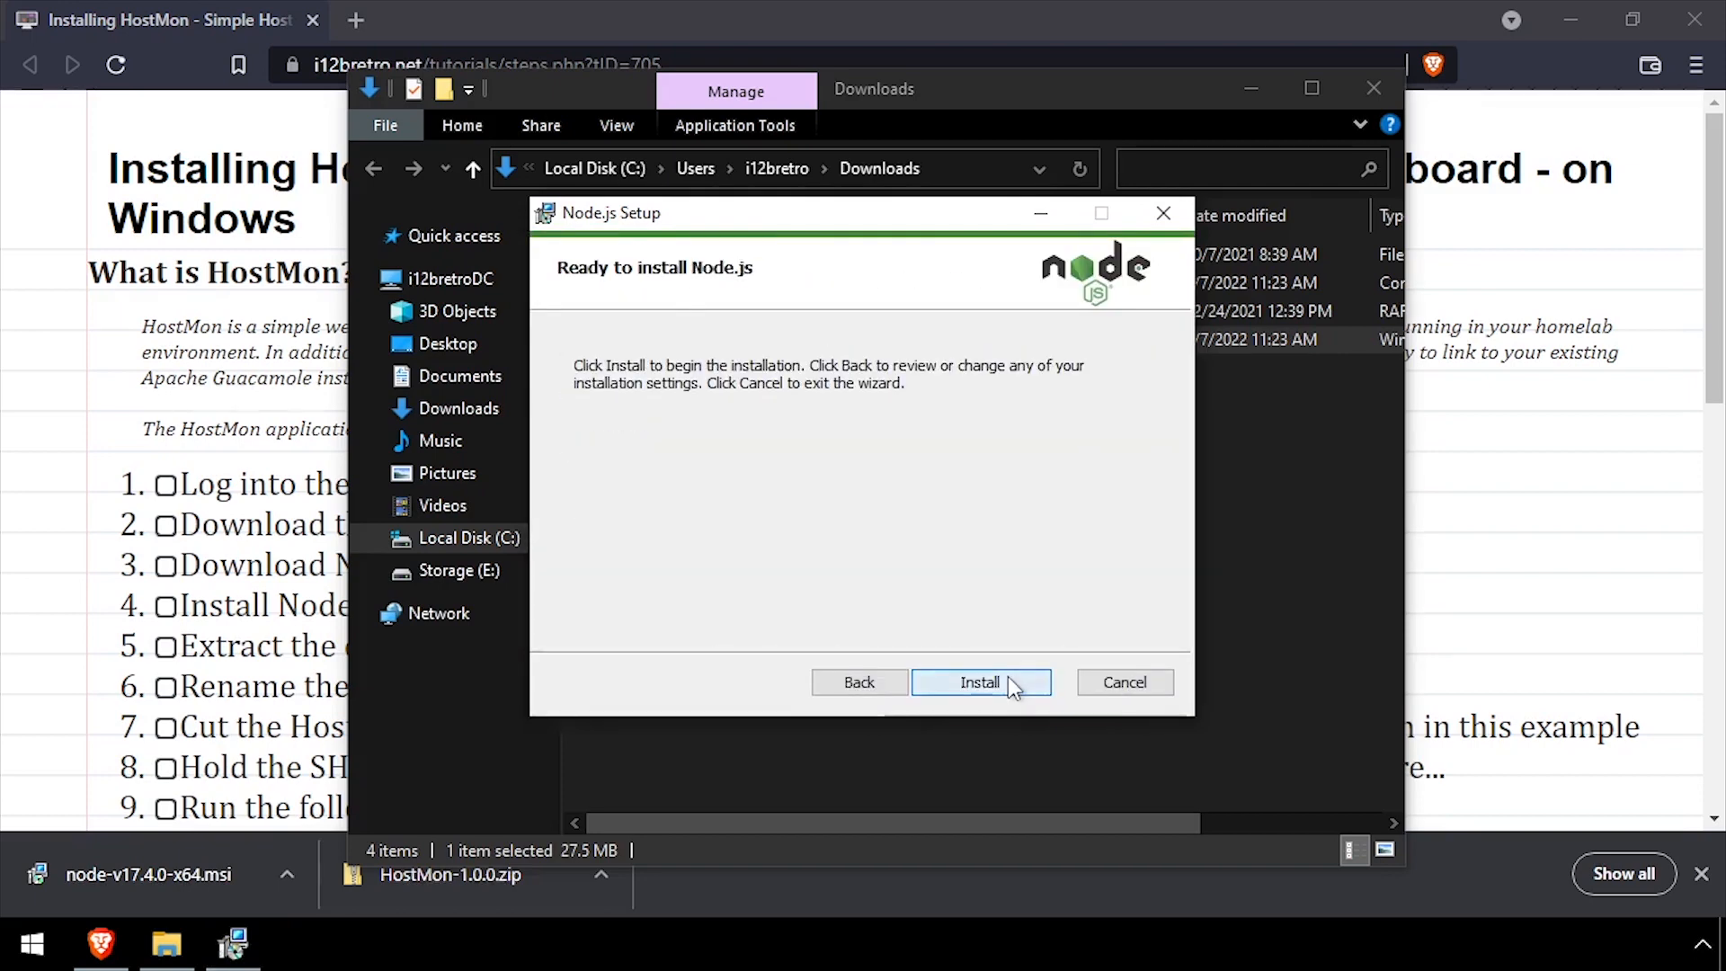
pyautogui.click(978, 681)
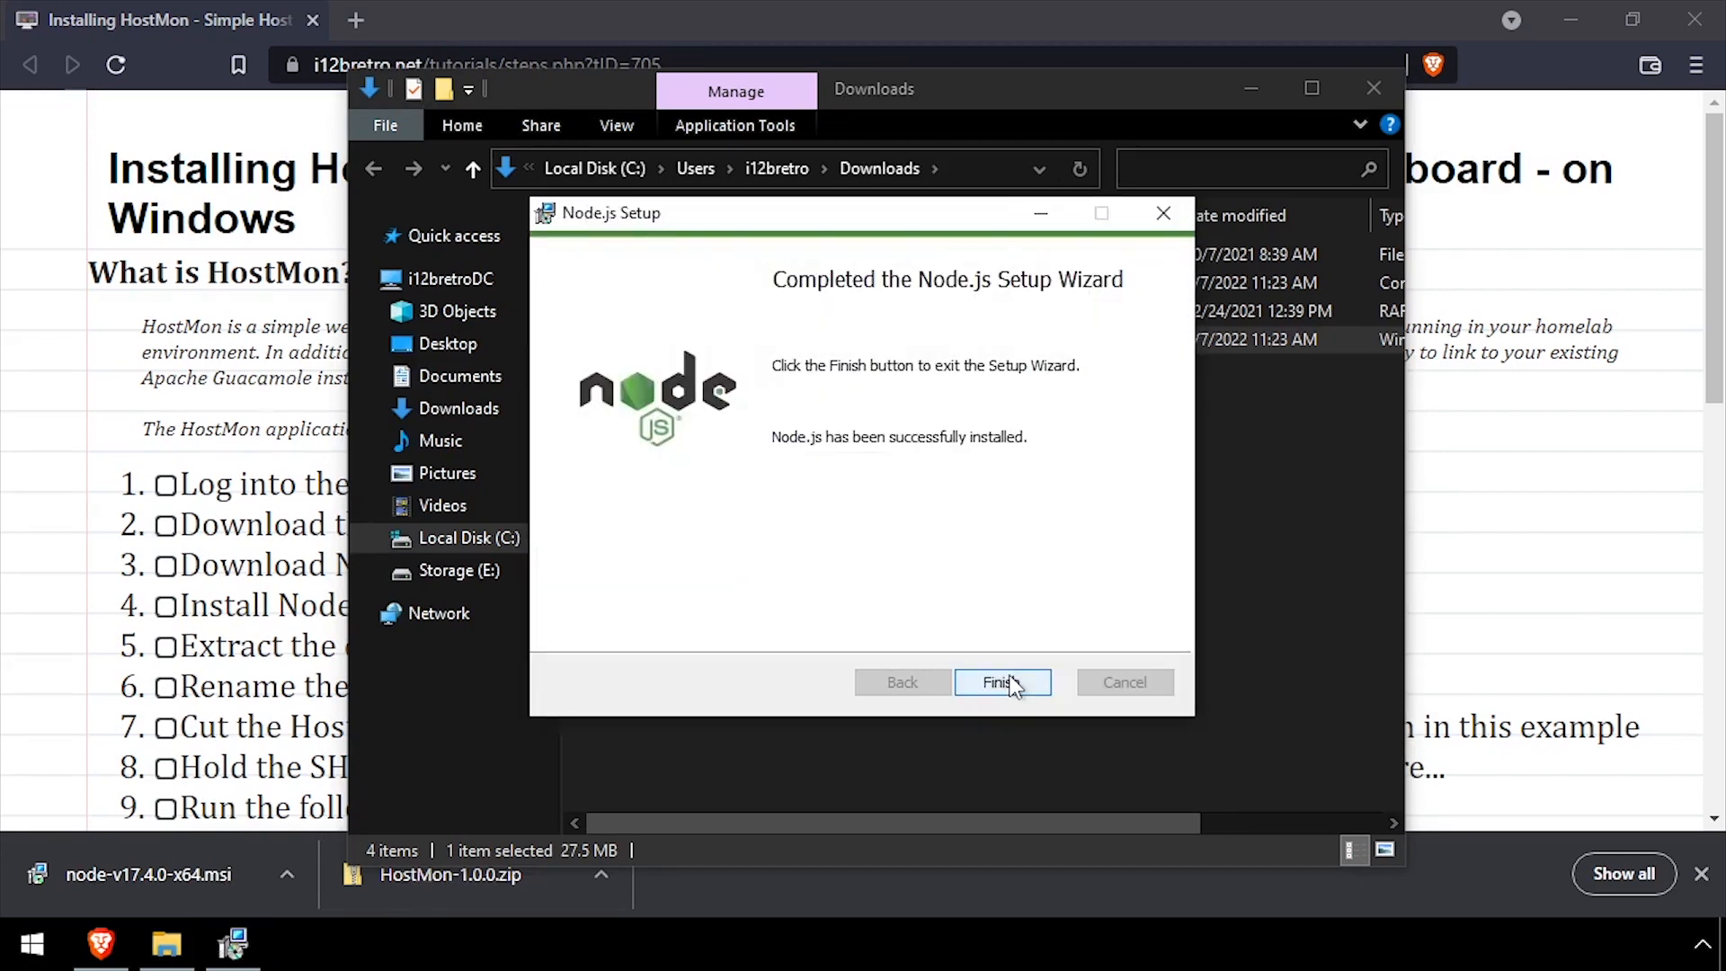
pyautogui.click(1001, 683)
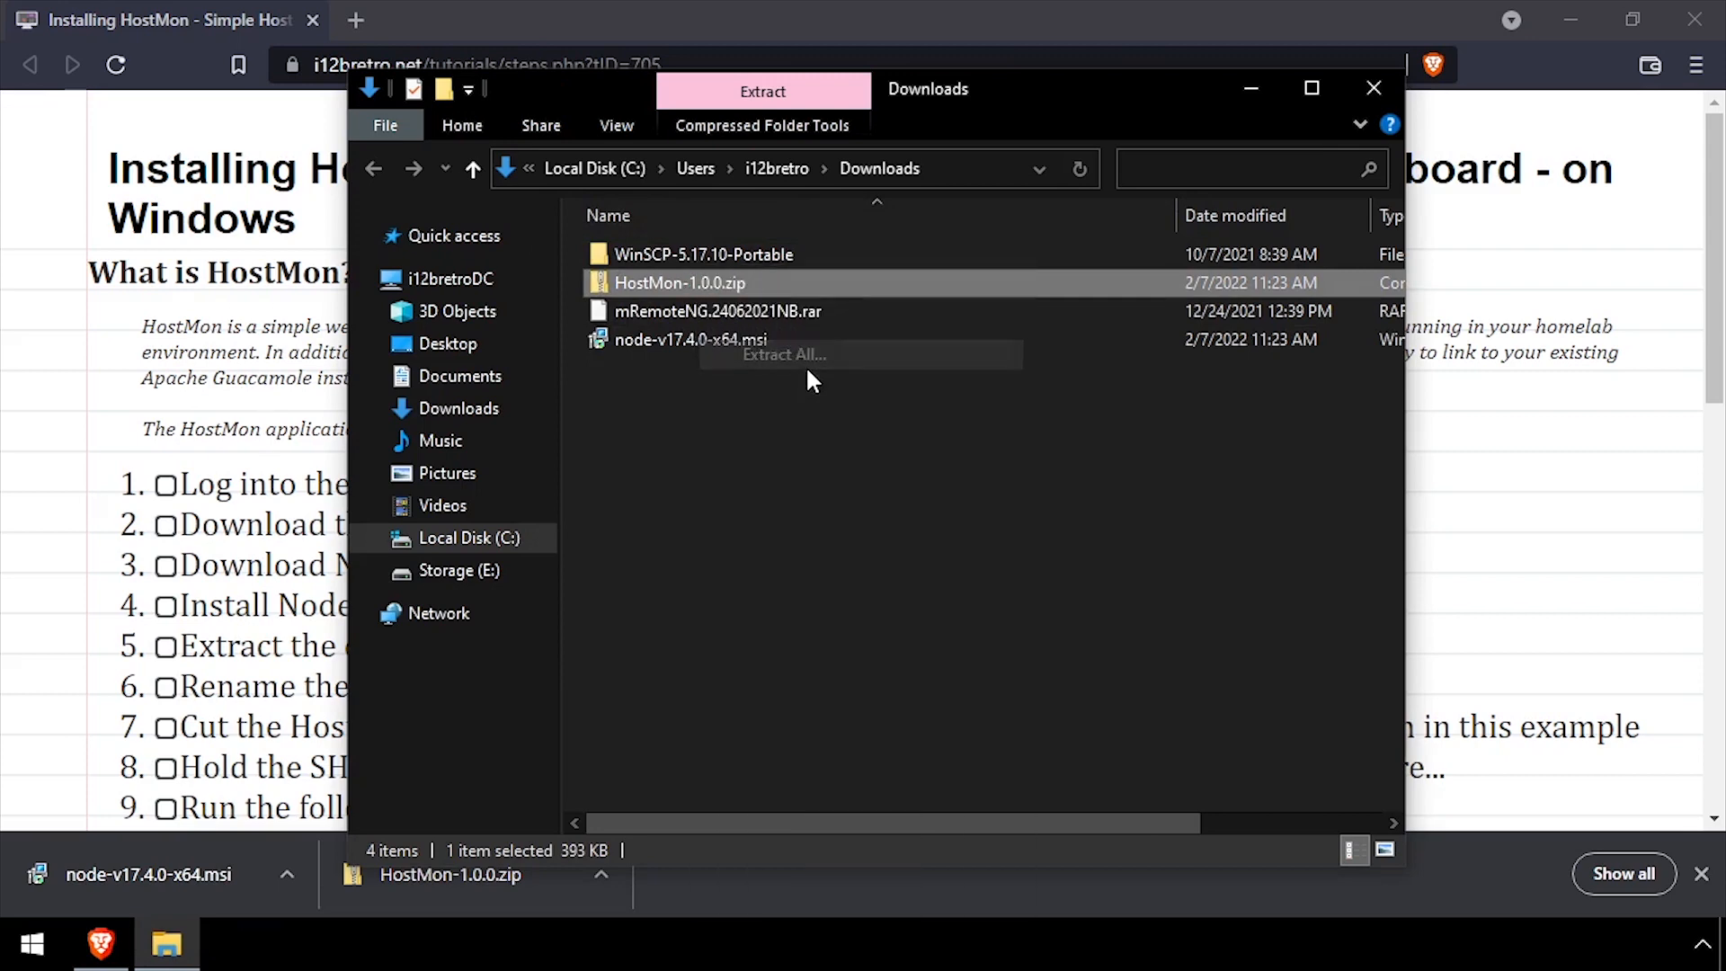
# - Extract HostMon-1.0.0.zip, rename the inner folder HostMon and head to C: for Program Files
pyautogui.click(782, 354)
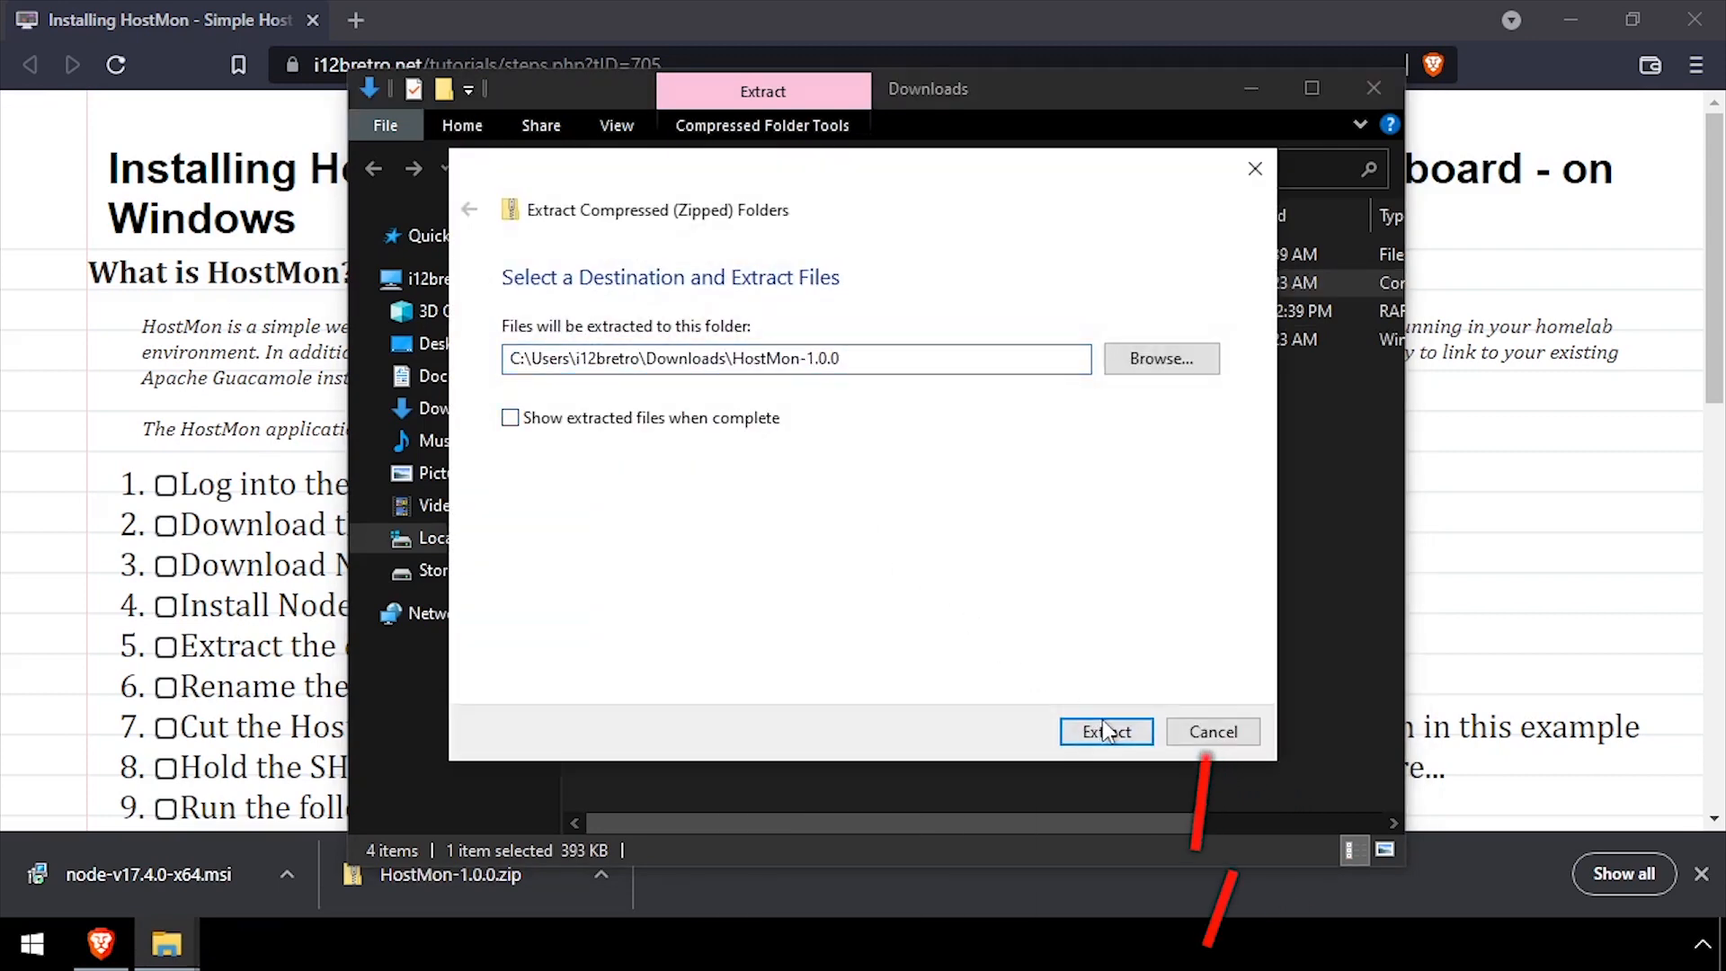
pyautogui.click(1106, 731)
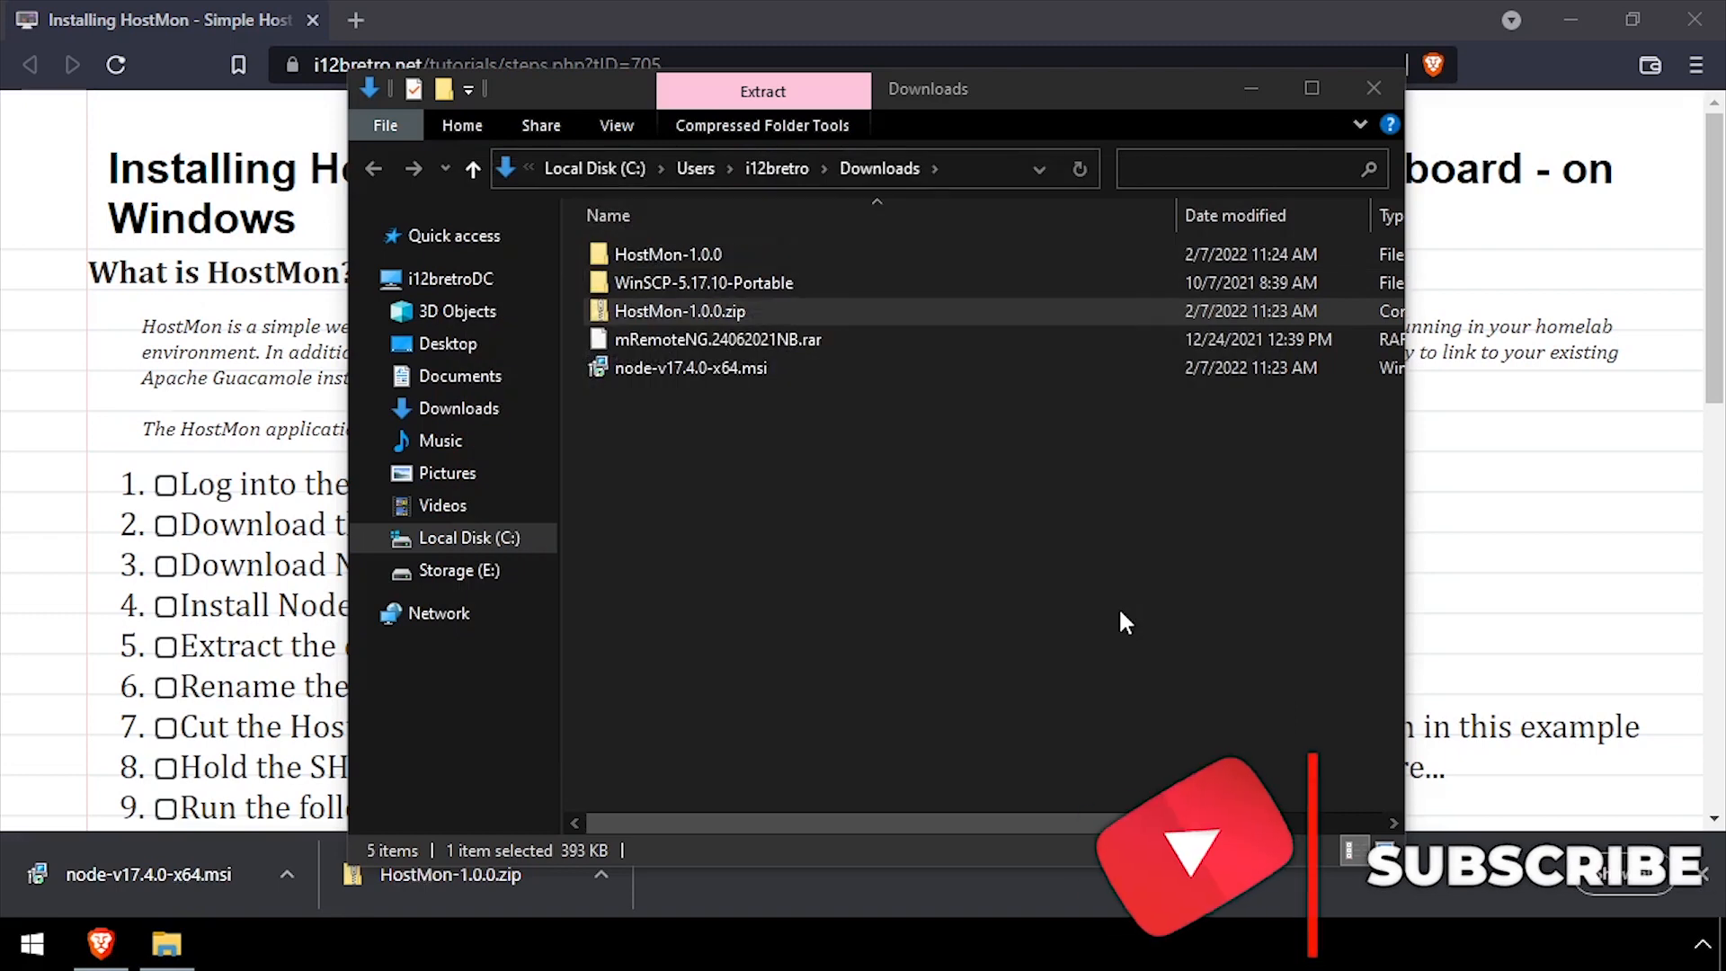
pyautogui.doubleClick(667, 253)
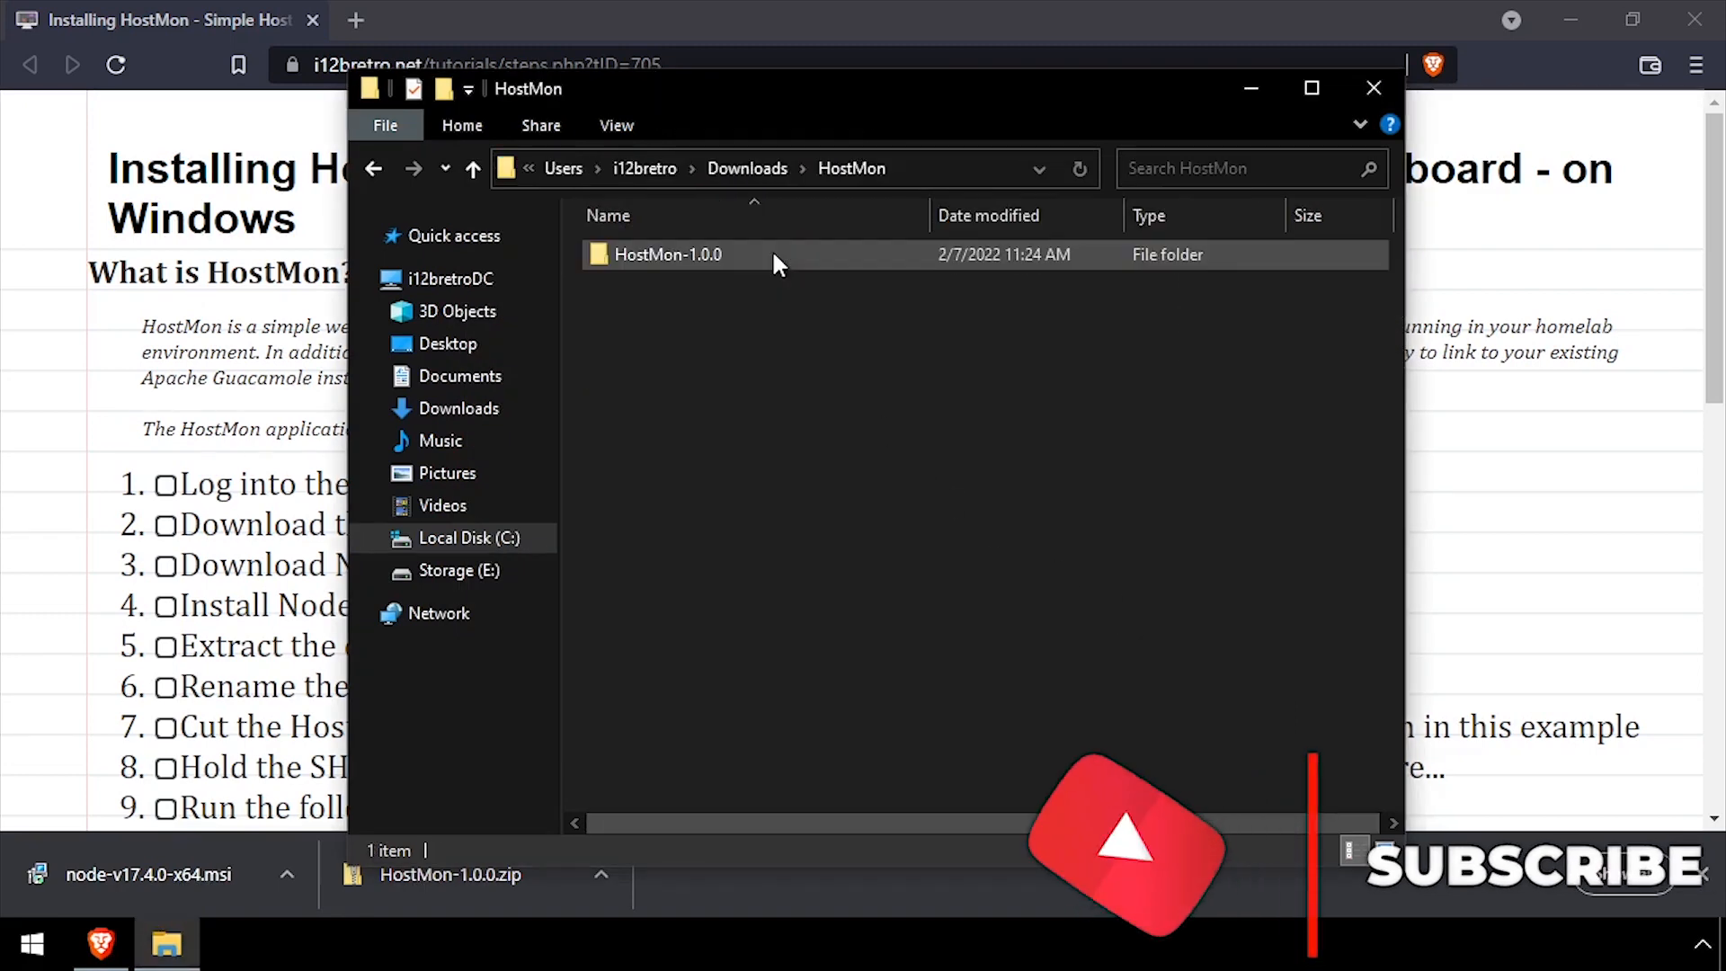
pyautogui.click(665, 254)
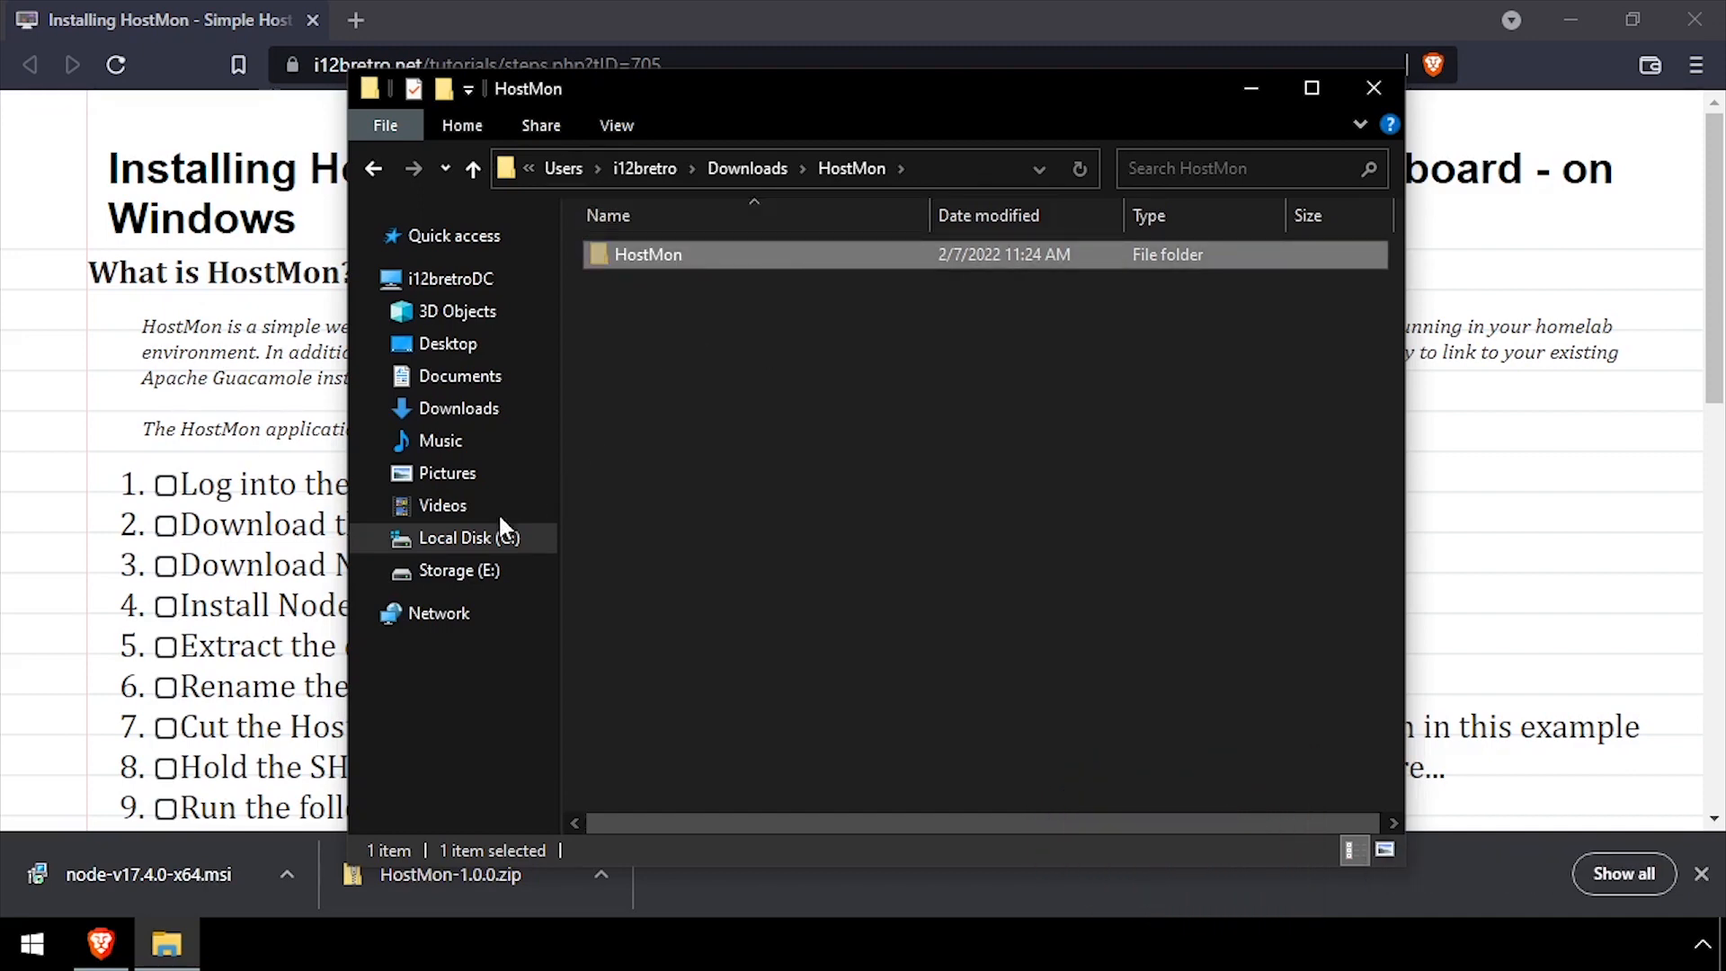
pyautogui.click(462, 538)
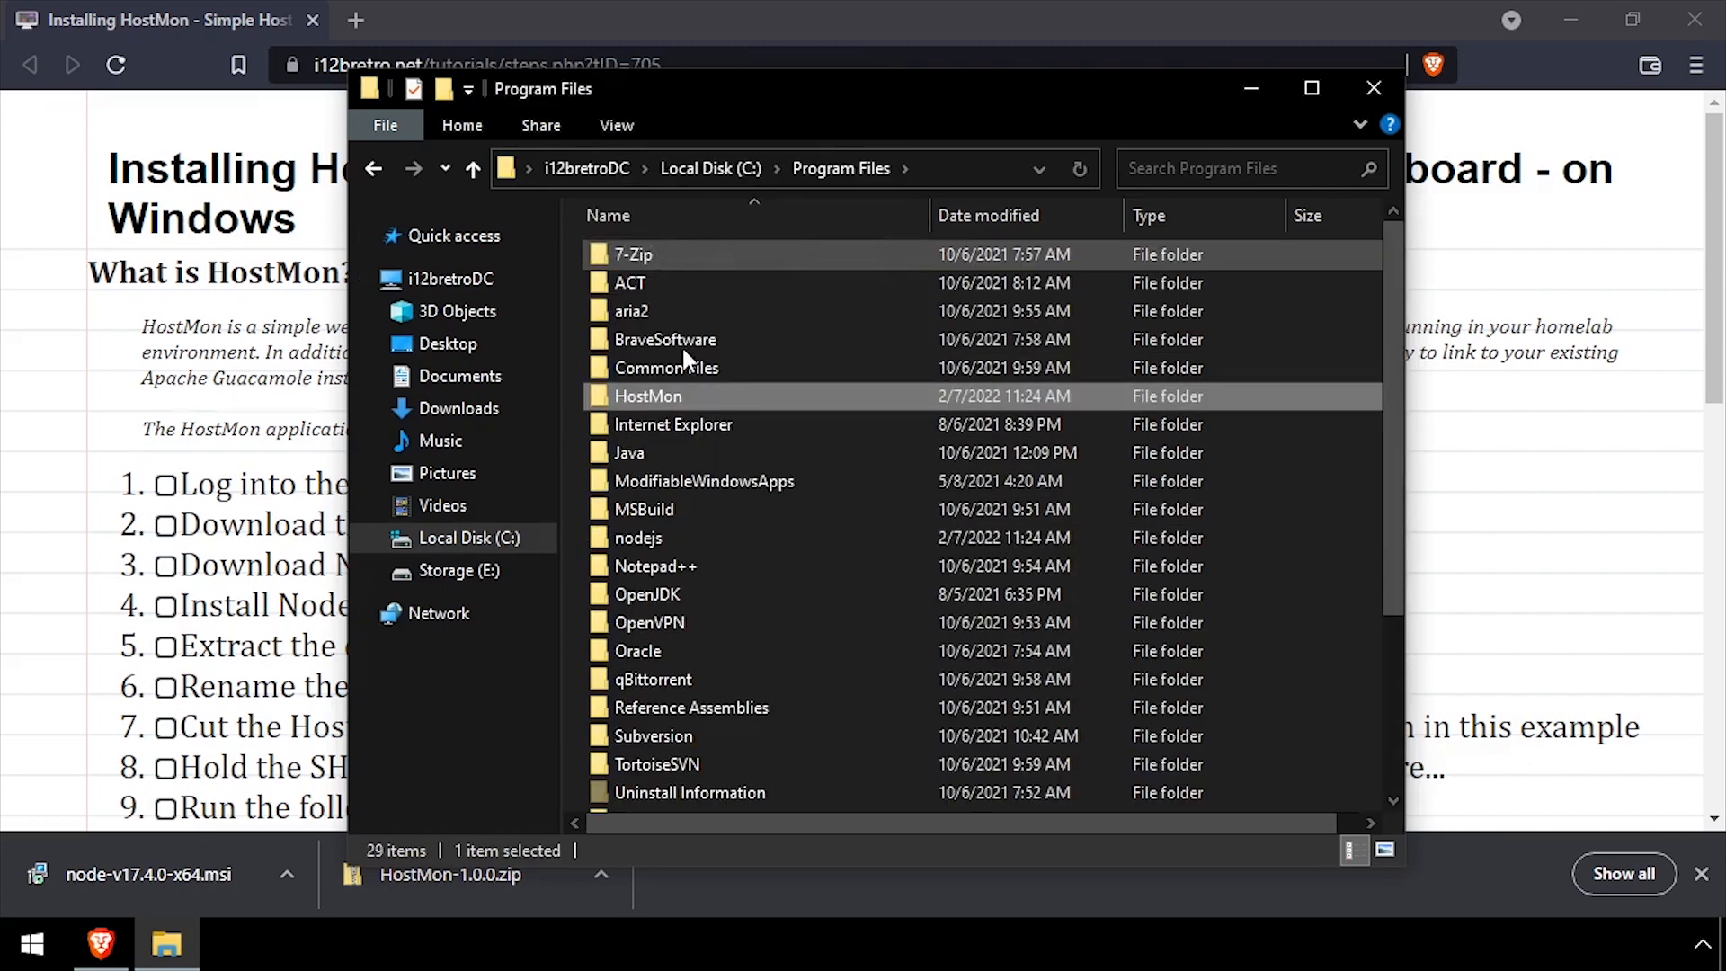
# - Run node .\server.js from a PowerShell window in C:\Program Files\HostMon
pyautogui.doubleClick(649, 396)
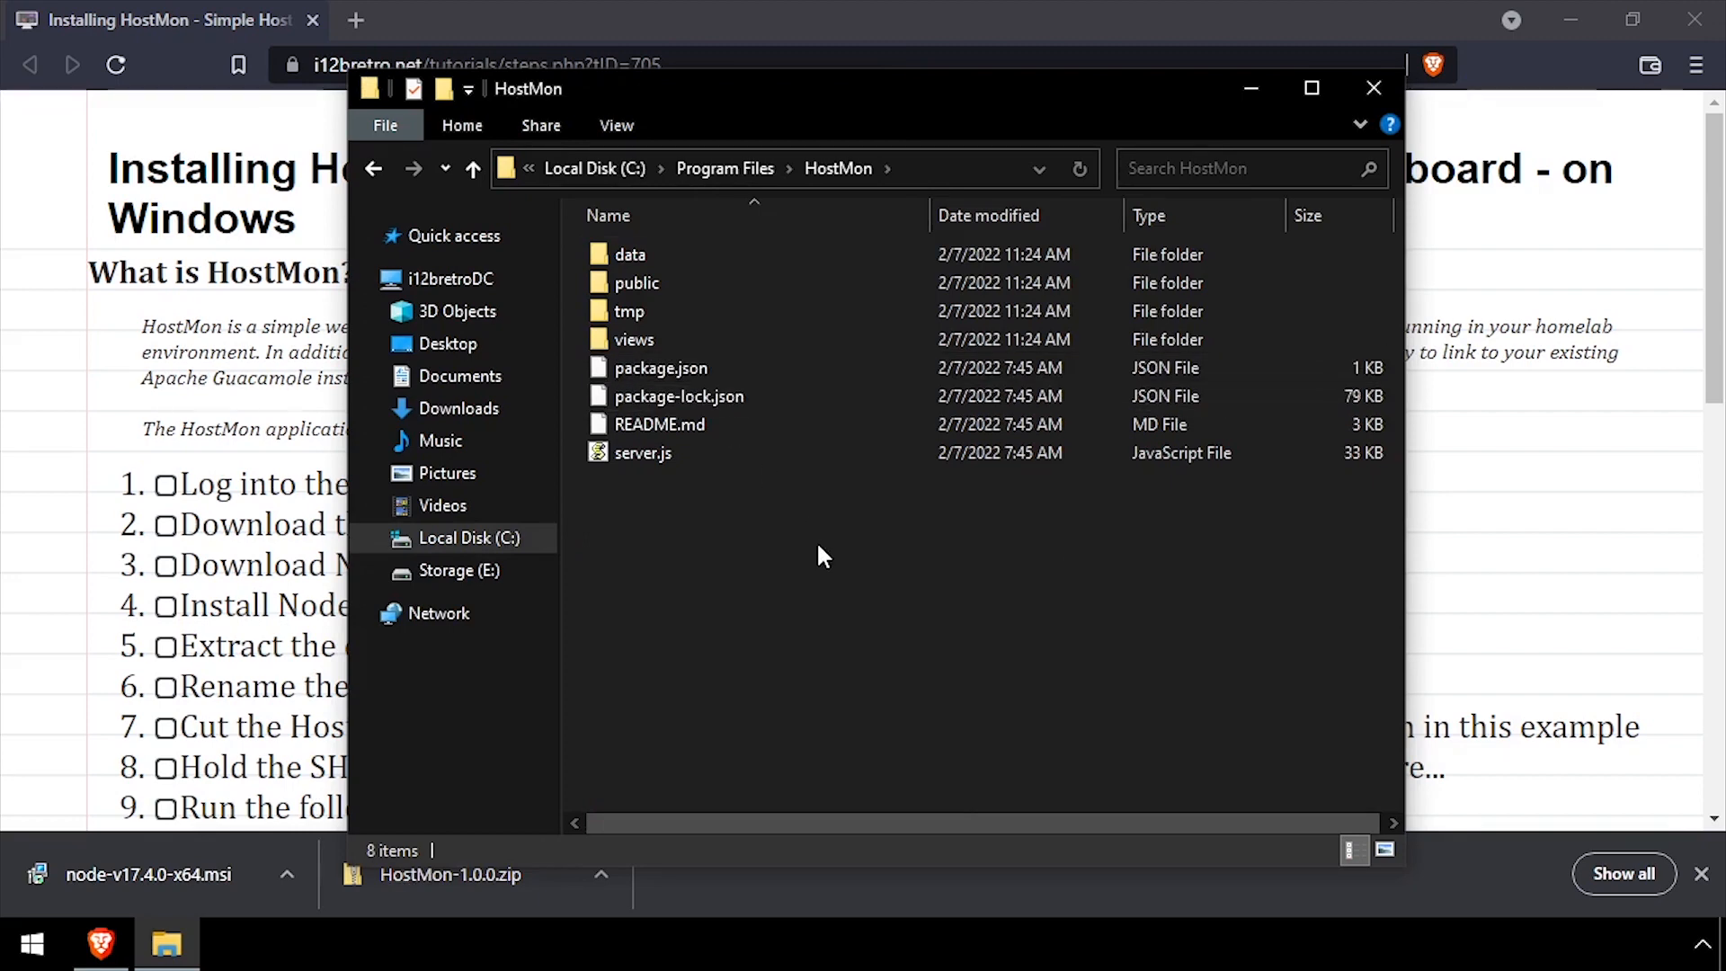
pyautogui.rightClick(820, 556)
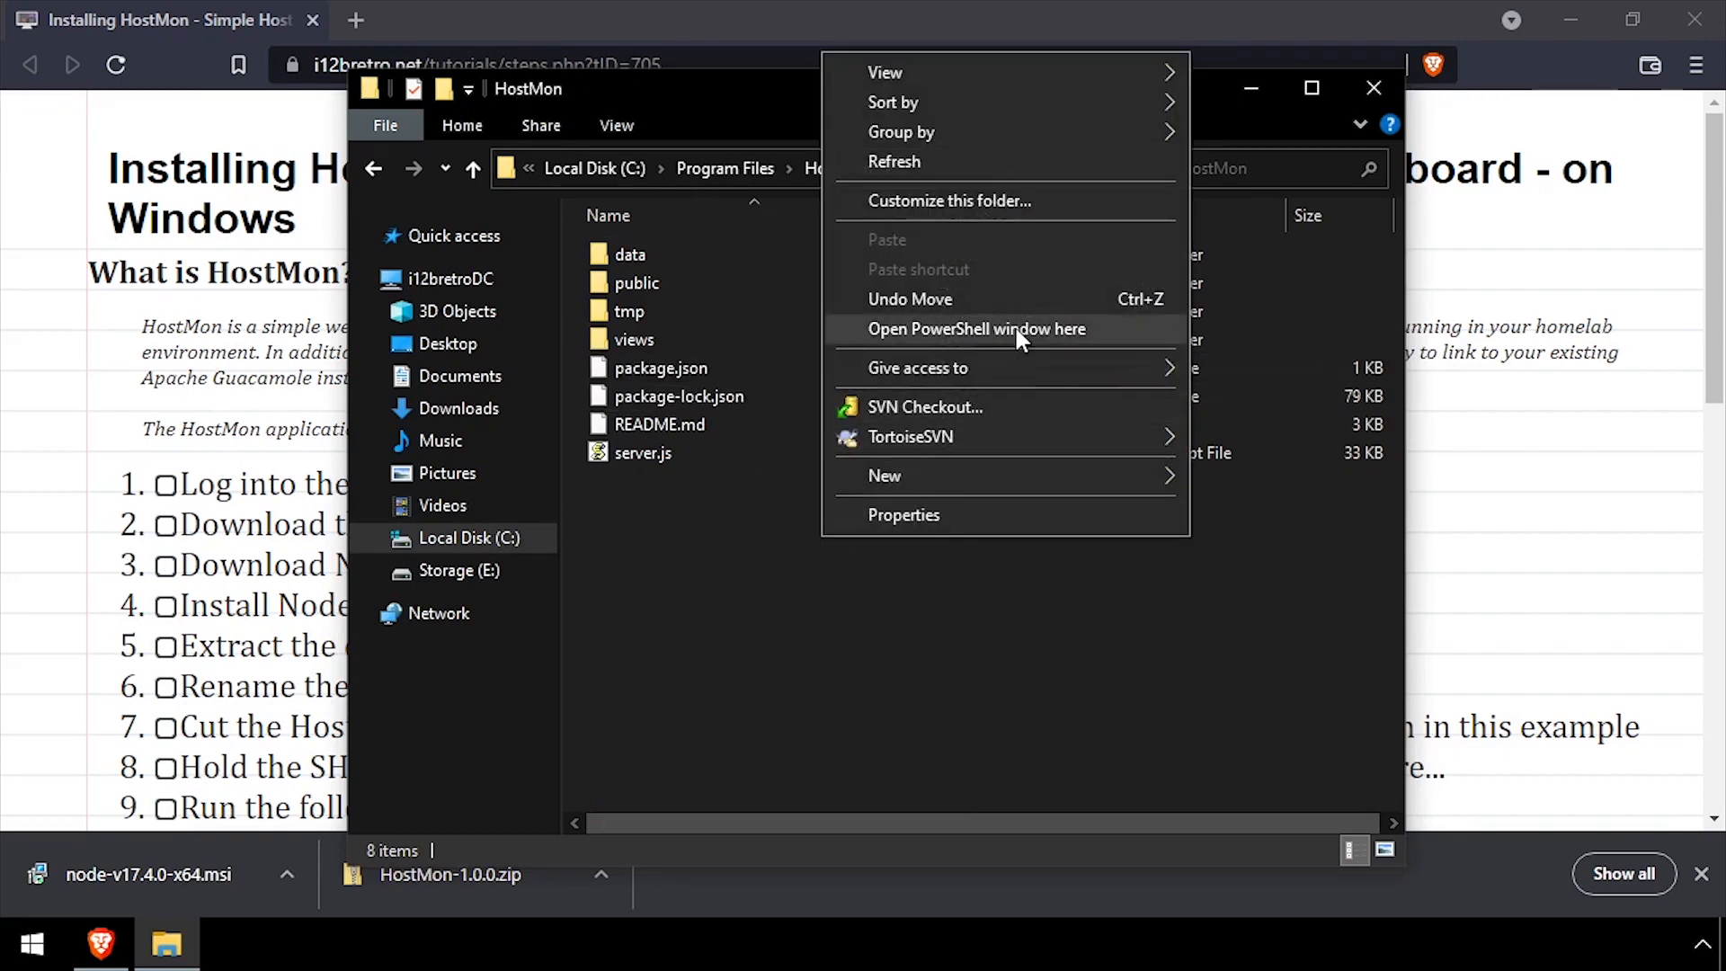
pyautogui.click(977, 327)
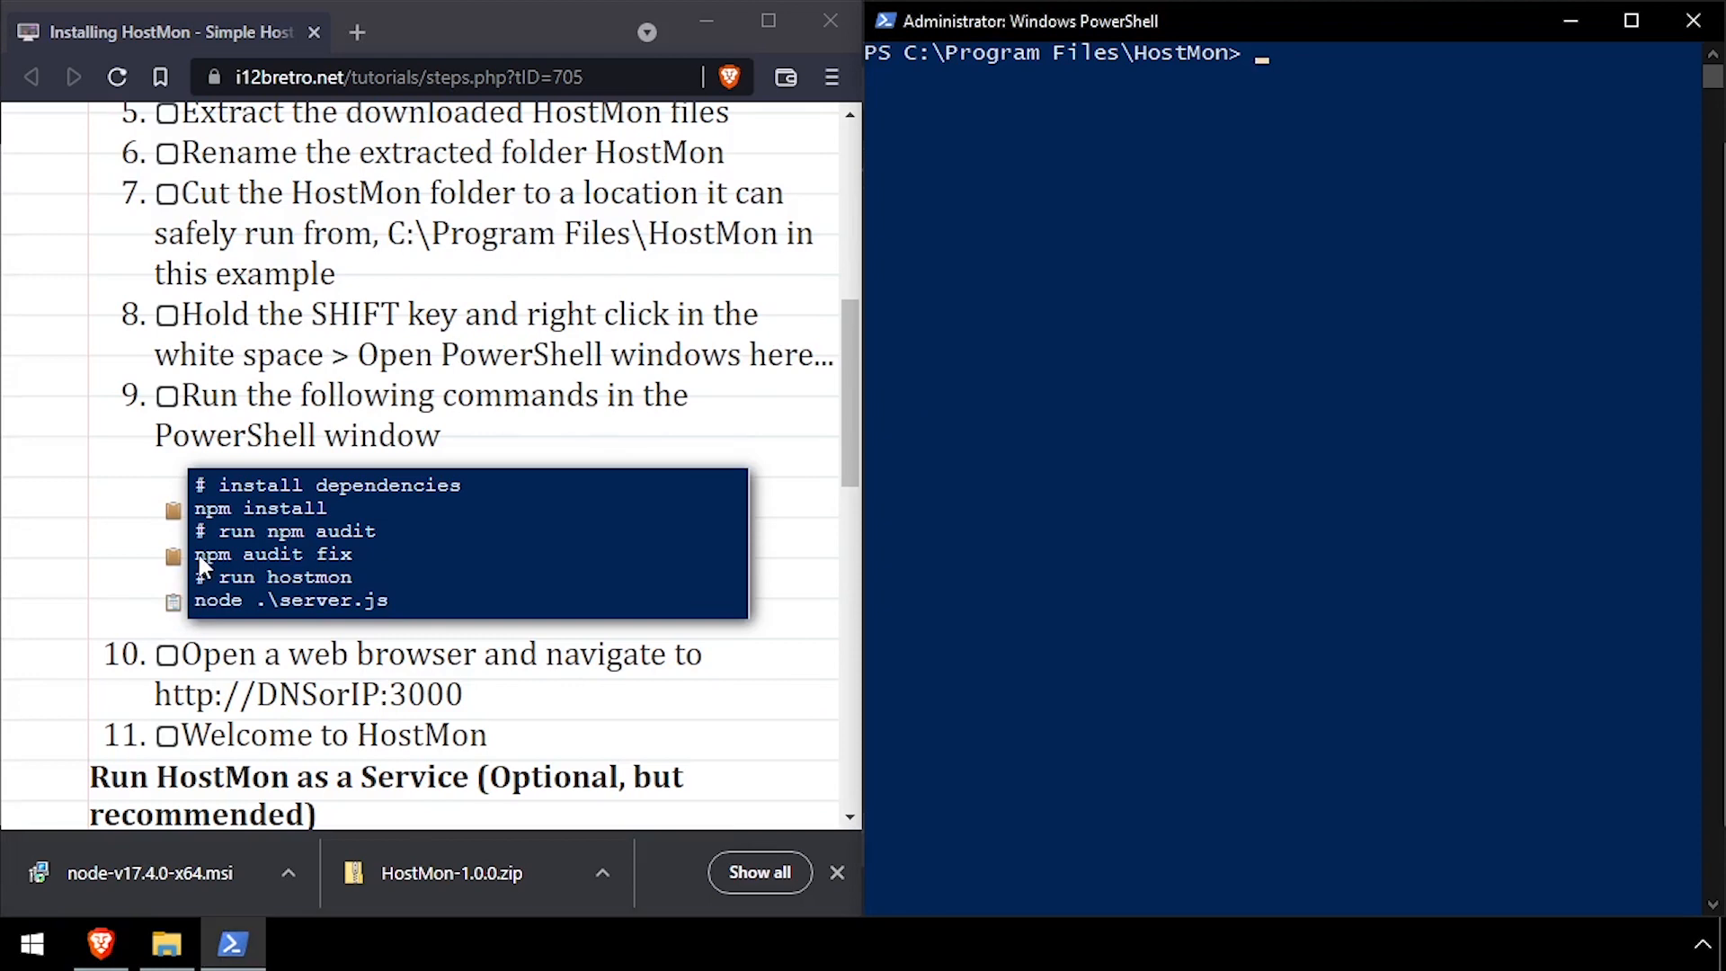
pyautogui.write('node .\\server.js')
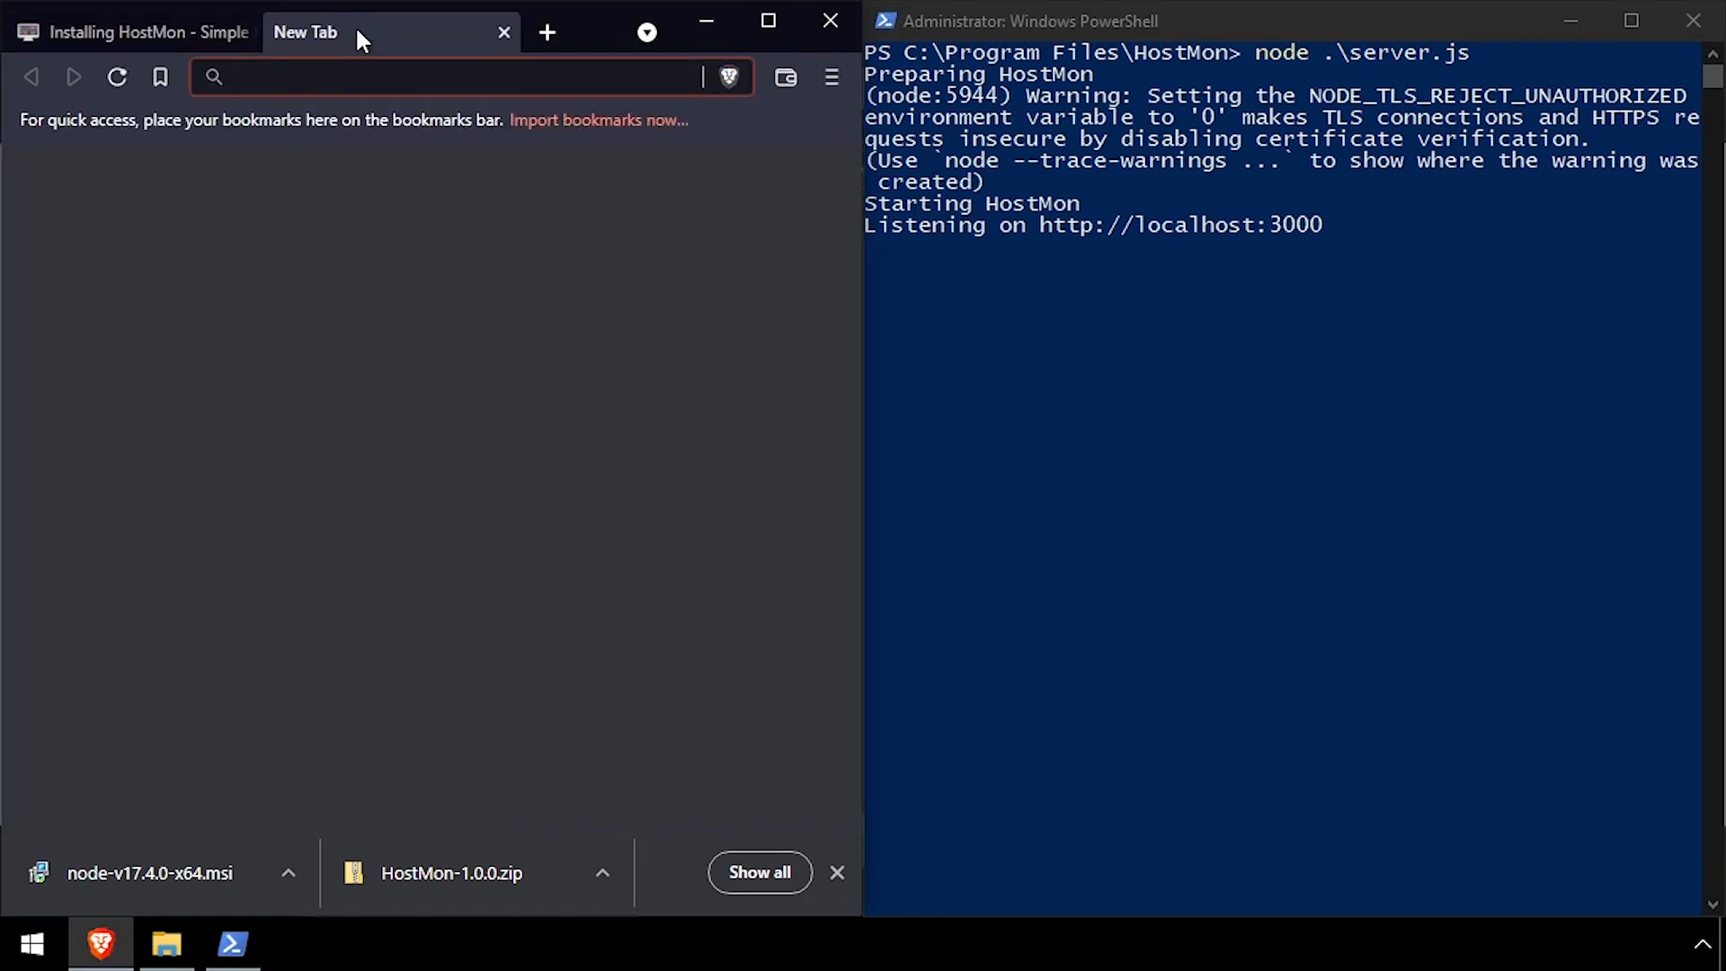
# - Browse to localhost:3000 to see the dashboard, then stop the server with Ctrl+C
pyautogui.write('localhost:3000')
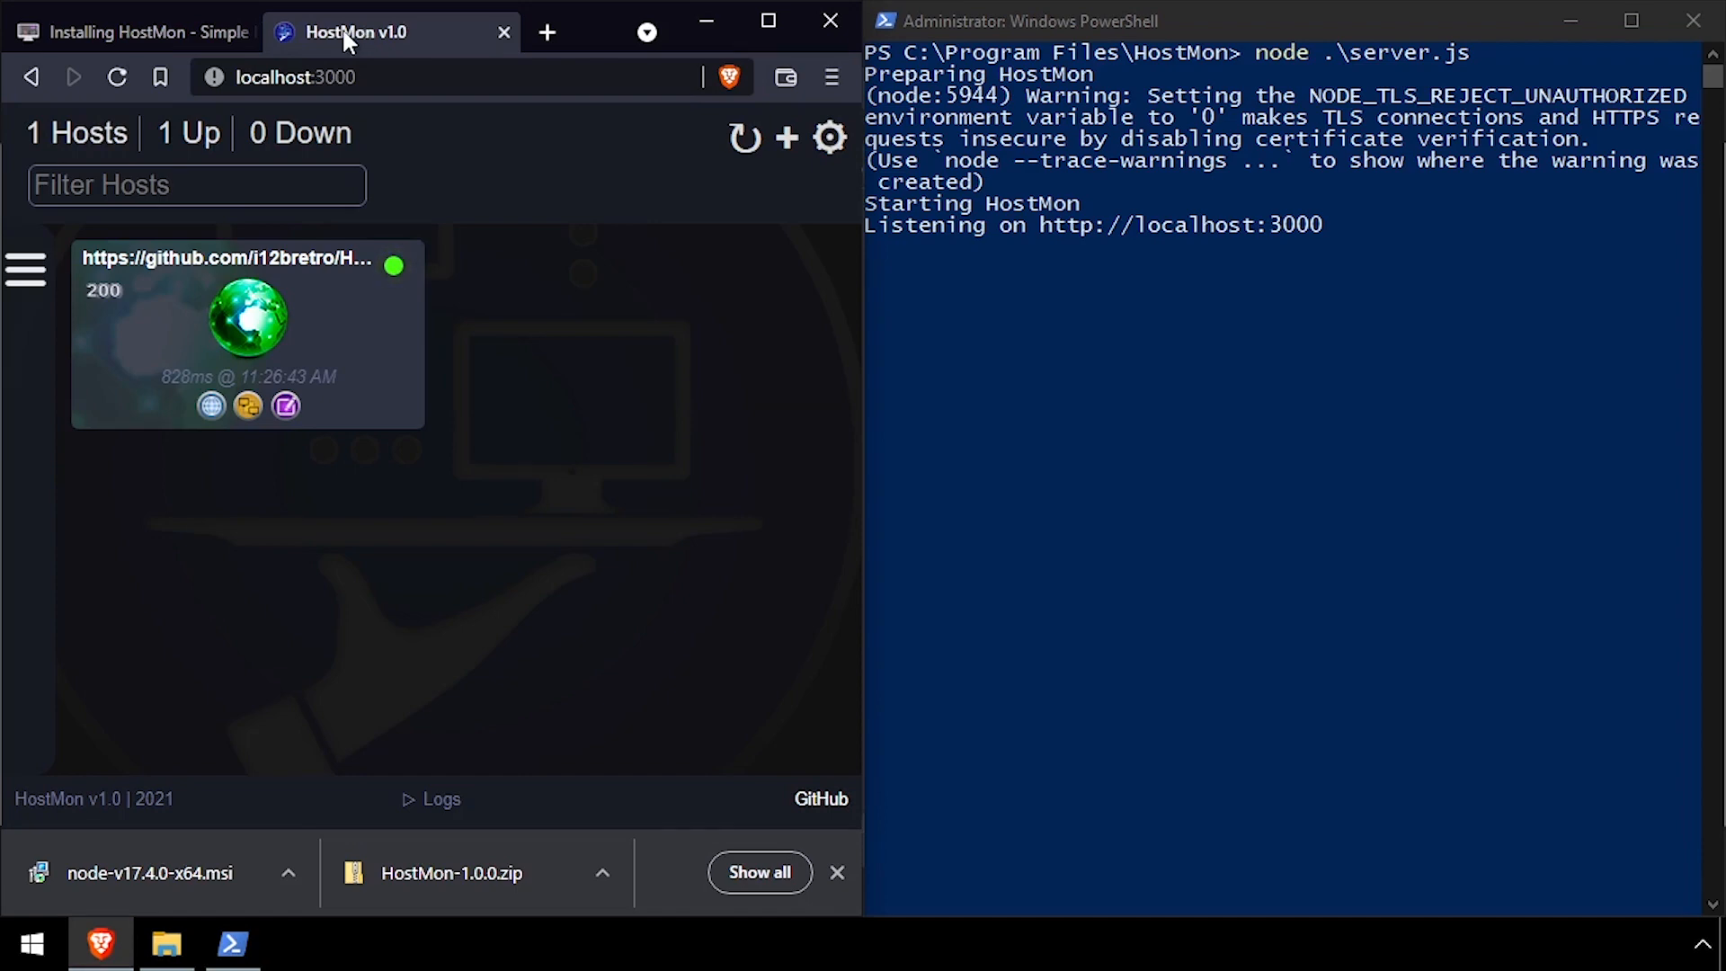
pyautogui.click(131, 30)
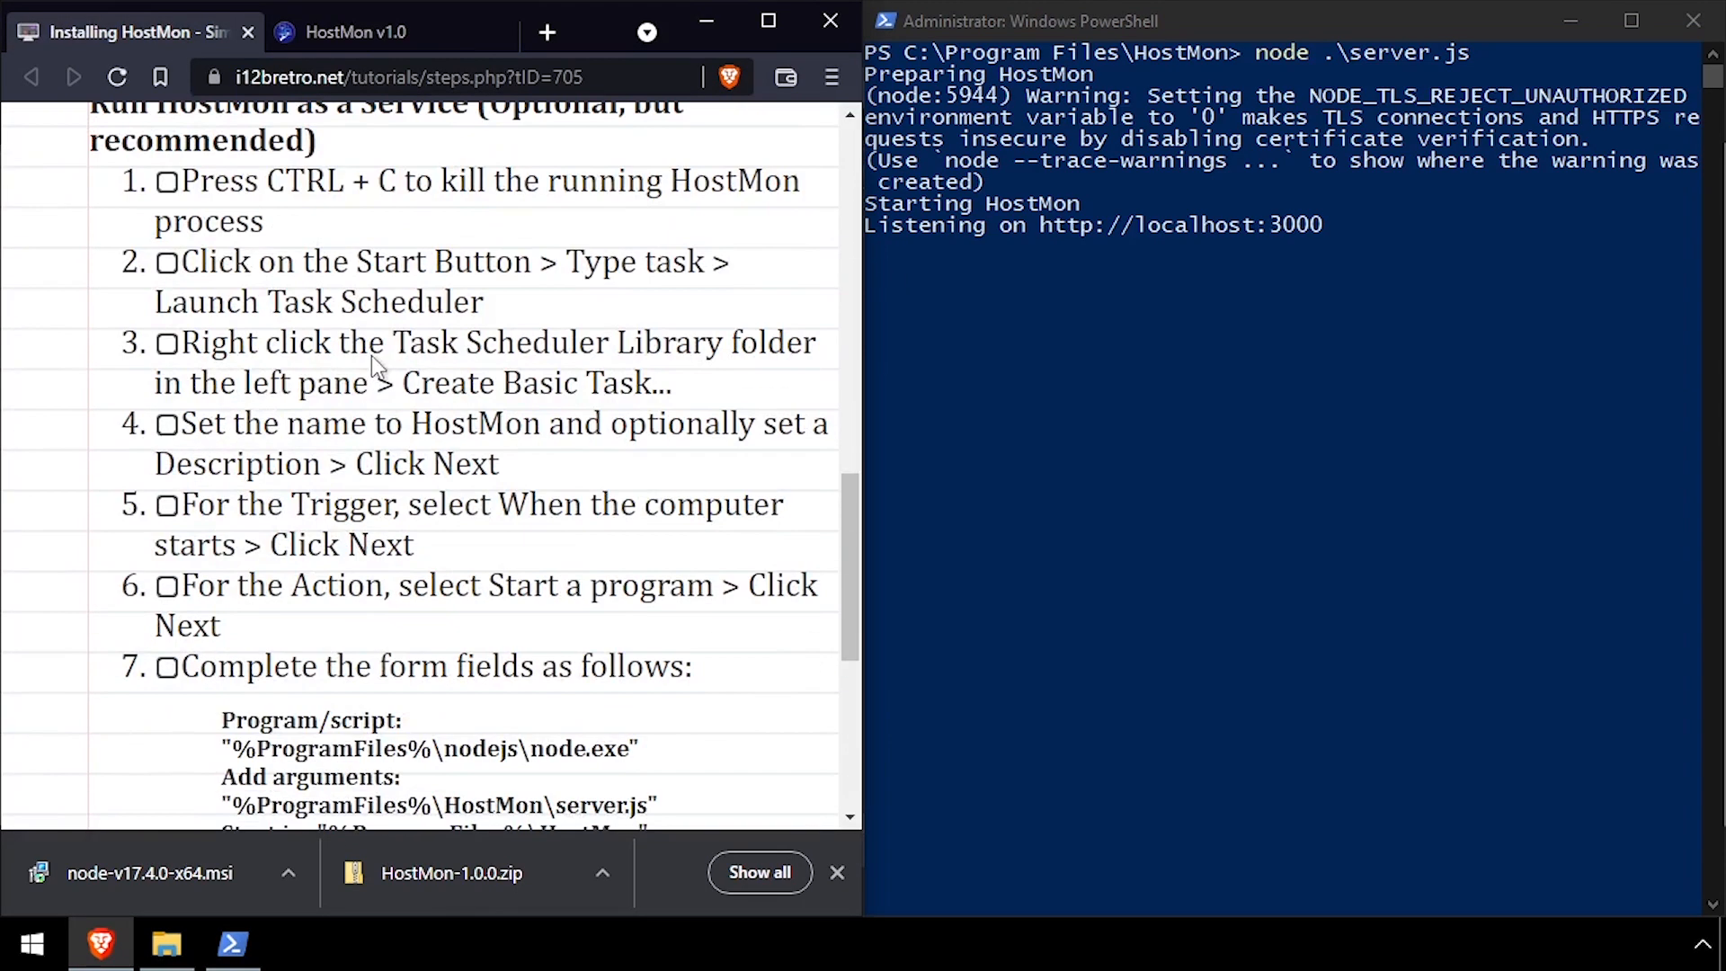
pyautogui.press('ctrl+c')
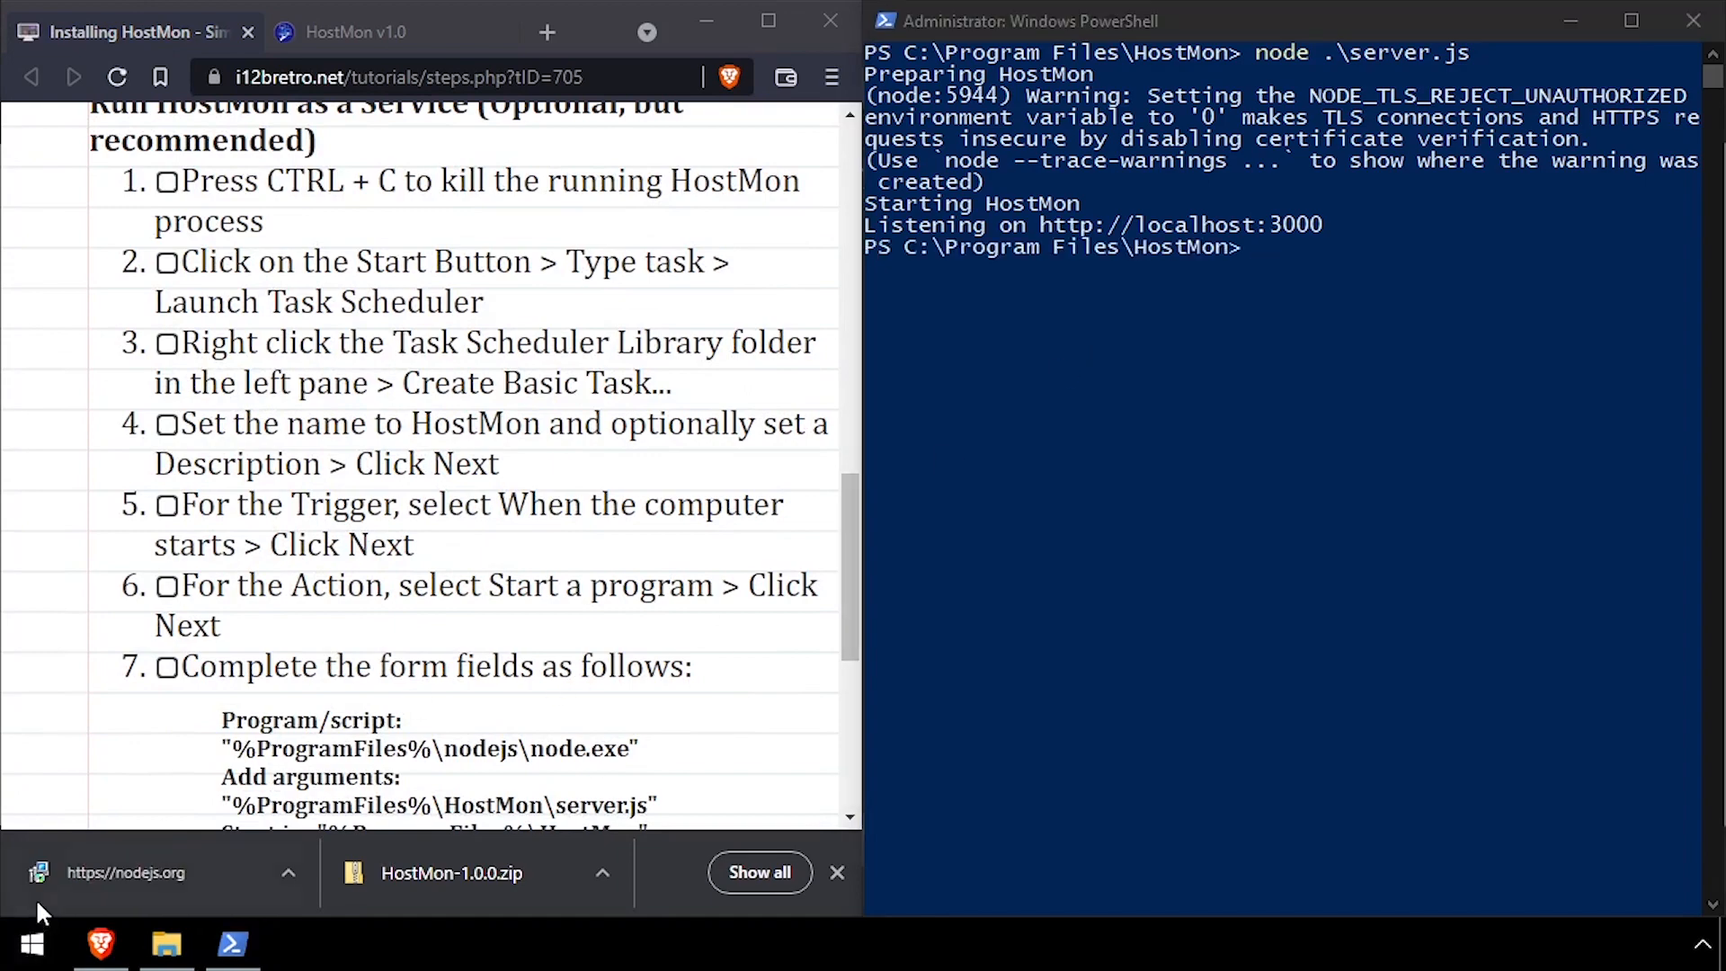
# - Start the Create Basic Task wizard from the Task Scheduler Library
pyautogui.click(31, 944)
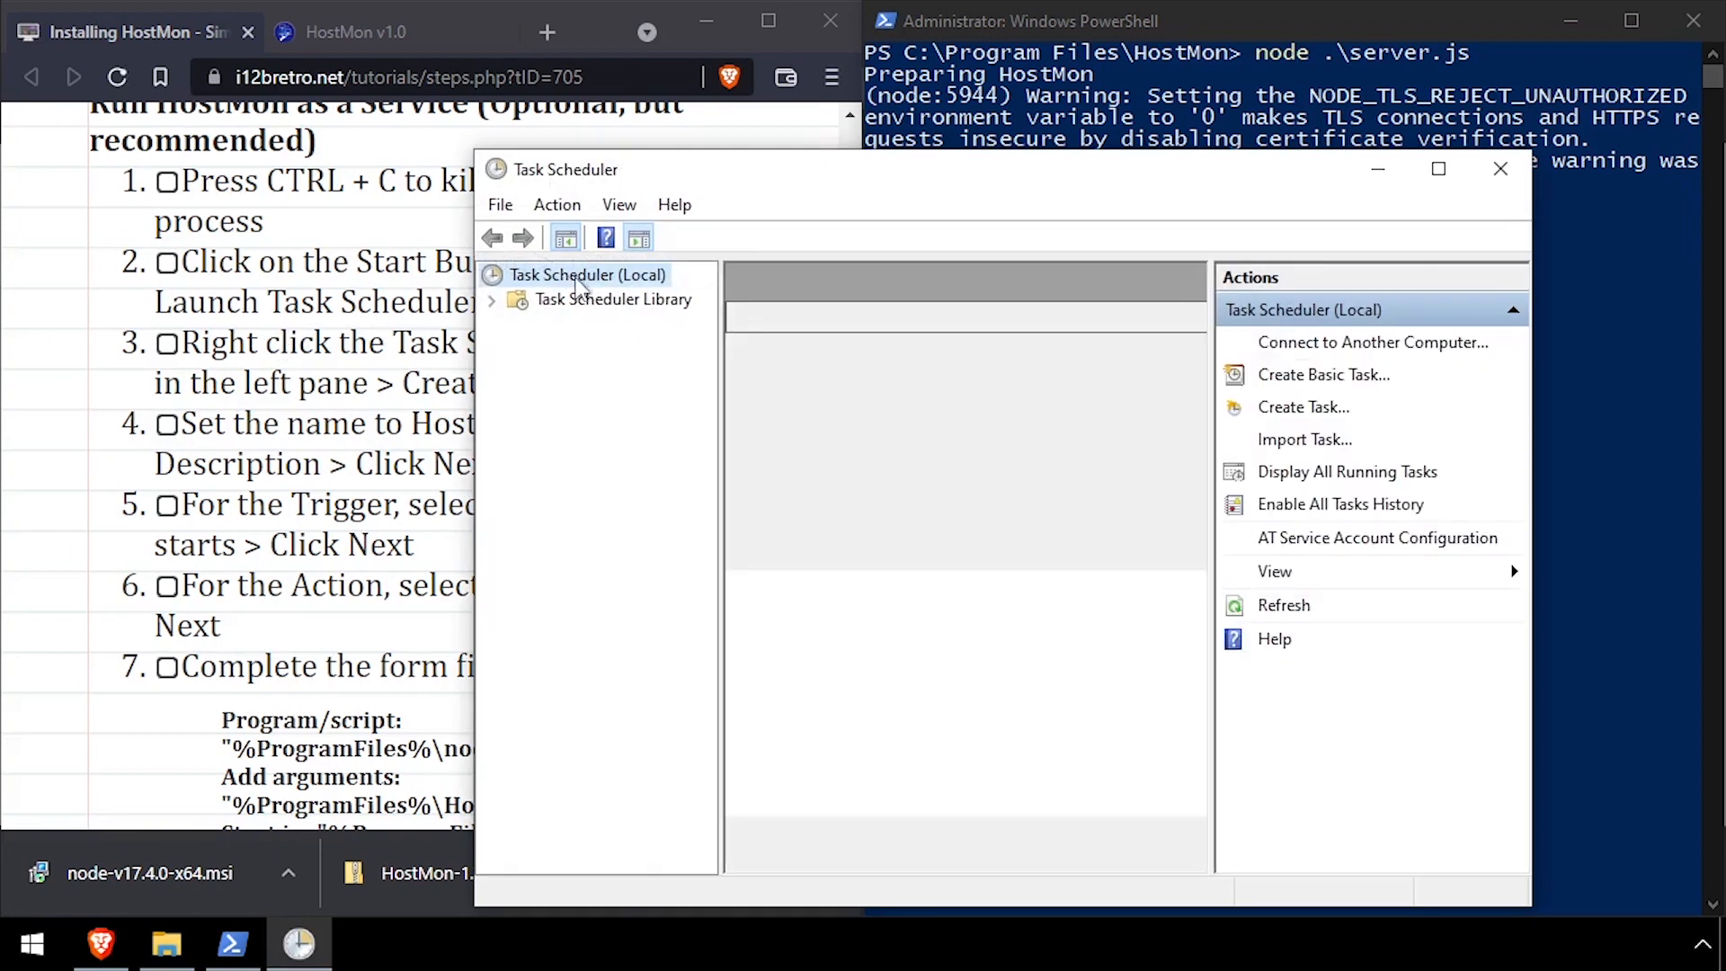
pyautogui.rightClick(613, 300)
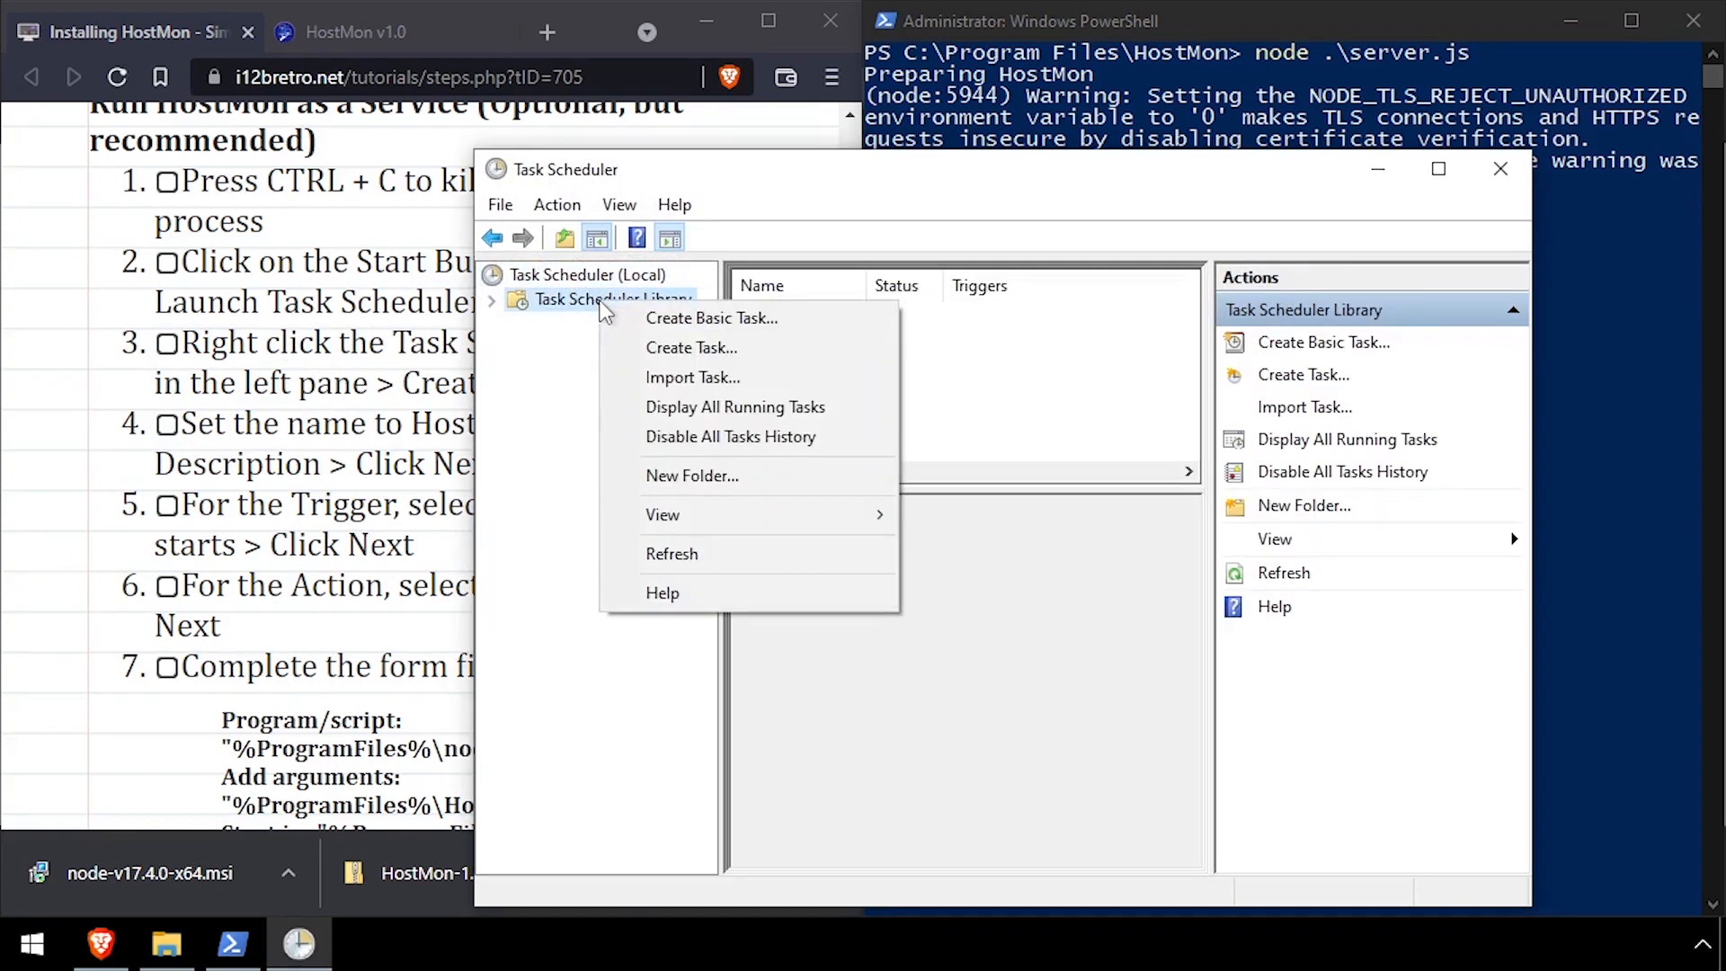
pyautogui.click(712, 317)
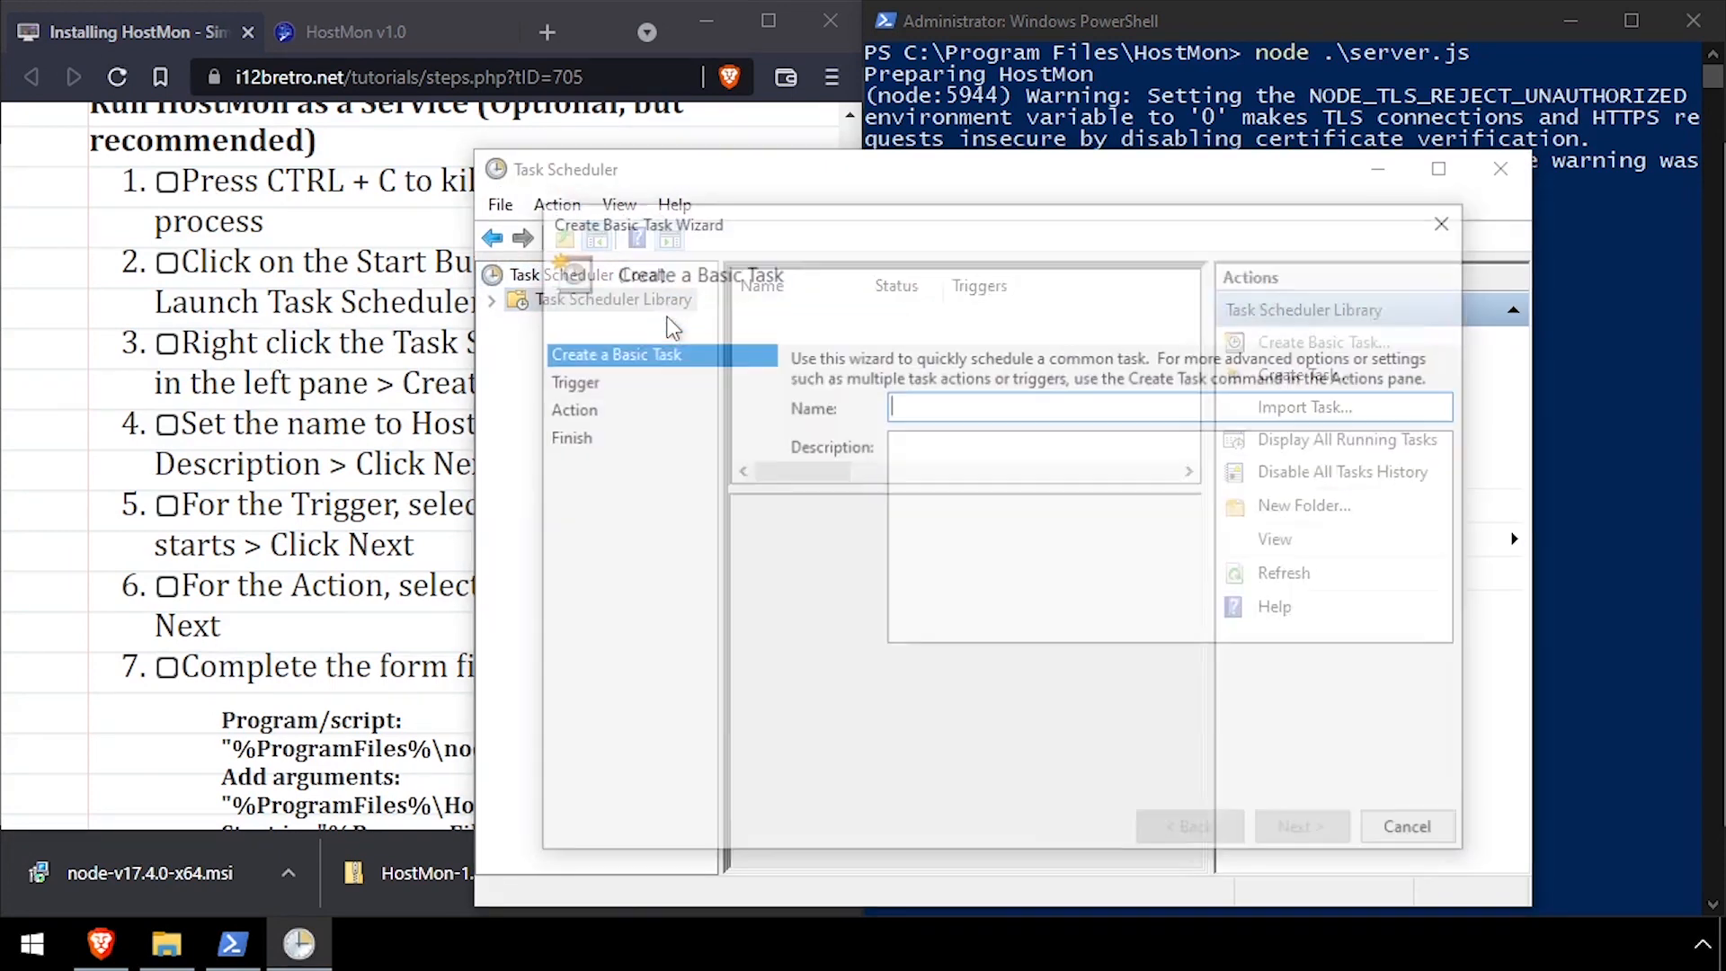
# - Name the task HostMon and trigger it when the computer starts
pyautogui.write('HostM')
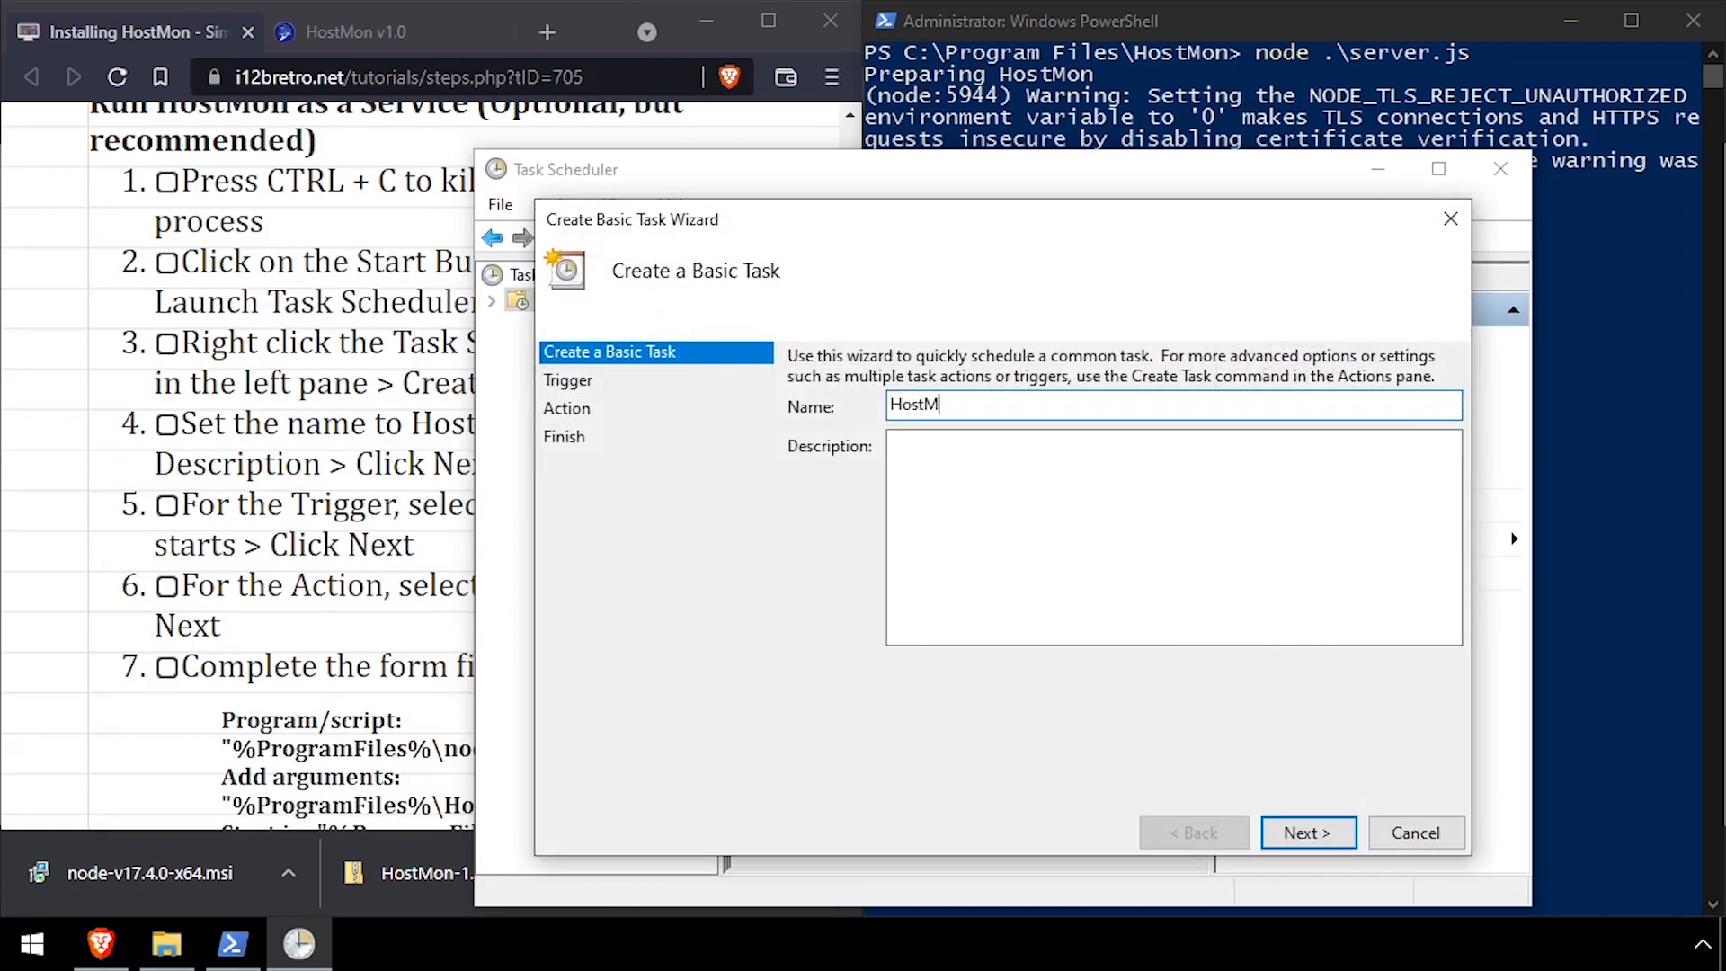
pyautogui.click(1307, 833)
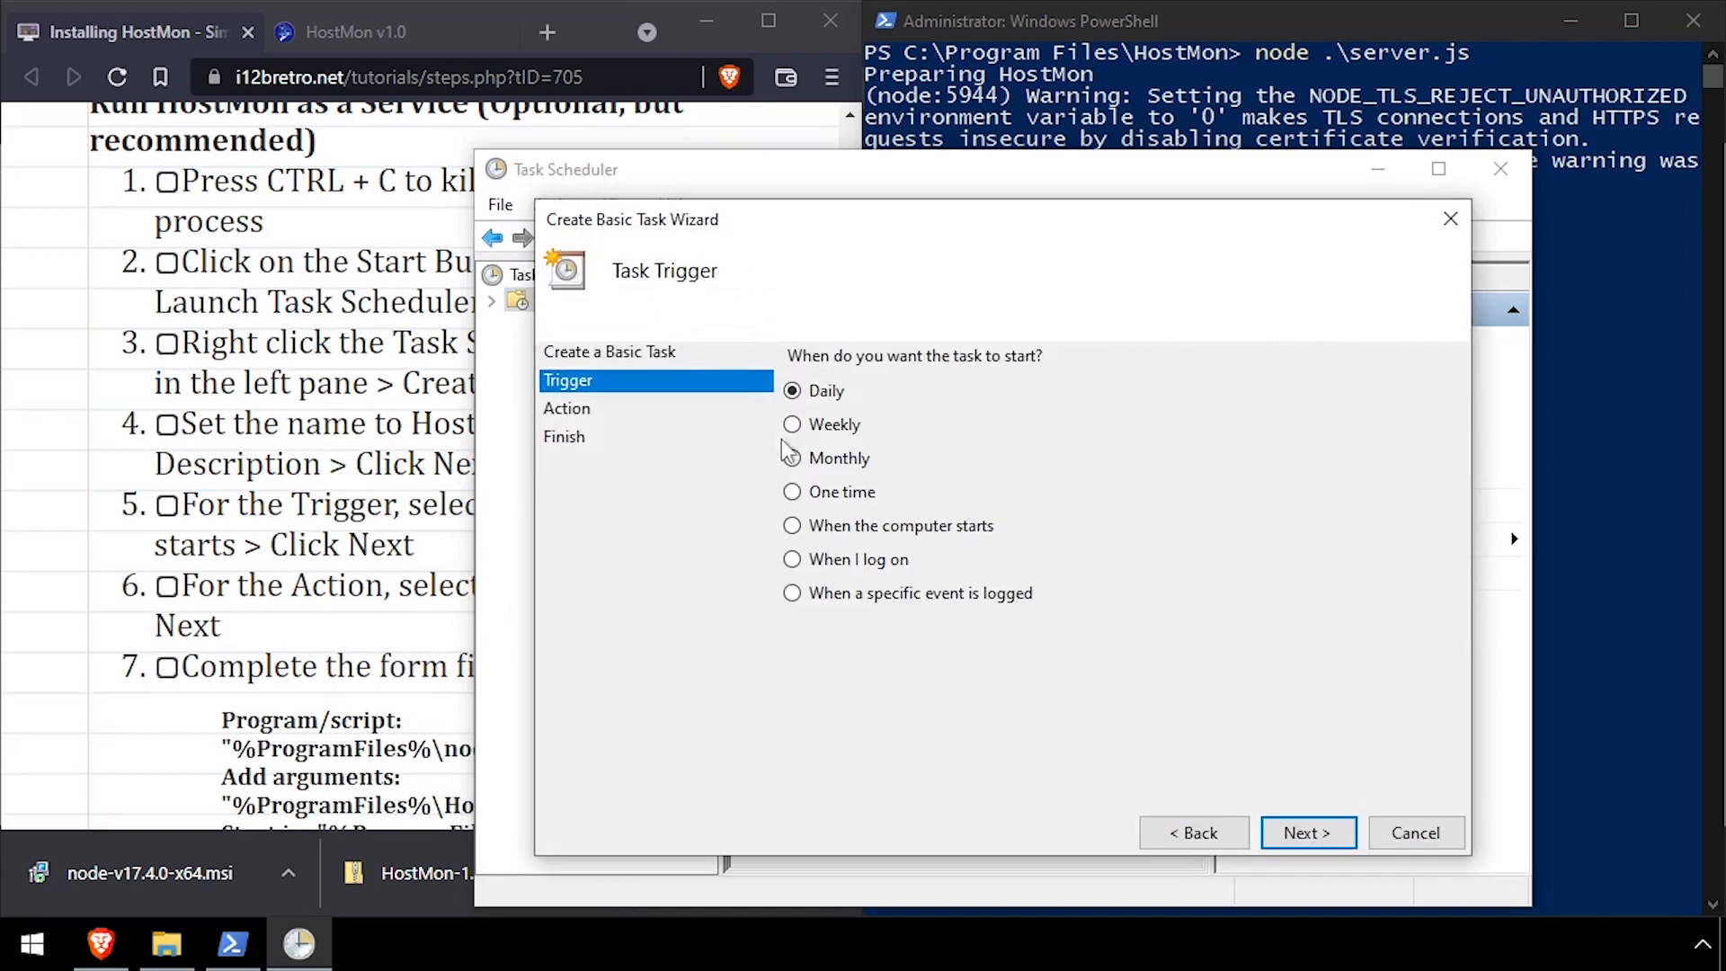
pyautogui.click(1307, 833)
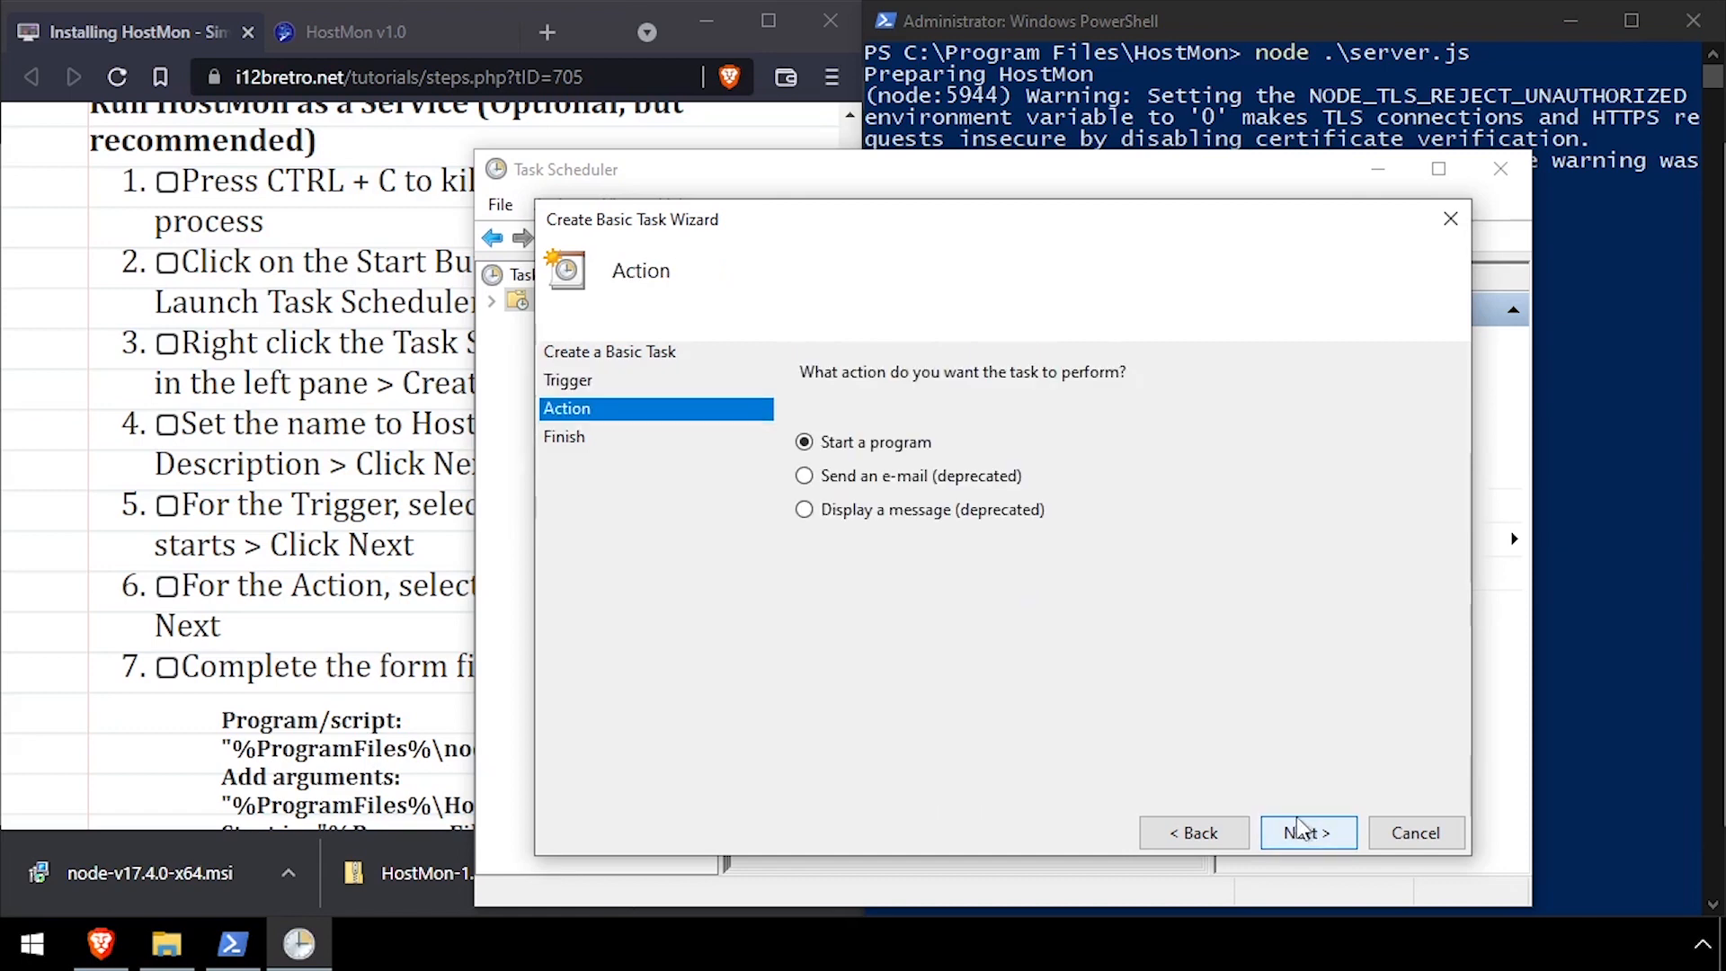
# - Keep Start a program as the task action and continue to the program details
pyautogui.click(1307, 832)
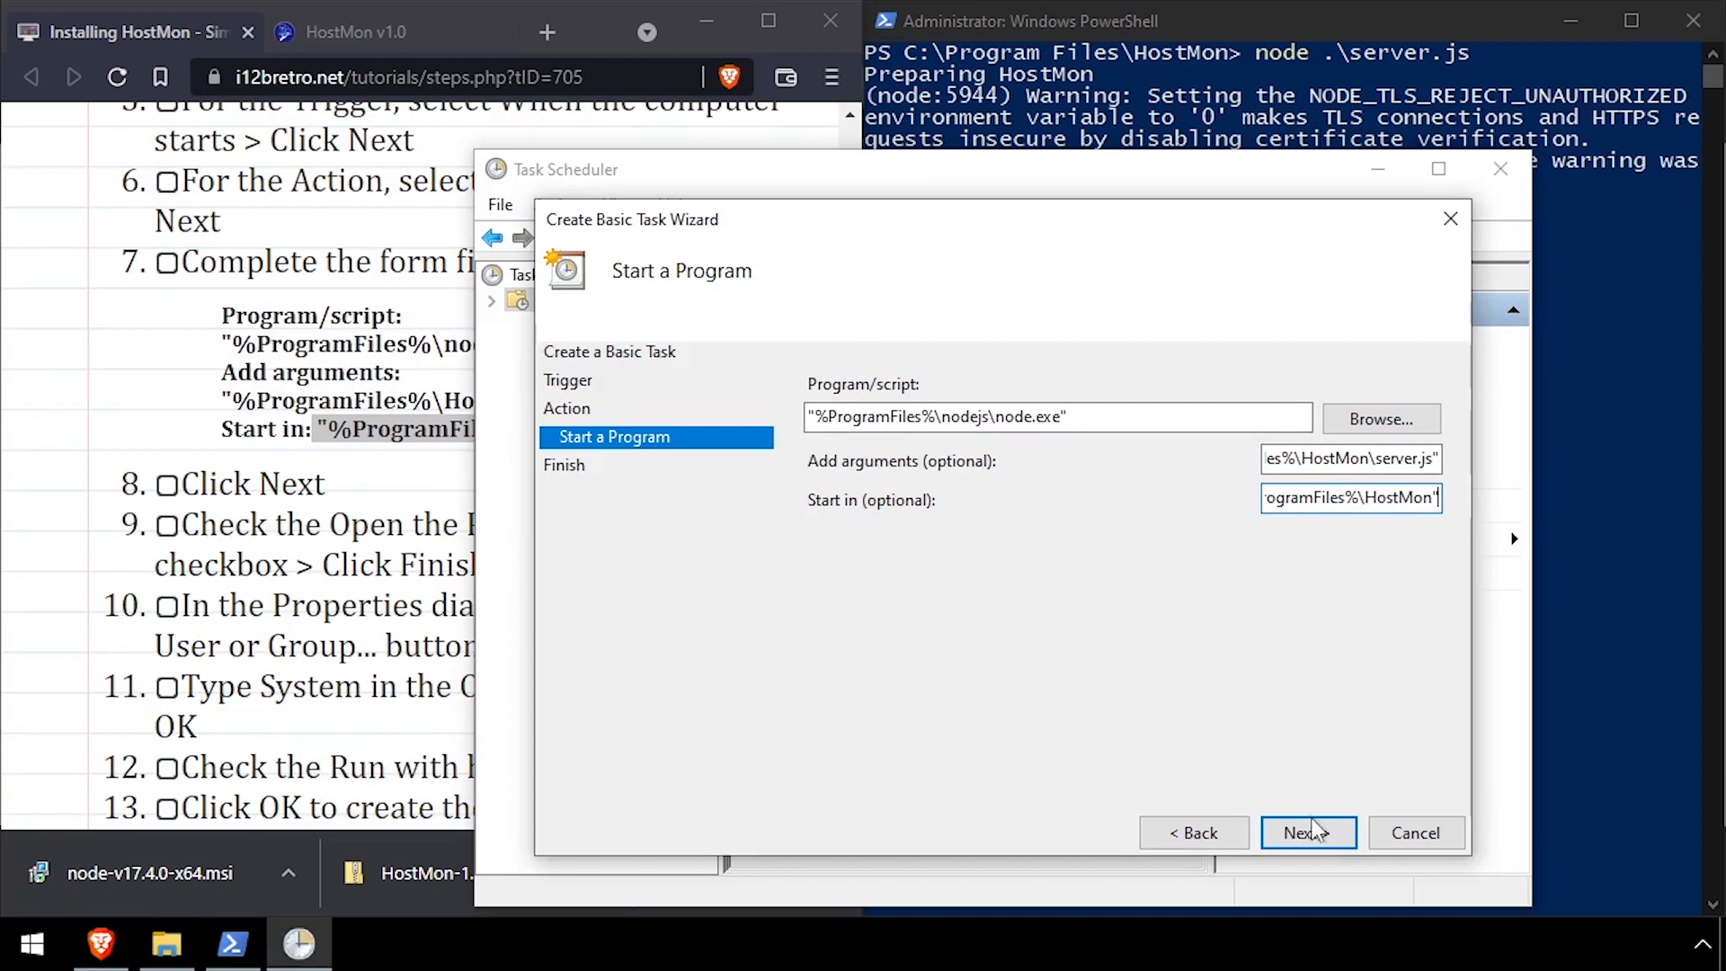
# - Finish the HostMon task, set it to run as SYSTEM with highest privileges, and save
pyautogui.click(1307, 833)
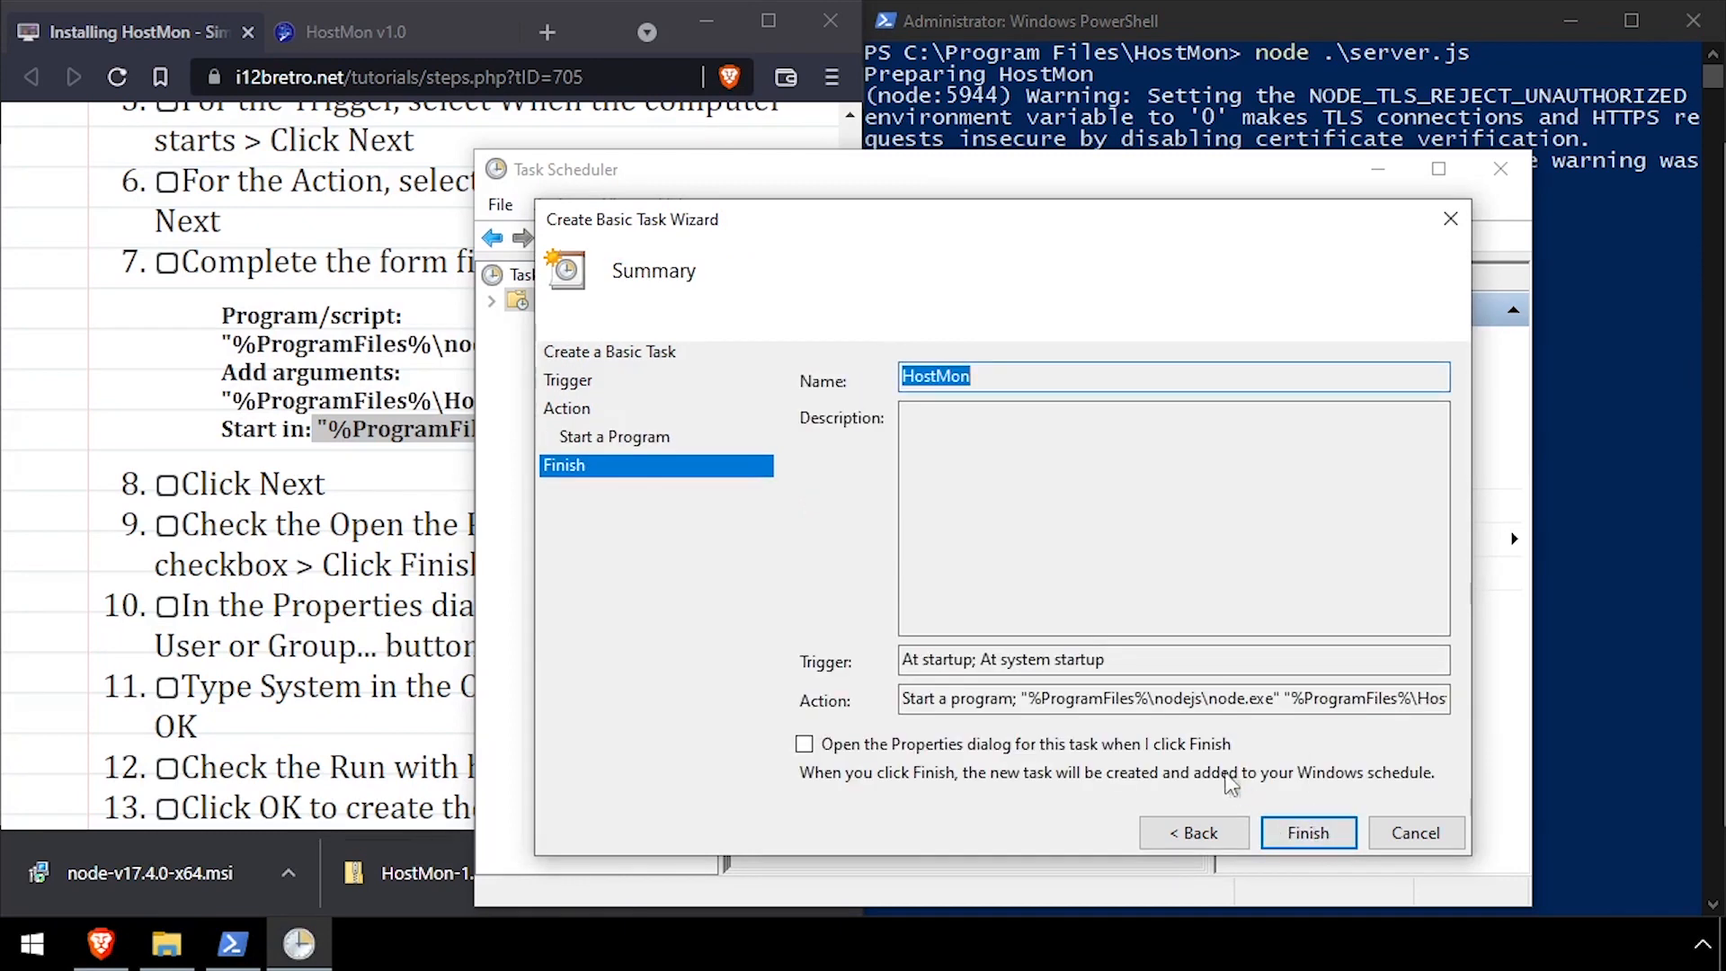
pyautogui.click(806, 744)
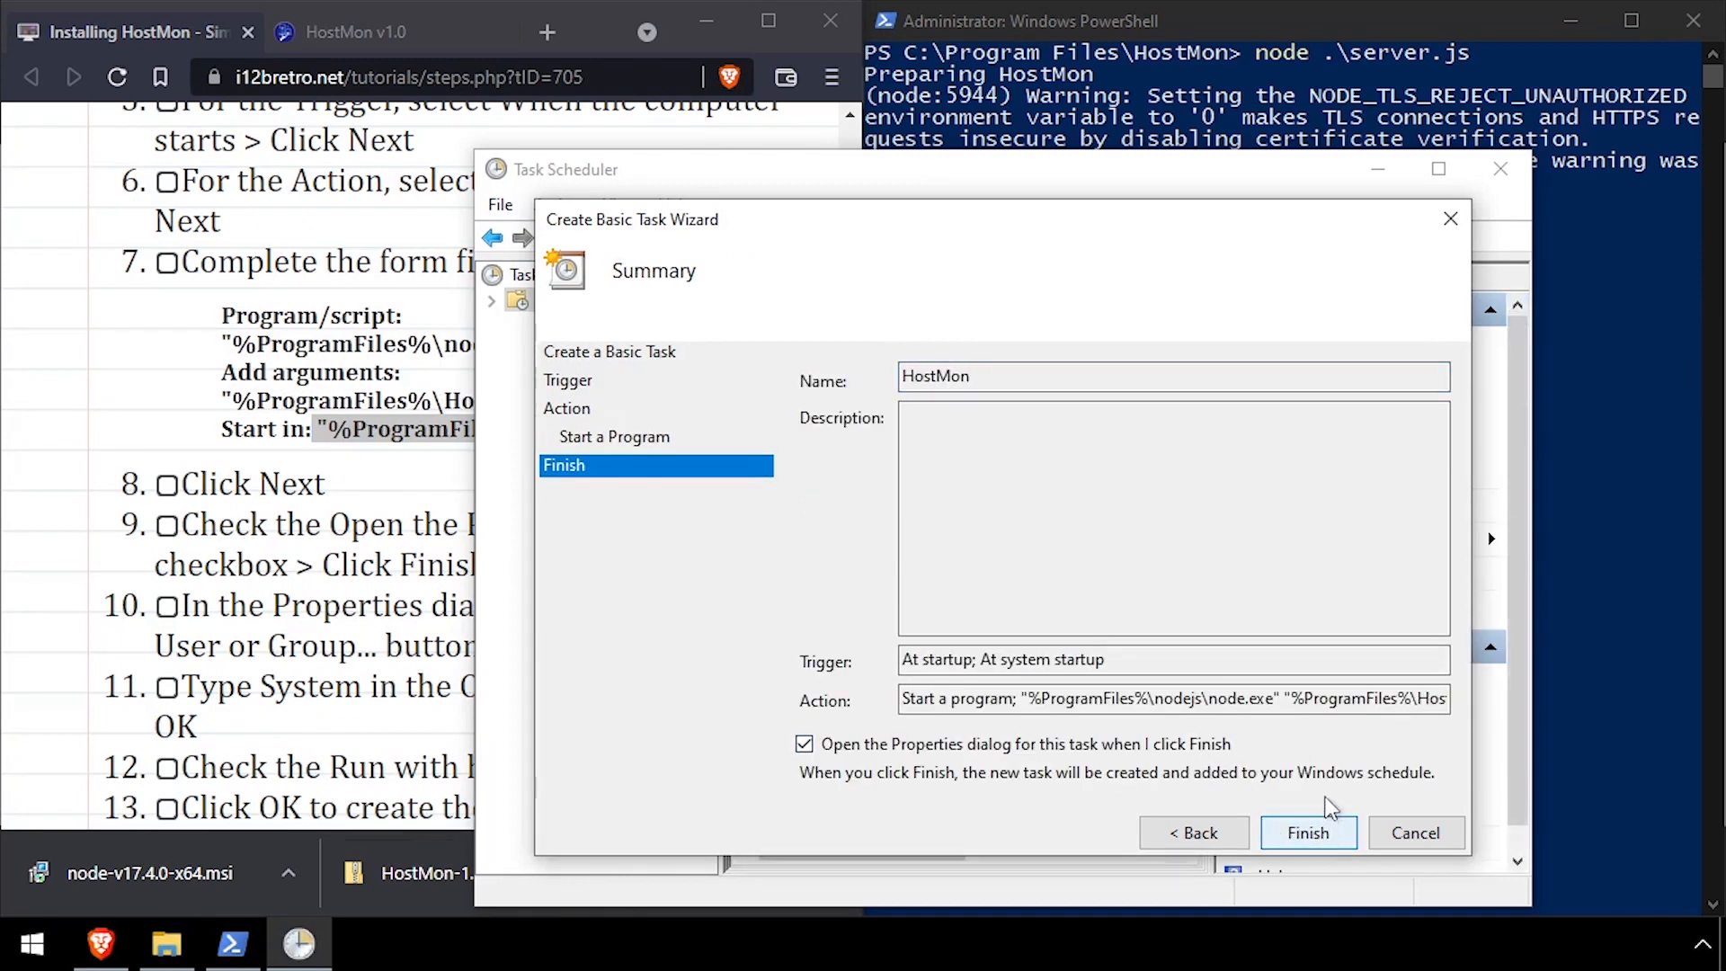
pyautogui.click(1307, 833)
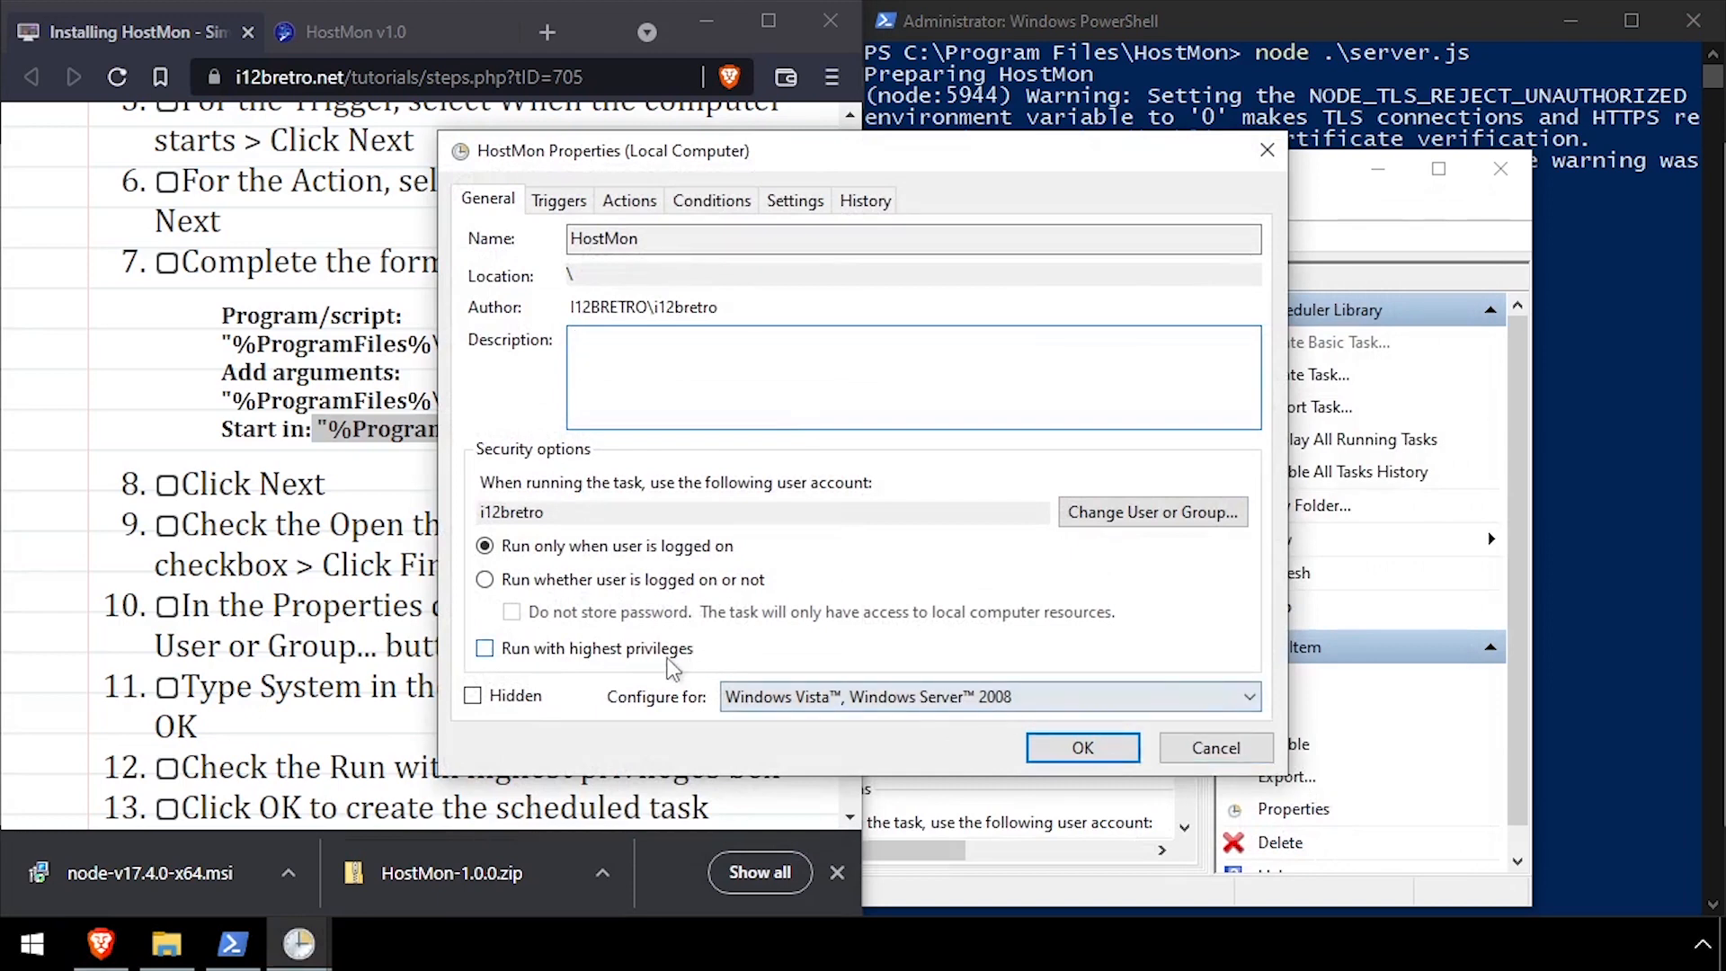
pyautogui.click(1151, 512)
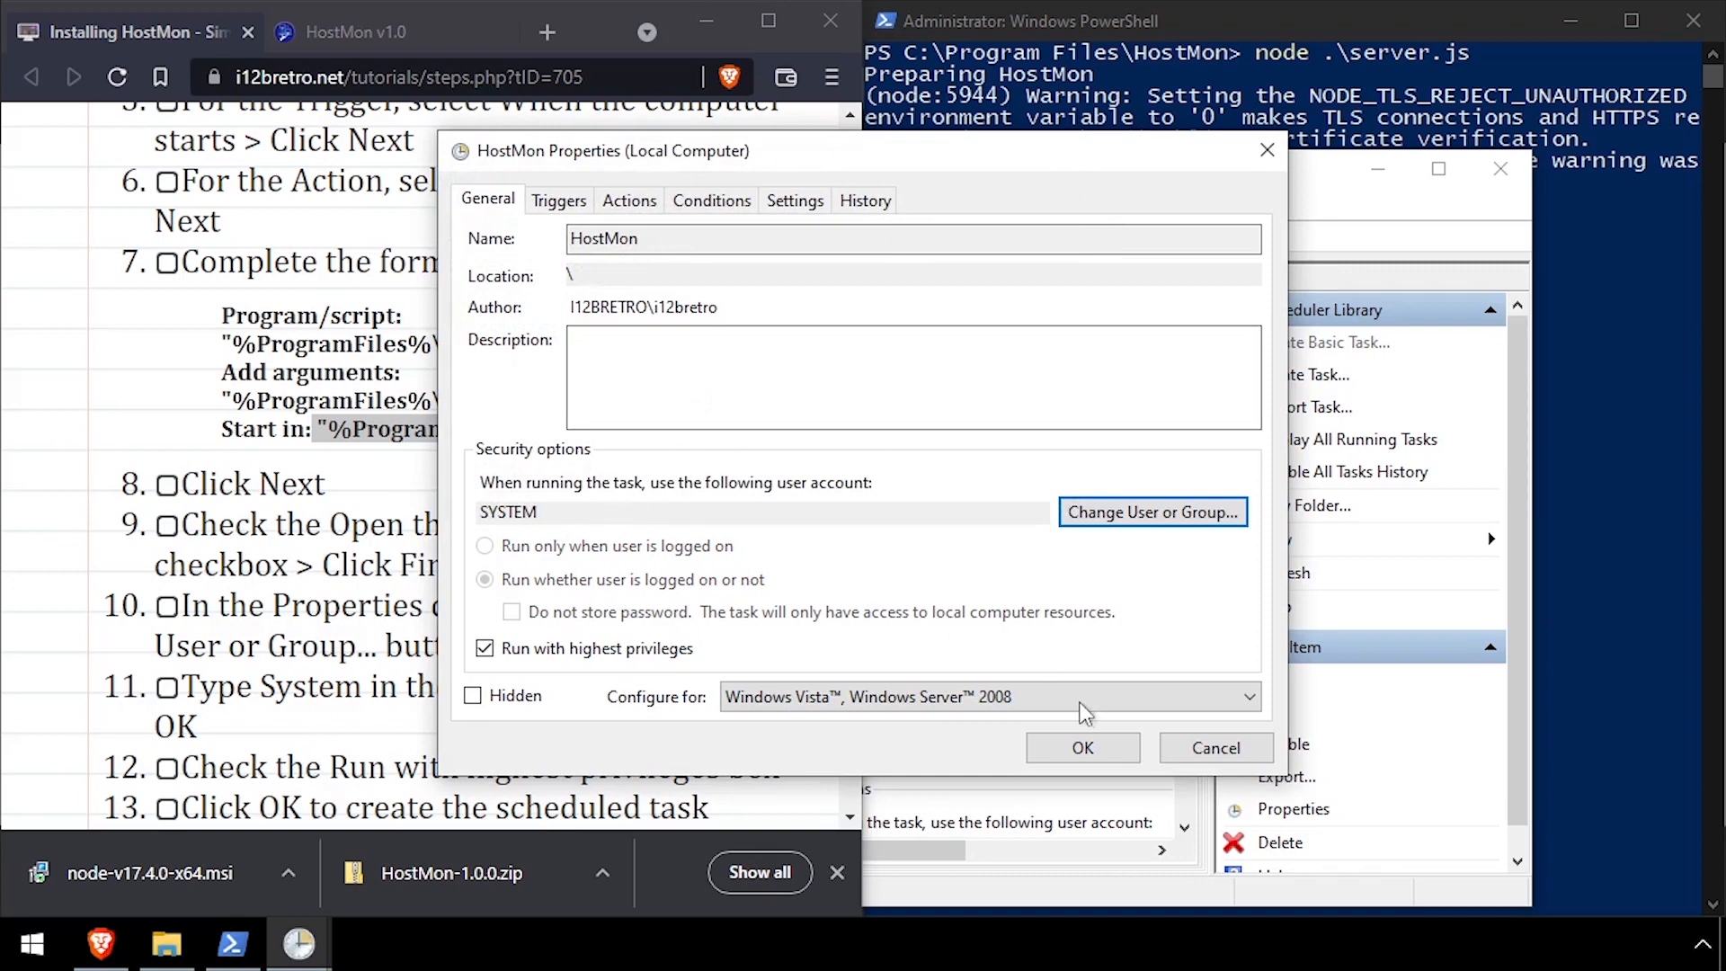
pyautogui.click(1083, 748)
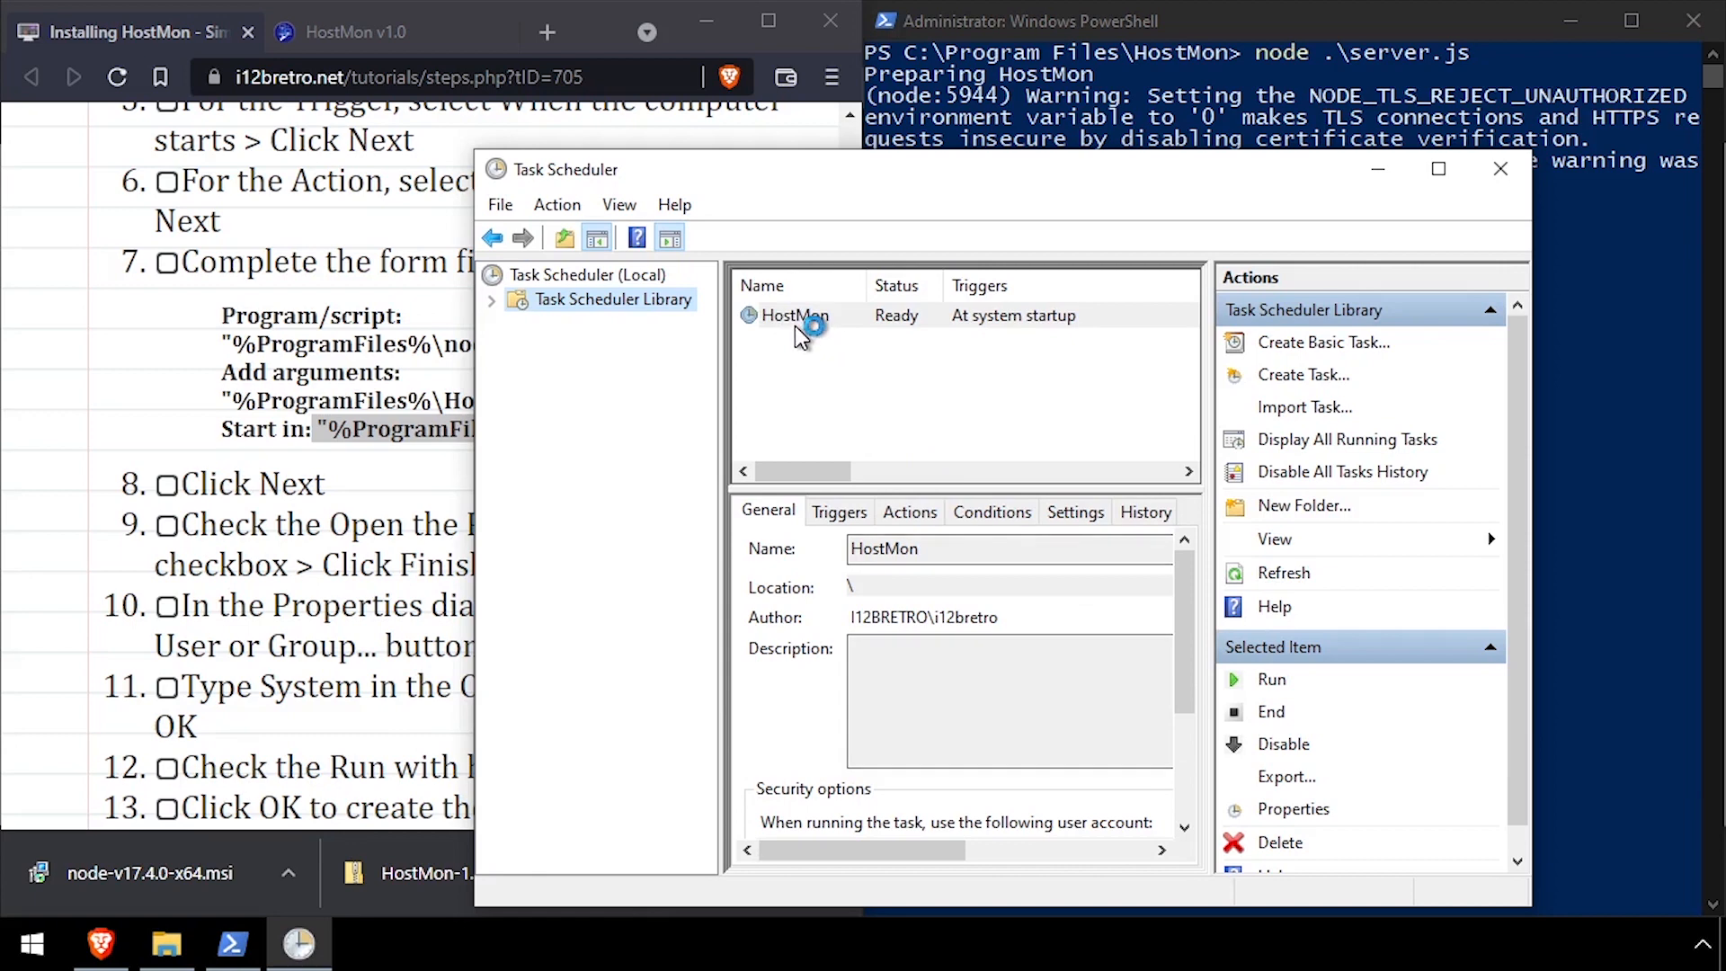
# - Select the HostMon task, then find node.exe running as SYSTEM in Task Manager's Details list
pyautogui.click(794, 317)
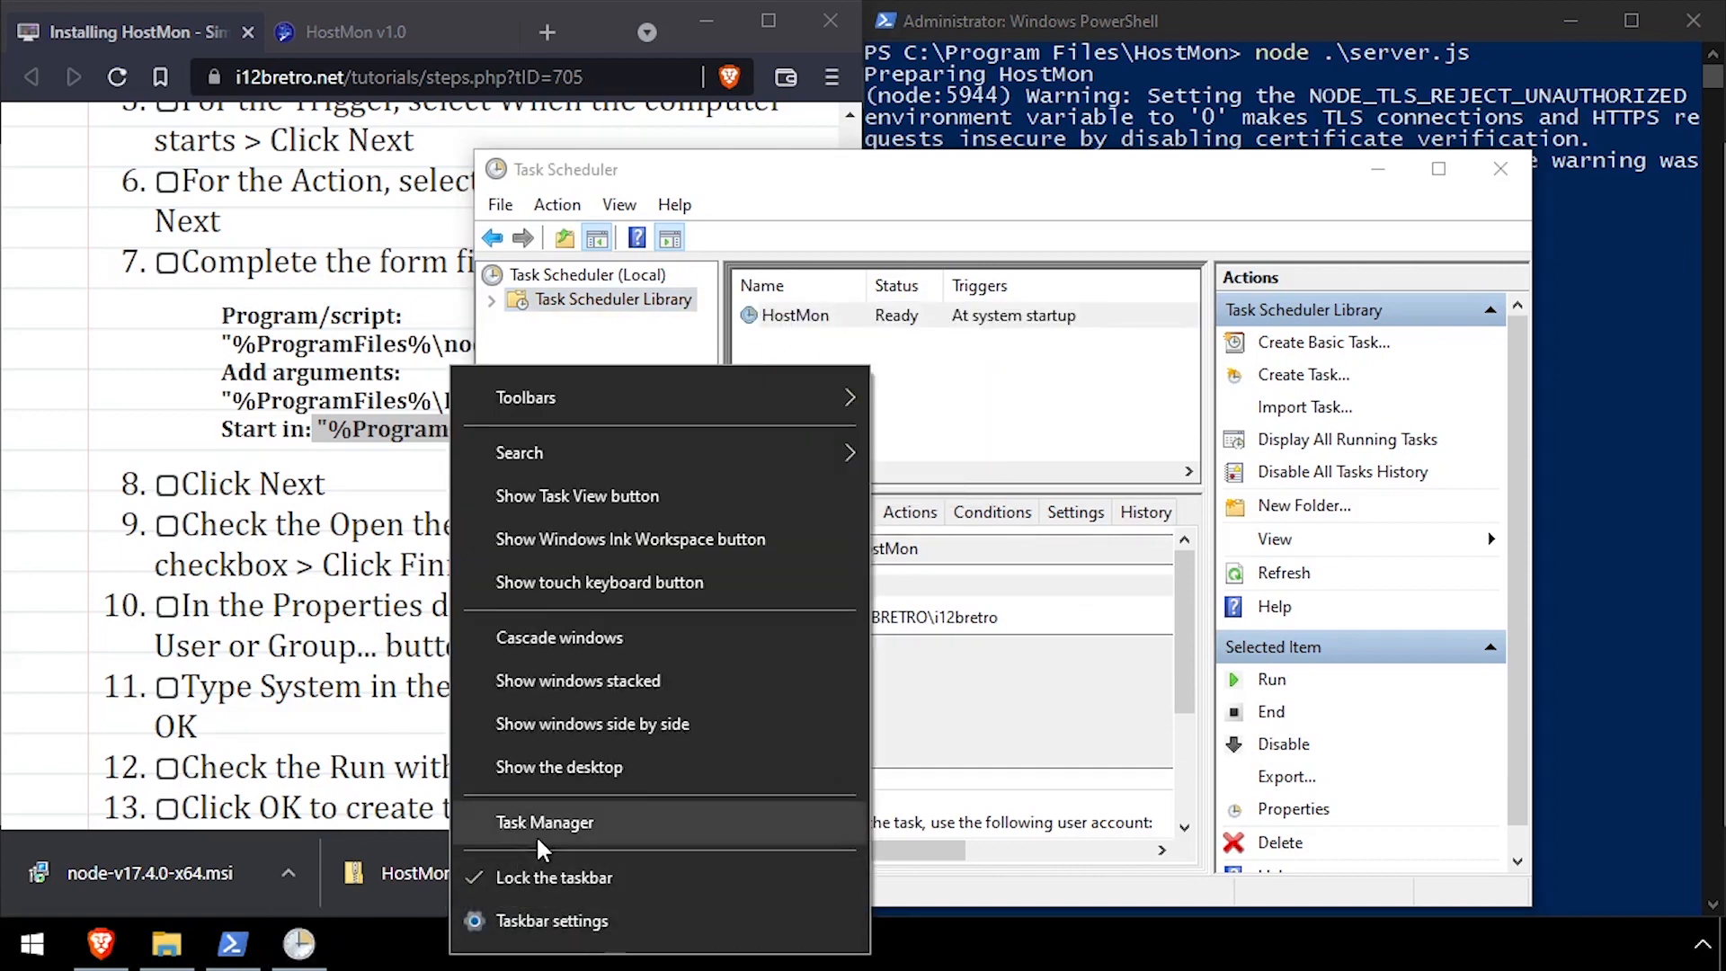
pyautogui.click(543, 822)
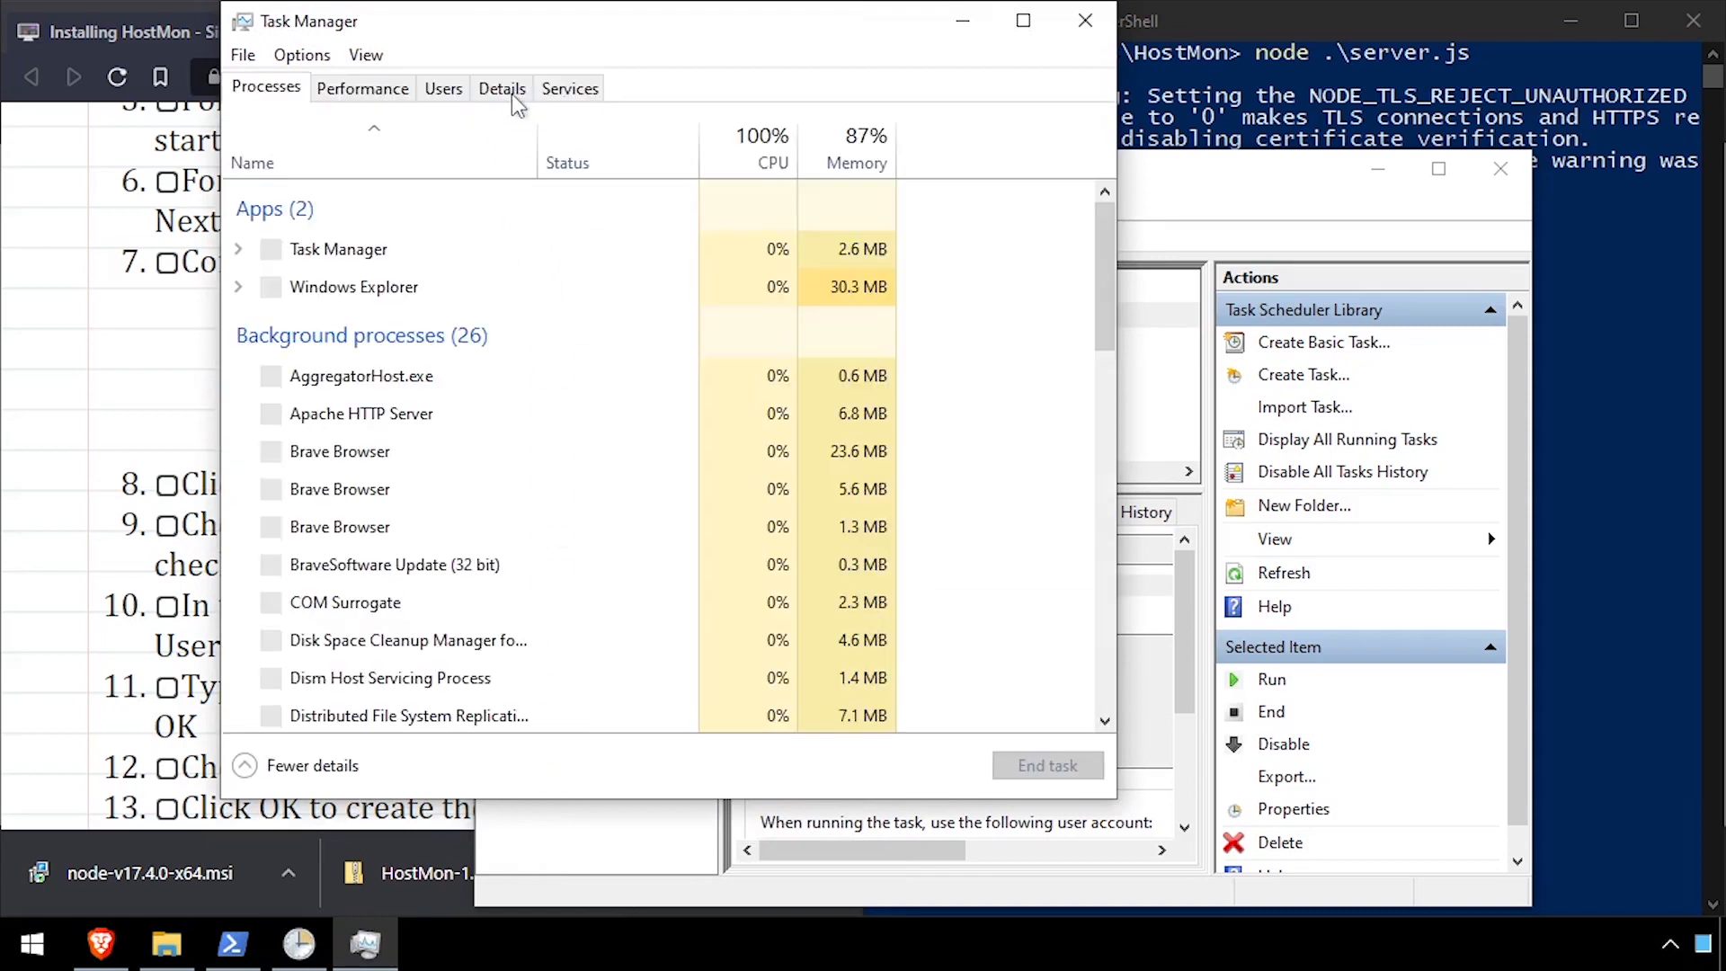
pyautogui.click(501, 88)
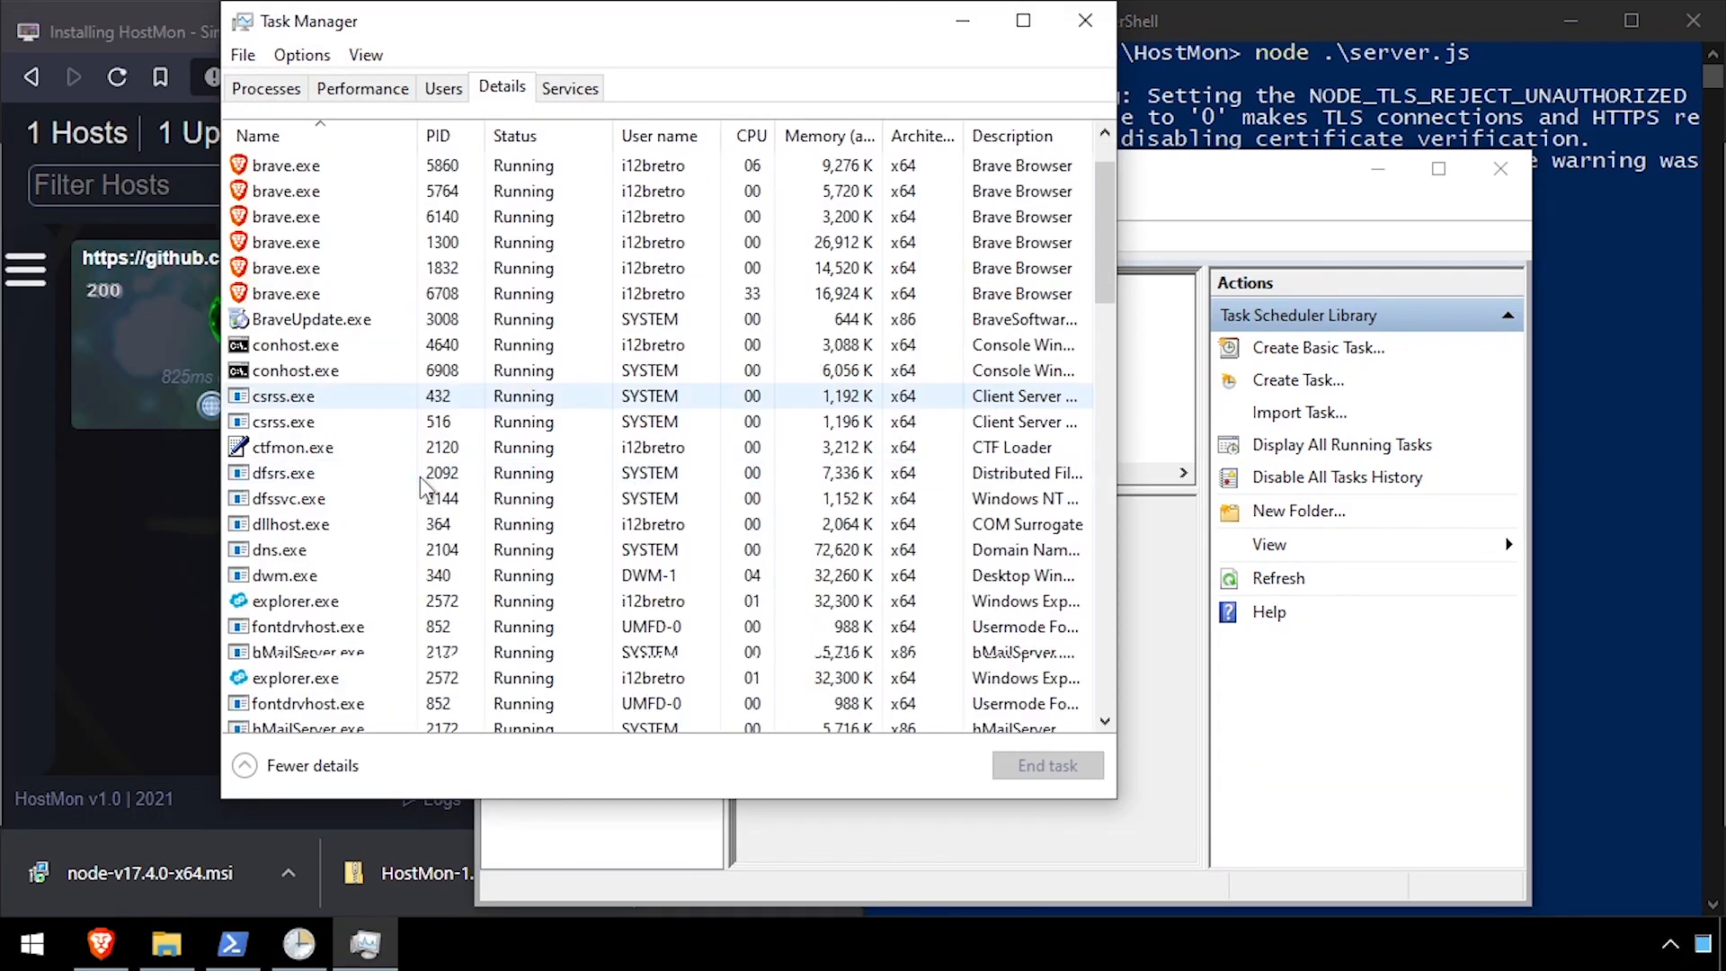
pyautogui.click(282, 396)
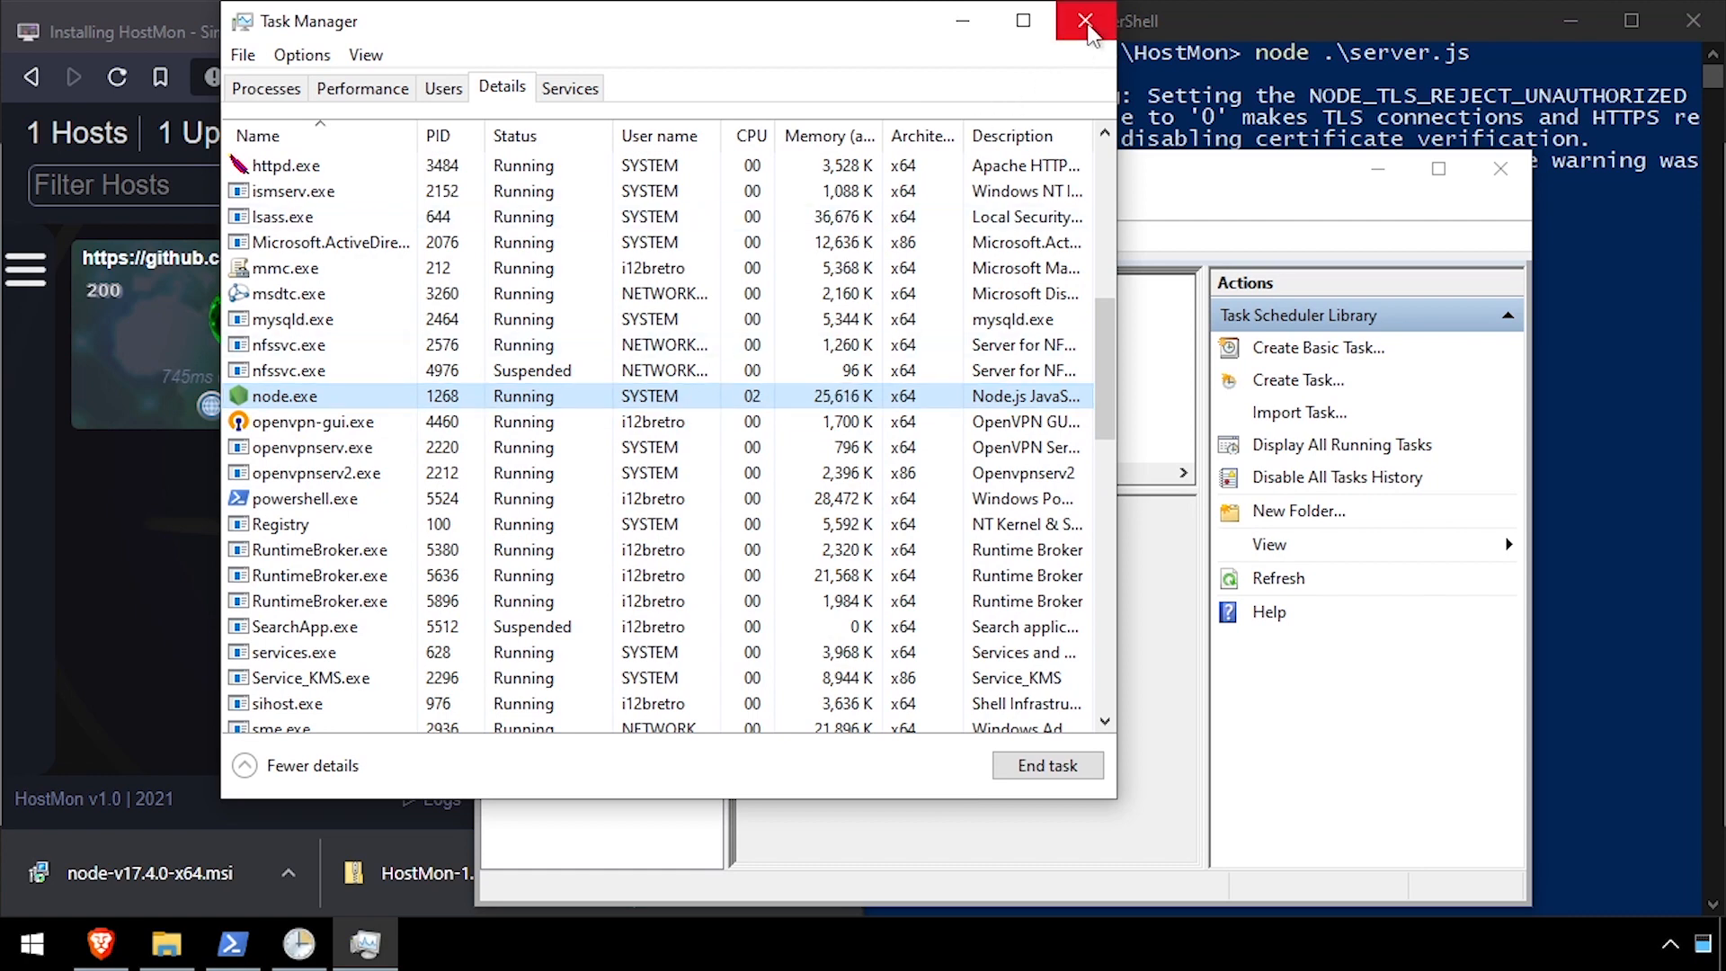
# - Close Task Manager and fill the new-host form with host i12bretrodc.i12bretr and category Windows
pyautogui.click(1086, 22)
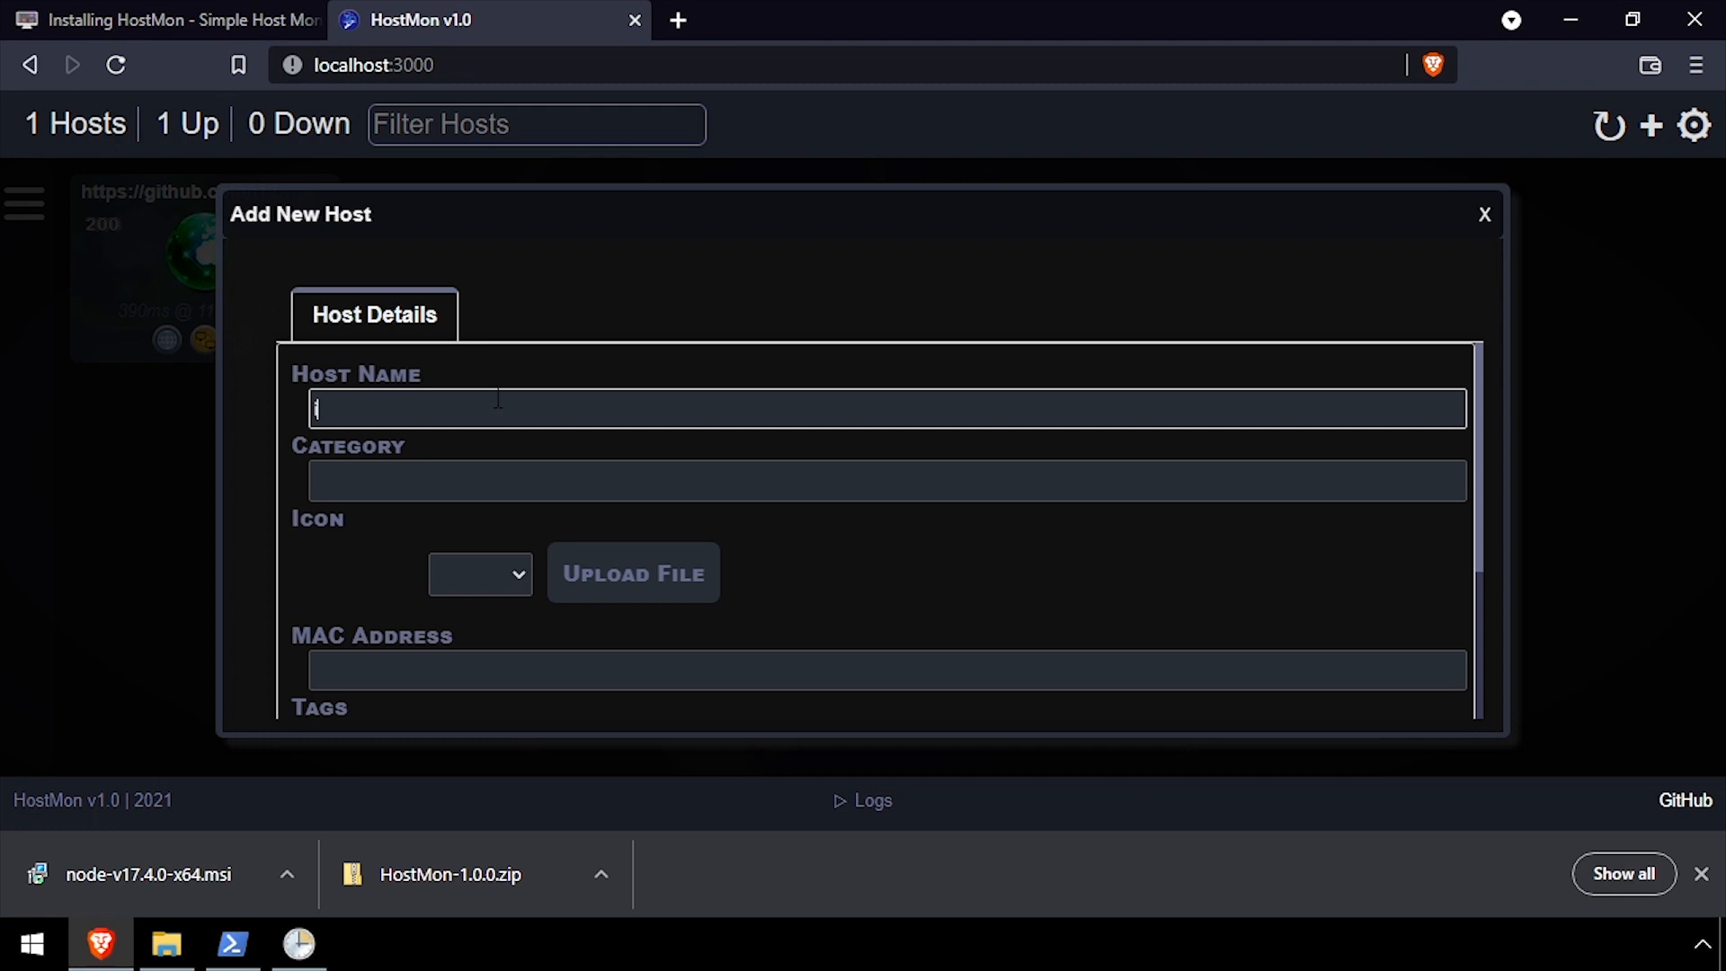
pyautogui.write('i12bretrodc.i12bretr')
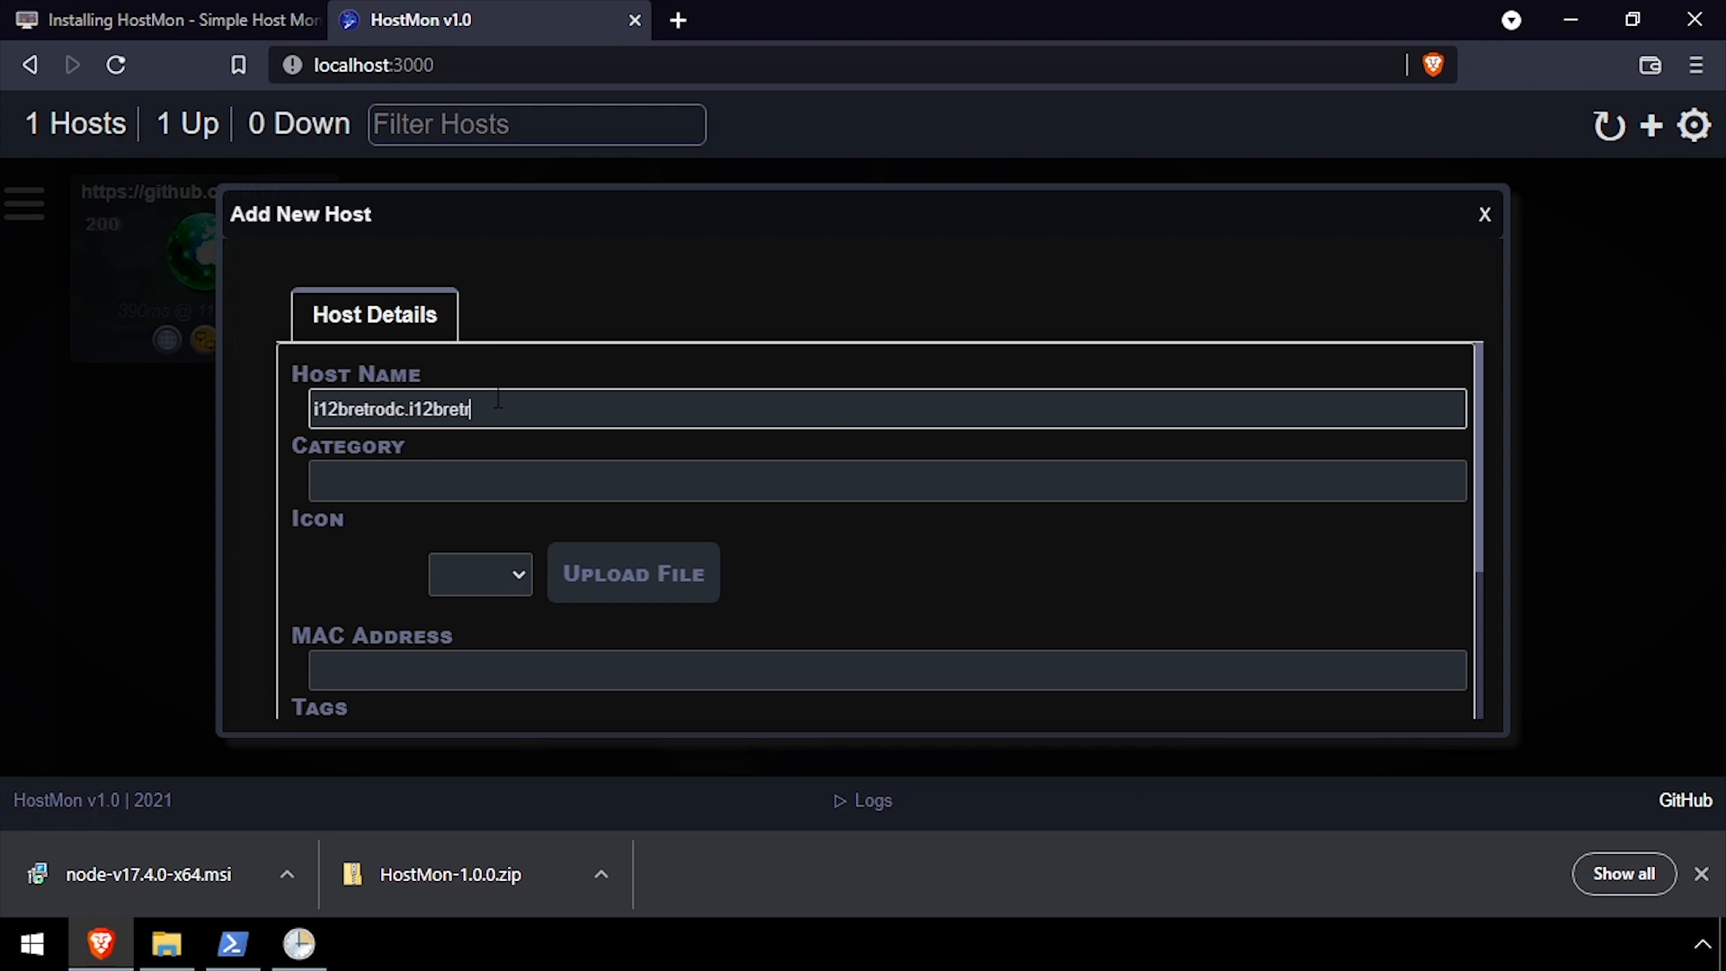
pyautogui.write('Window')
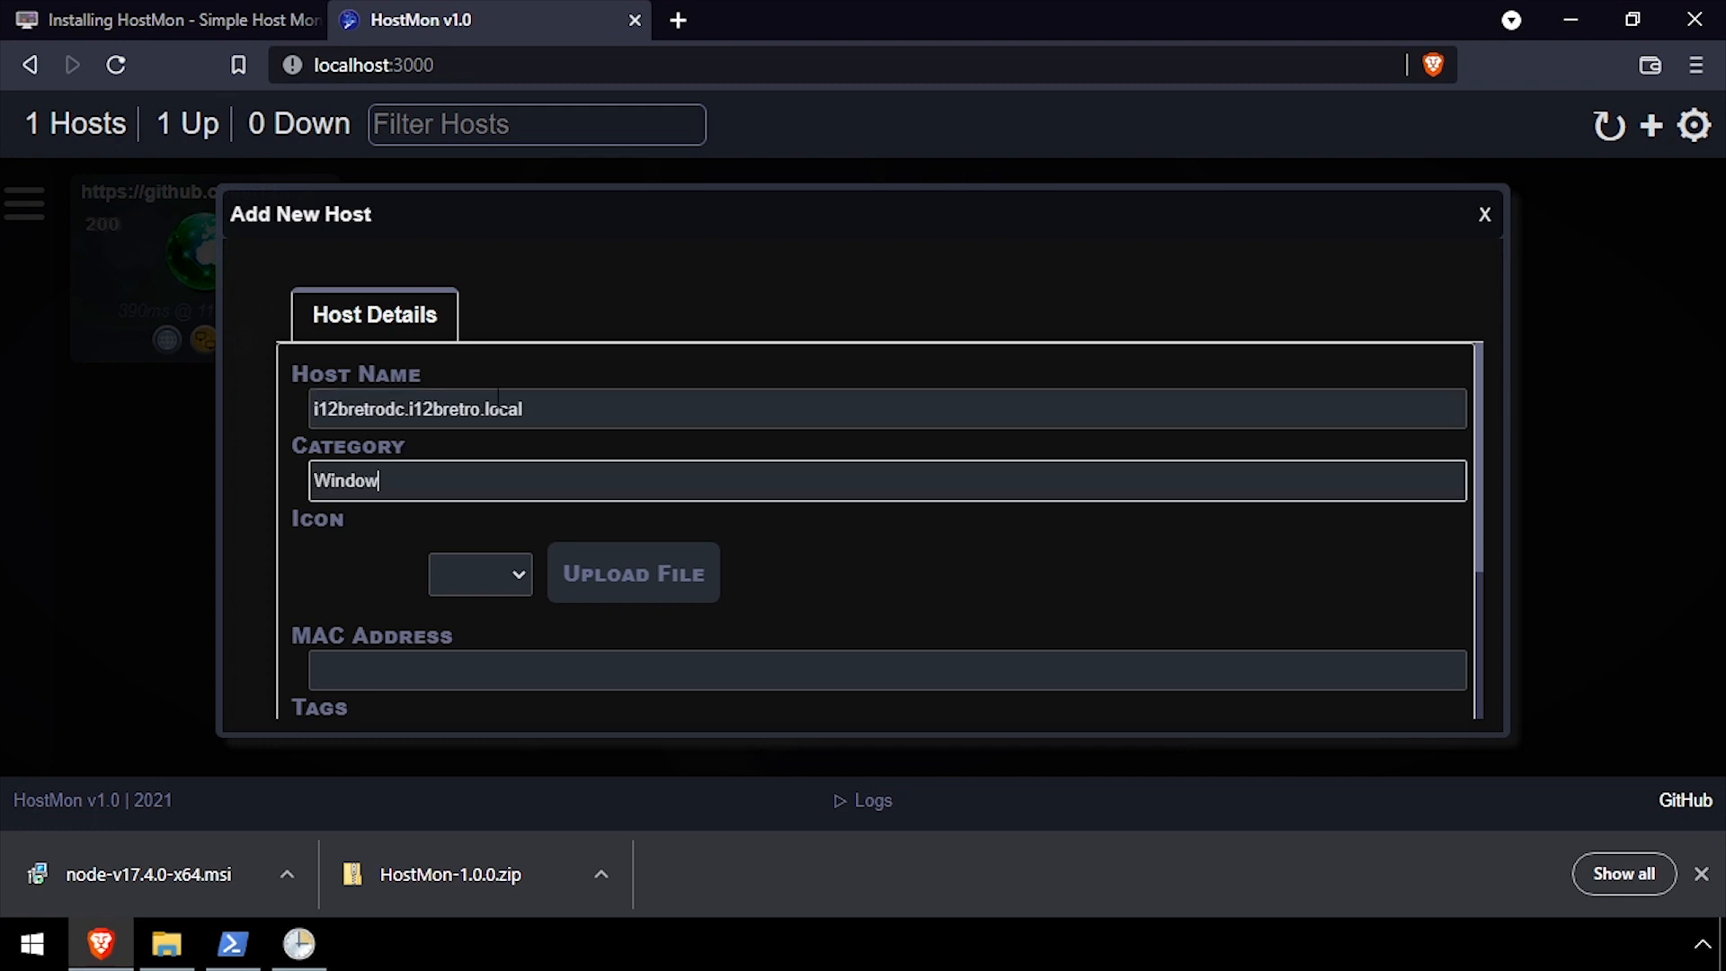
pyautogui.write('s')
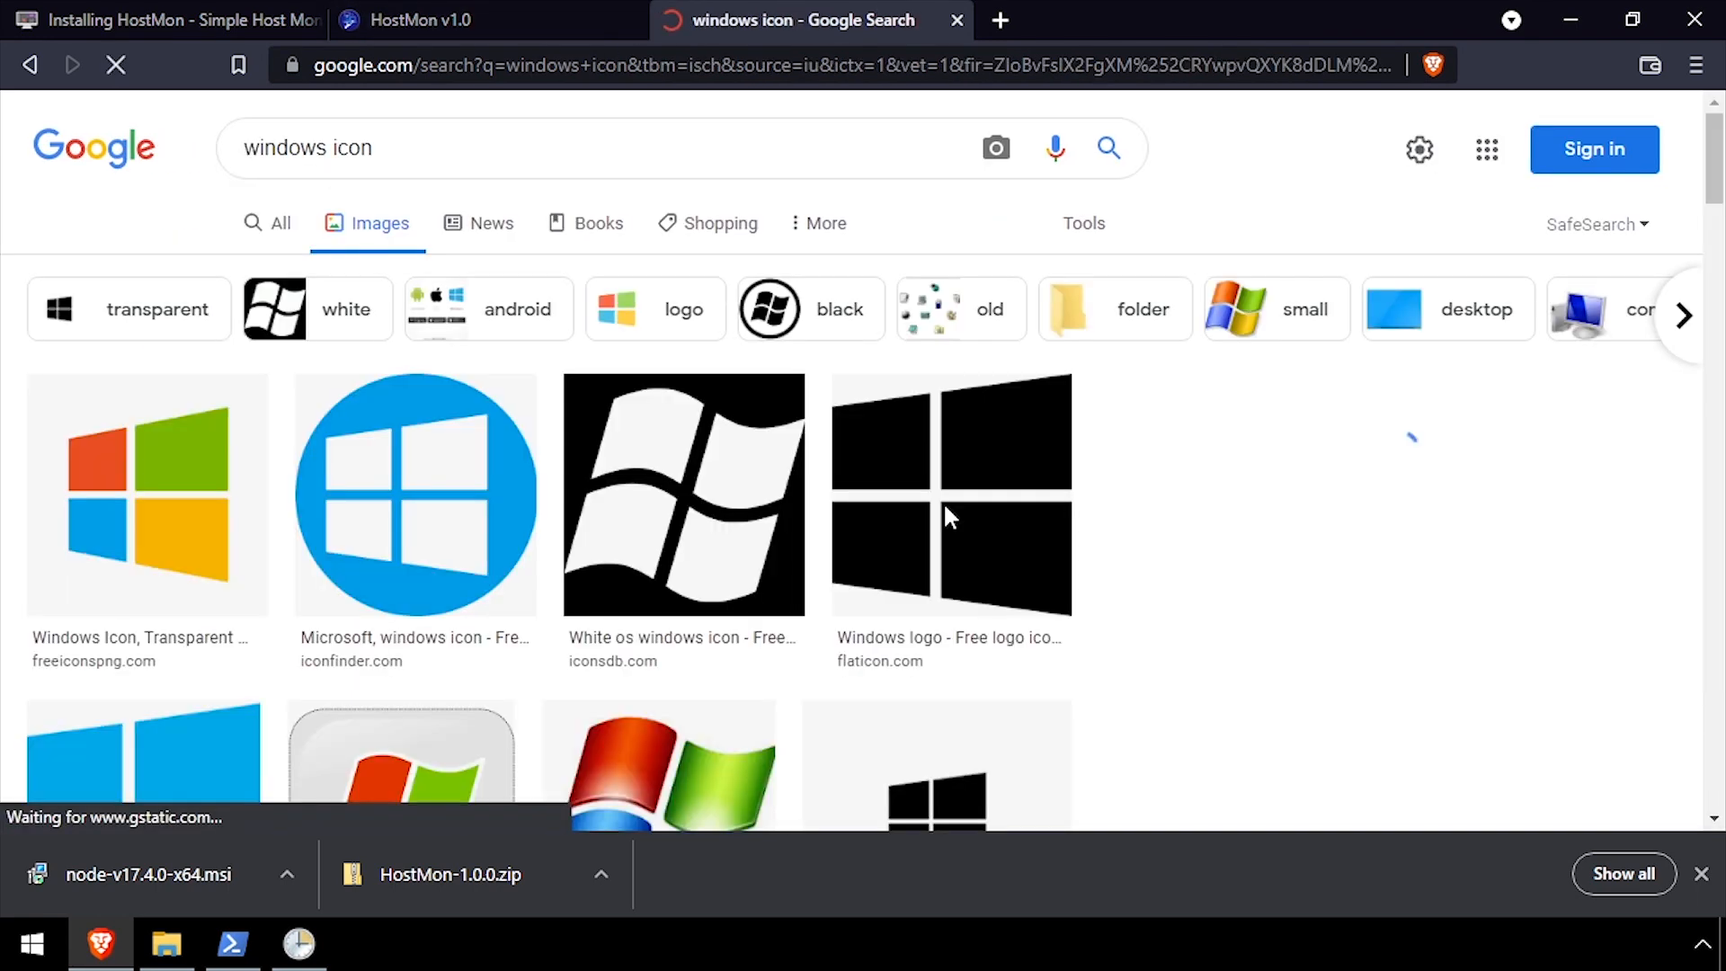
# - Save the flat blue Windows icon from the image results to disk as Windows.png
pyautogui.scroll(-3)
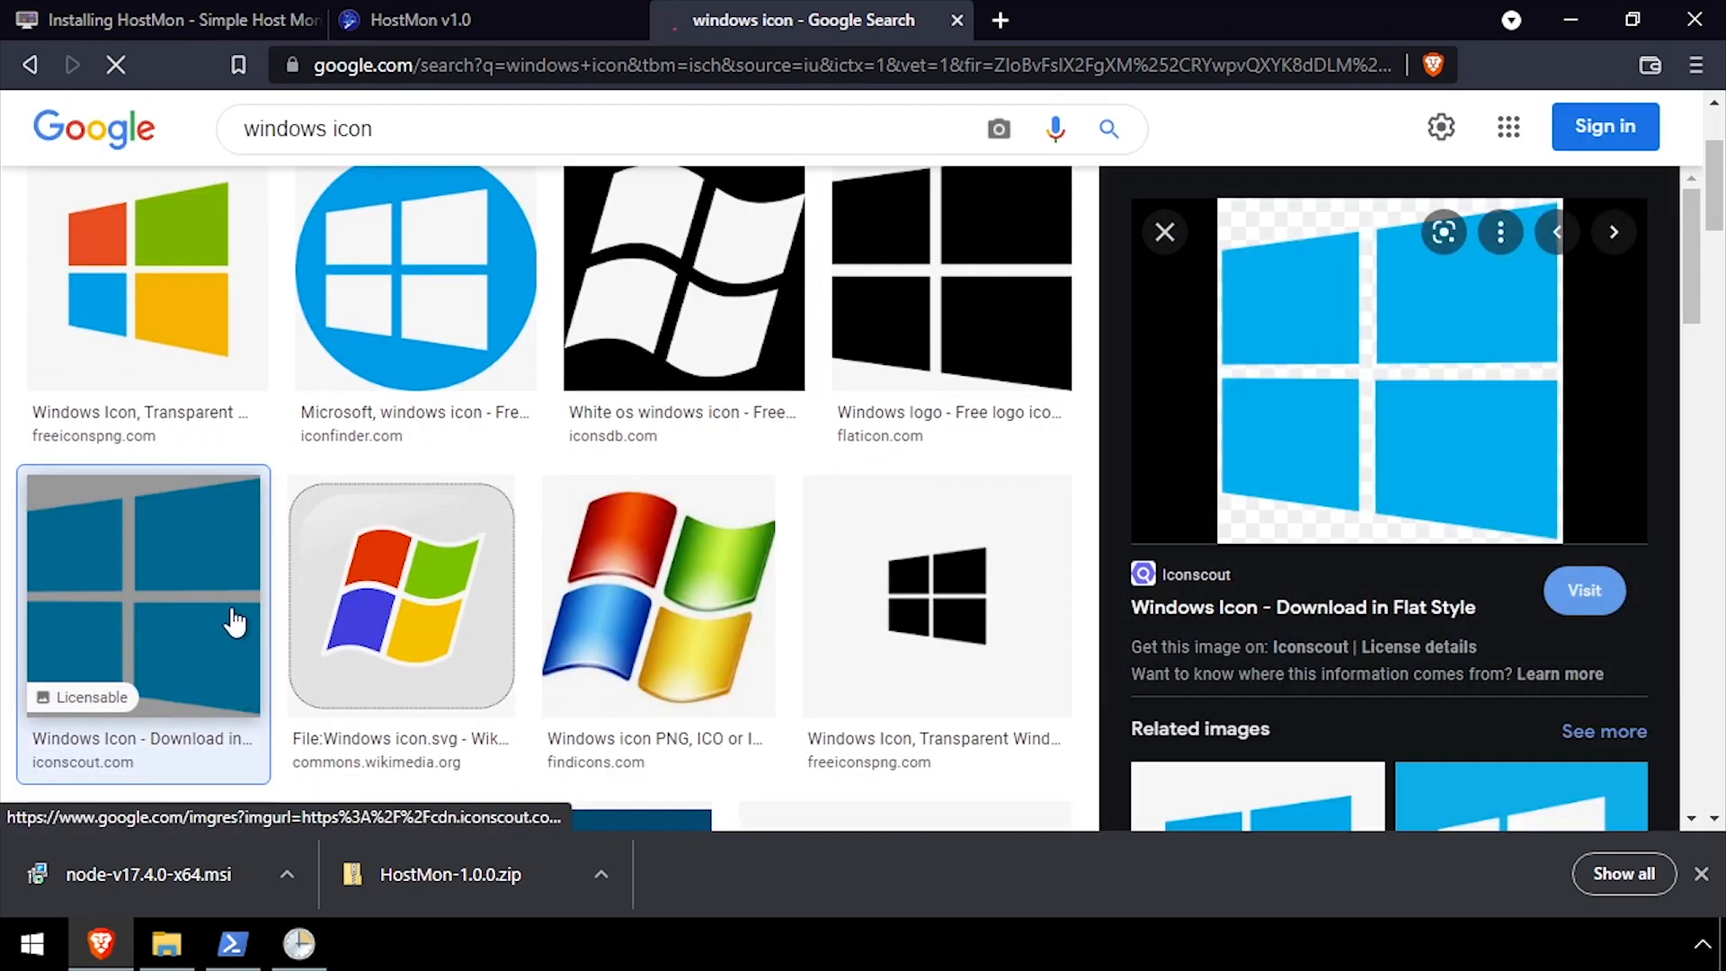
pyautogui.rightClick(1387, 374)
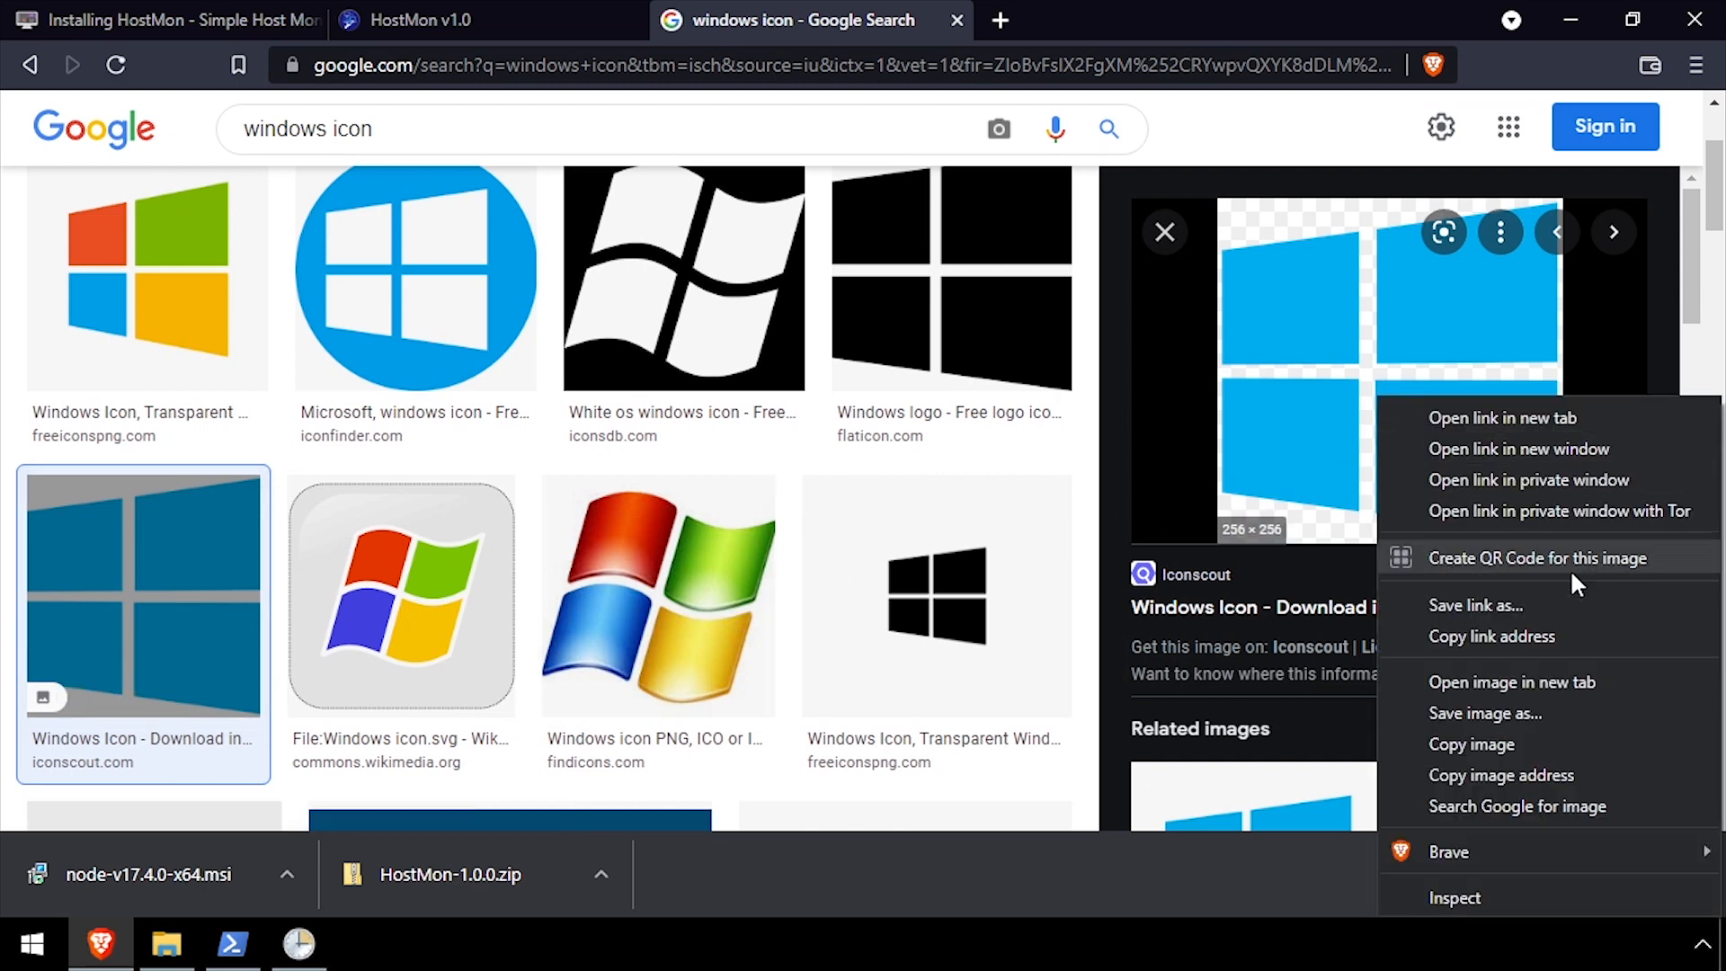
pyautogui.click(1486, 712)
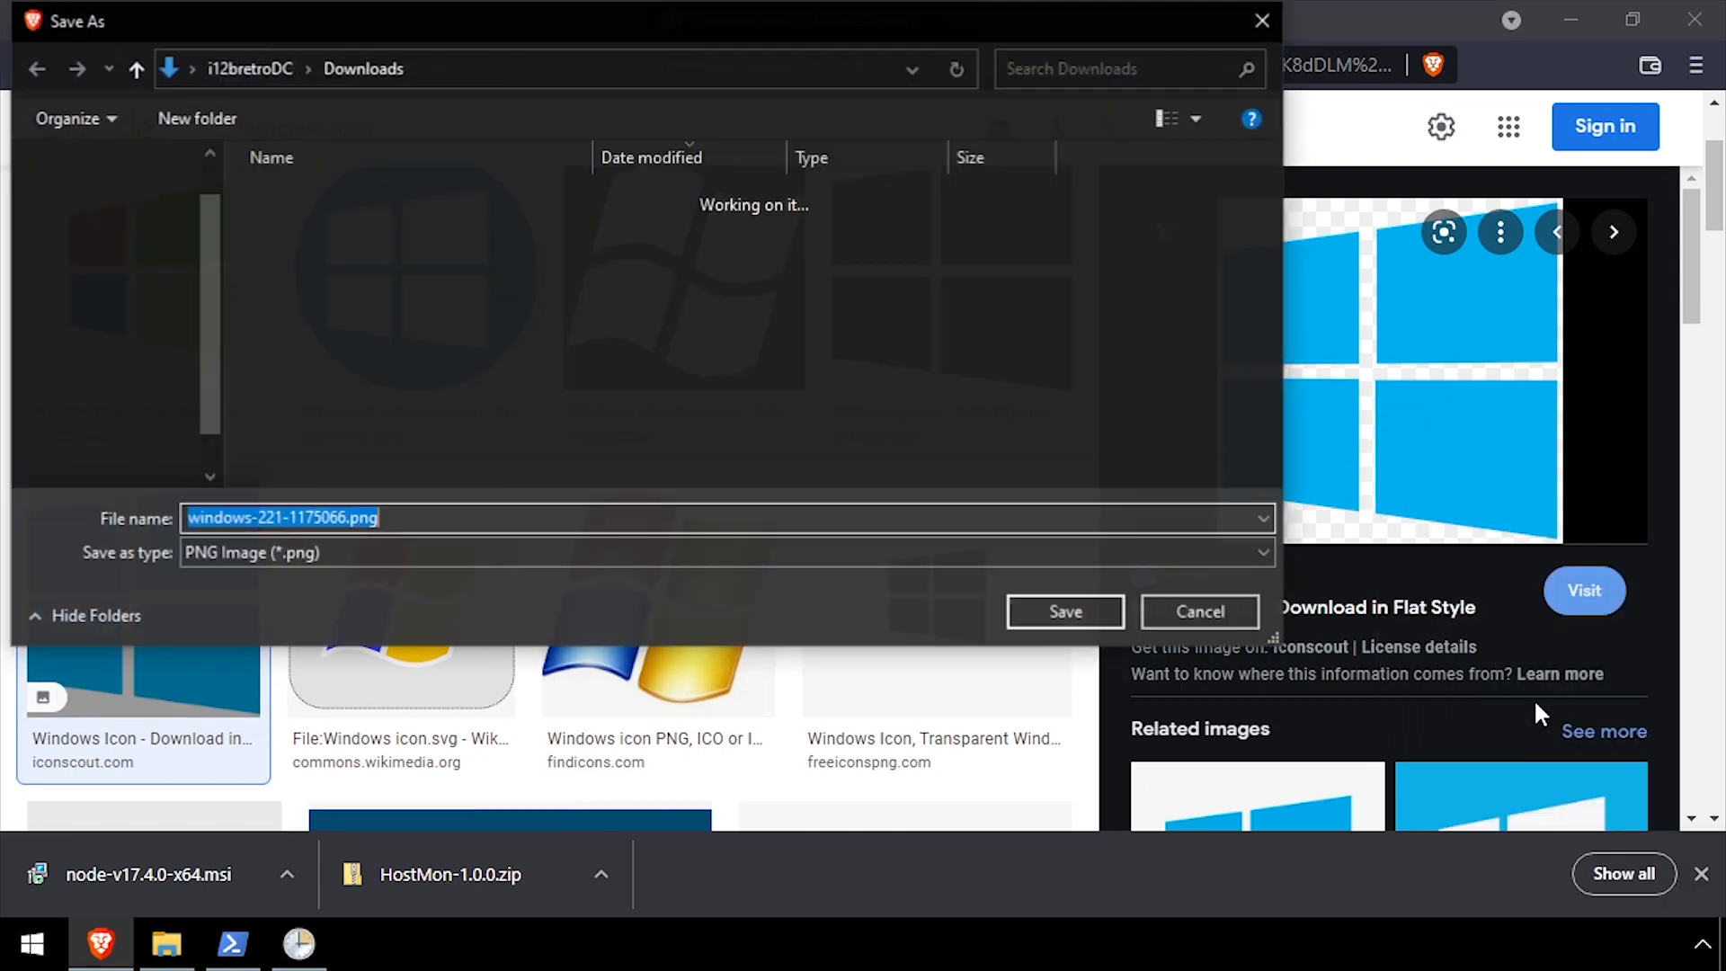
pyautogui.click(1063, 611)
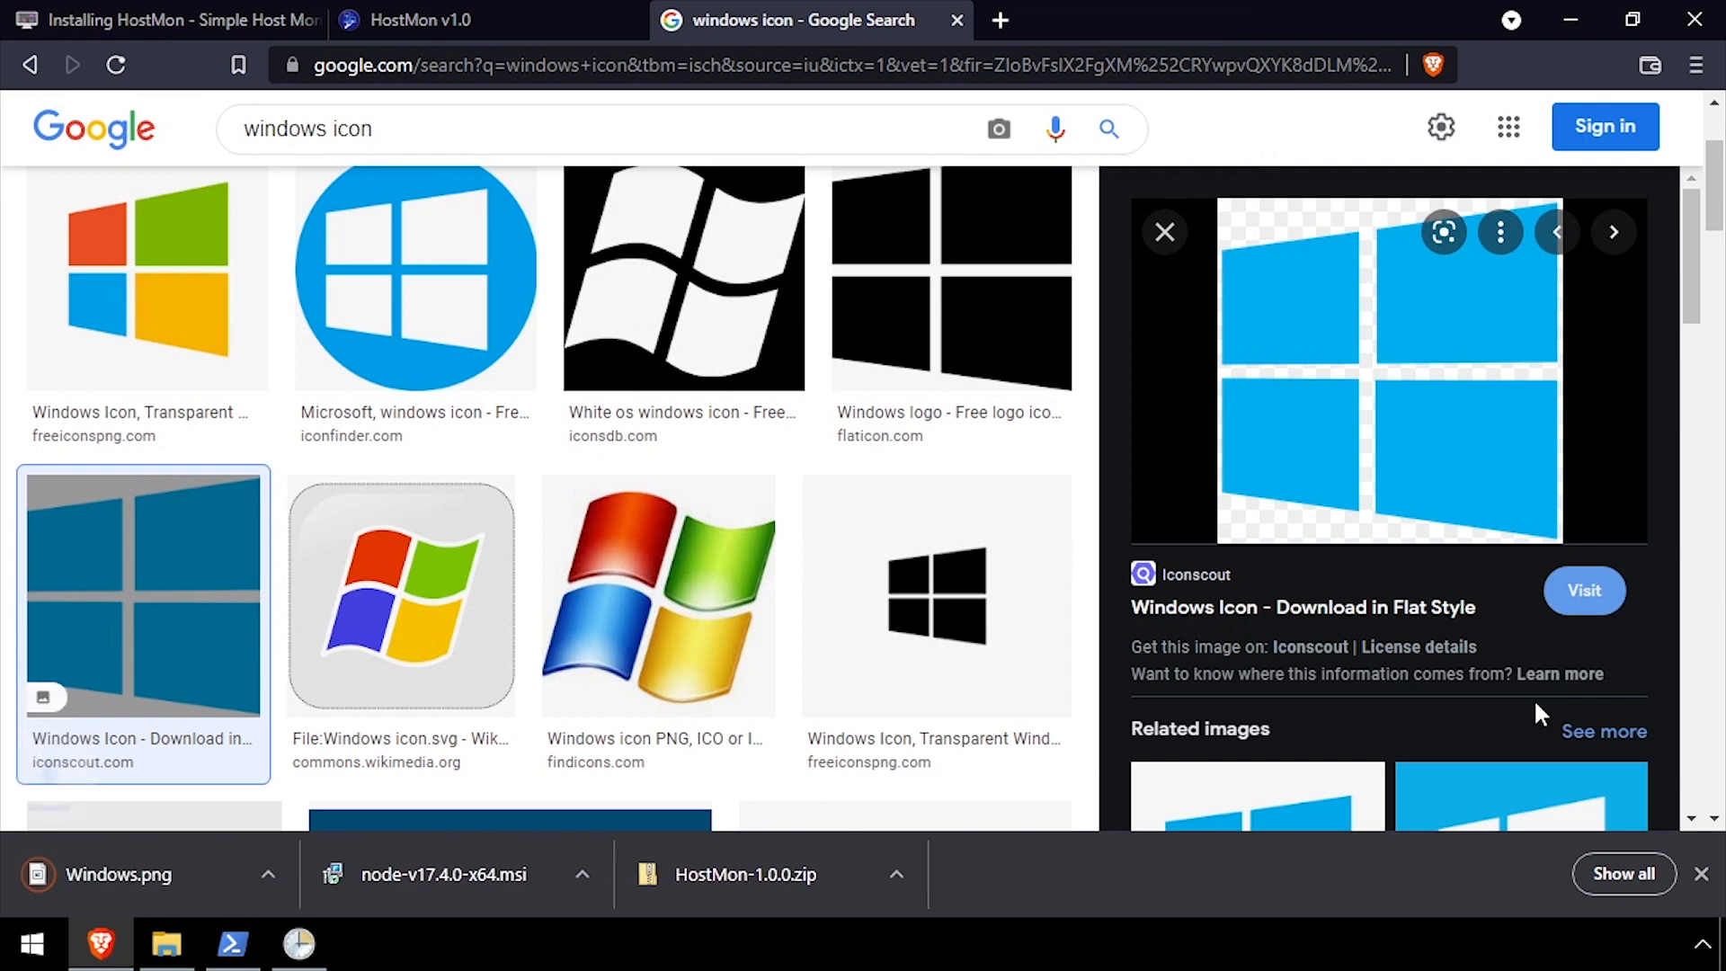